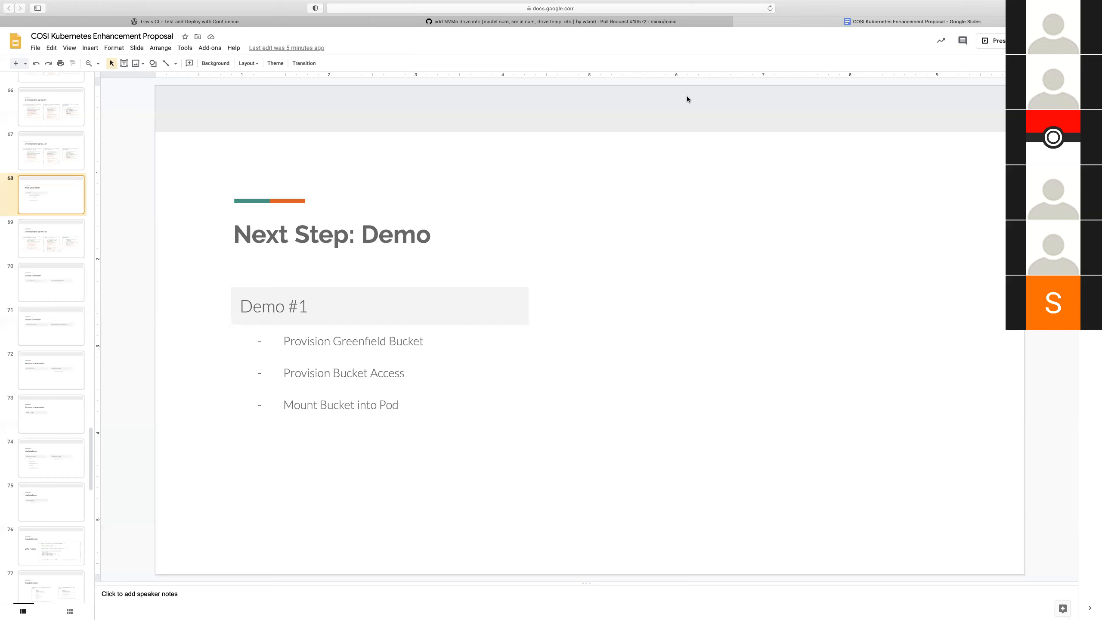
{"action": "mouse_move", "coordinate": [58, 238]}
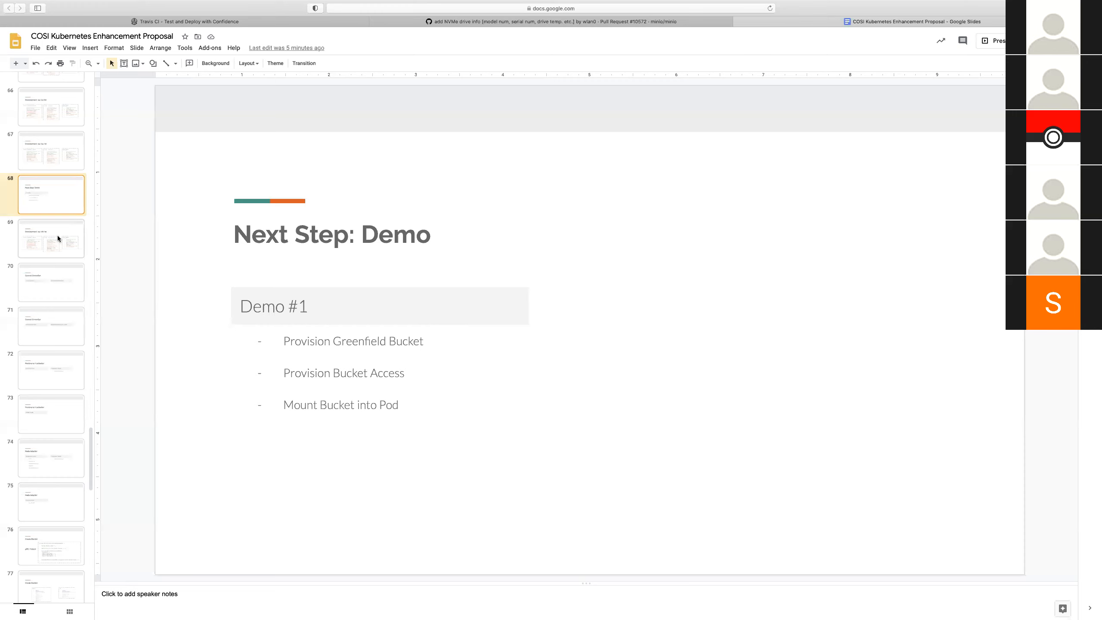
Open slide 69, 'Development: 09/28/20', showing the controller and node adapter task lists
{"action": "left_click", "coordinate": [51, 237]}
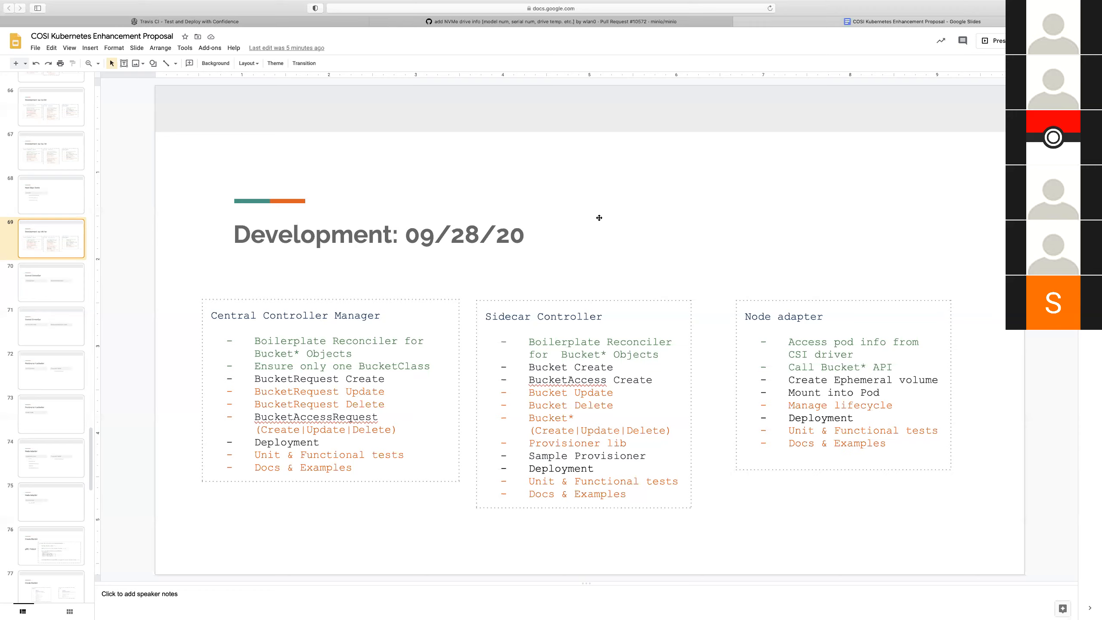
{"action": "mouse_move", "coordinate": [414, 305]}
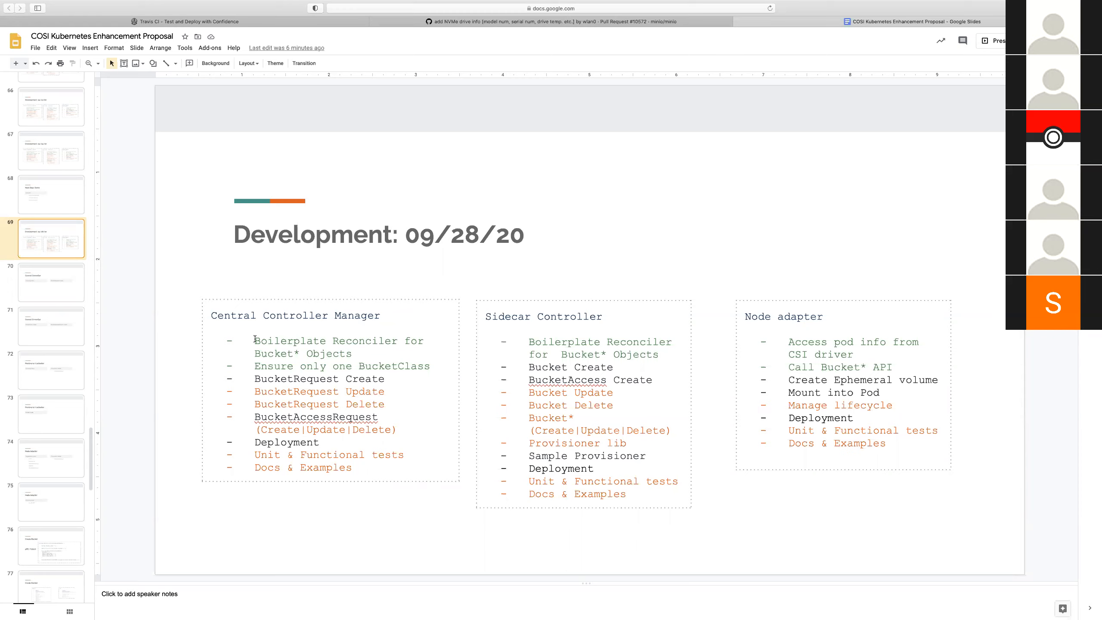
{"action": "mouse_move", "coordinate": [244, 377]}
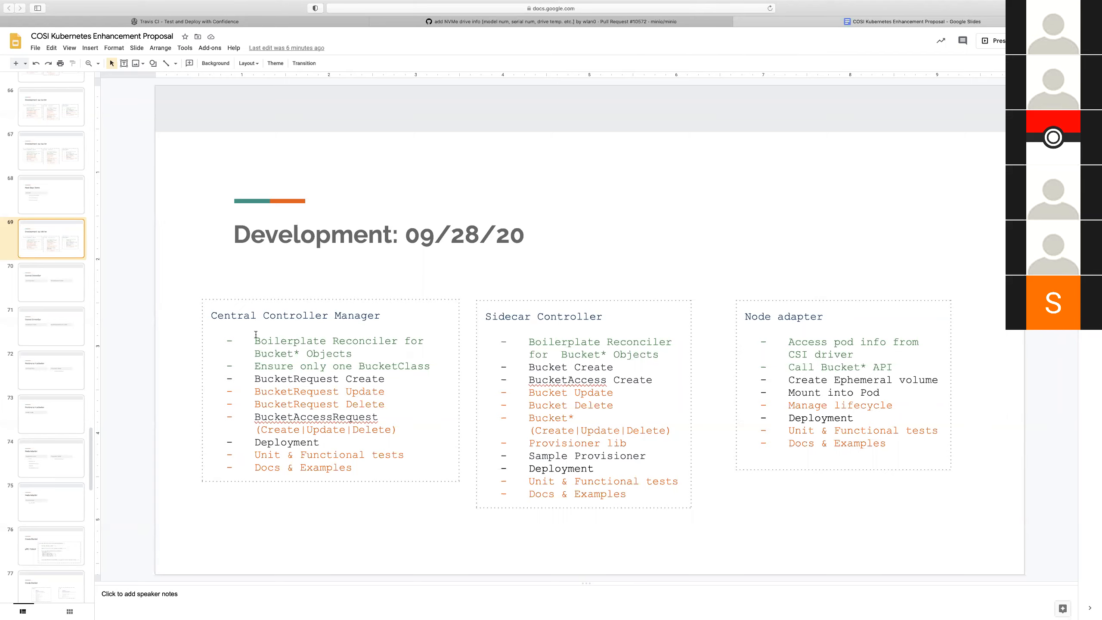
Open slide 70, the Central Controller slide, after briefly revisiting slide 69
{"action": "left_click", "coordinate": [51, 282]}
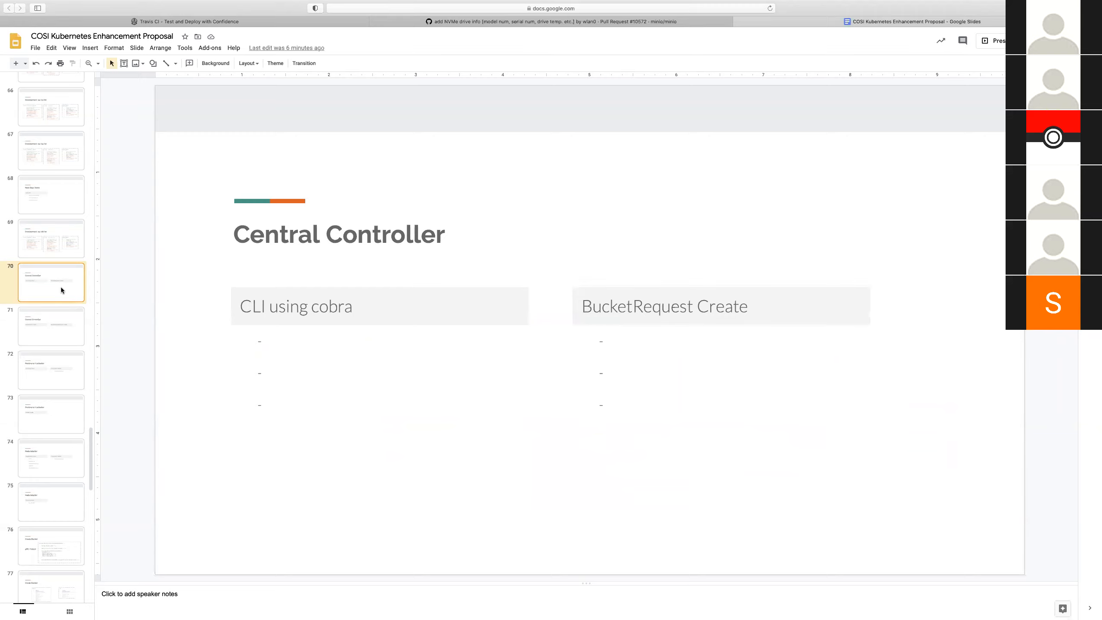
{"action": "left_click", "coordinate": [51, 237]}
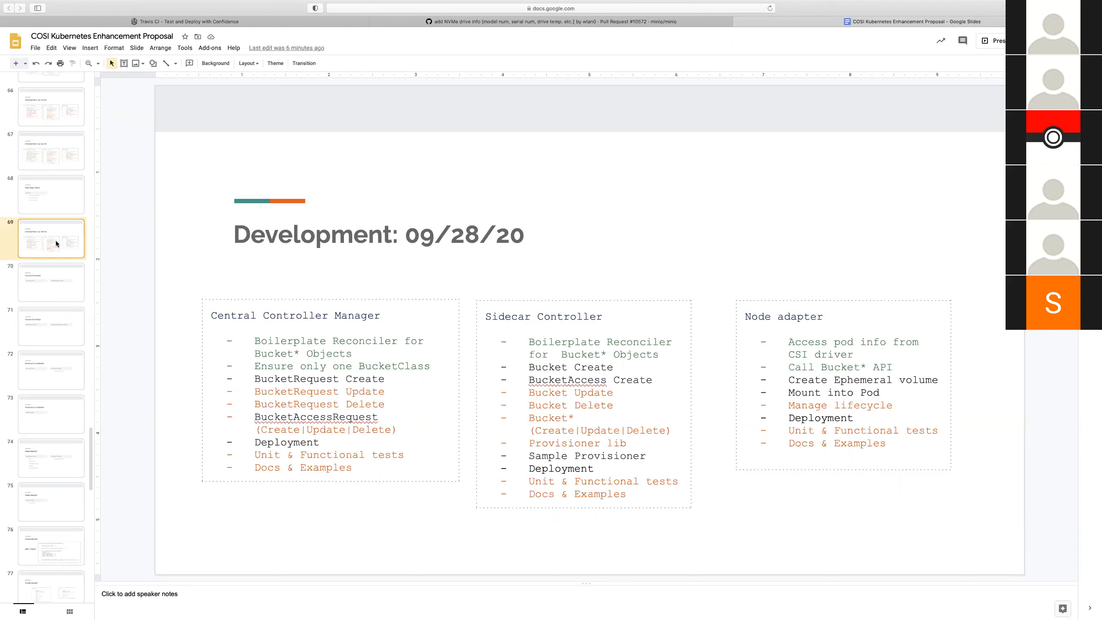
{"action": "mouse_move", "coordinate": [278, 329]}
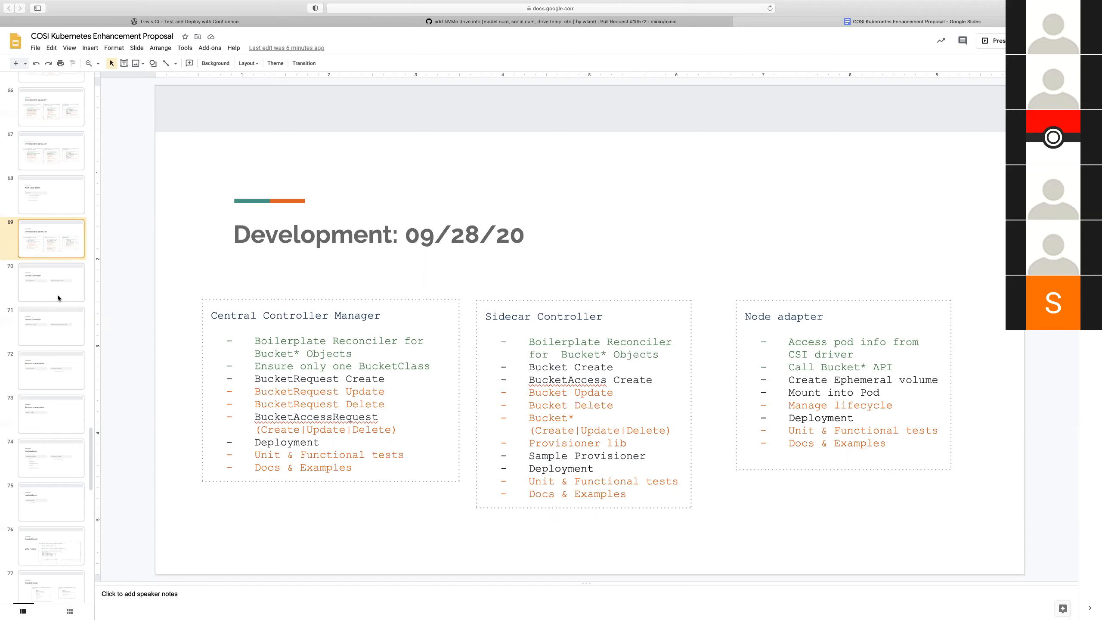
{"action": "left_click", "coordinate": [51, 282]}
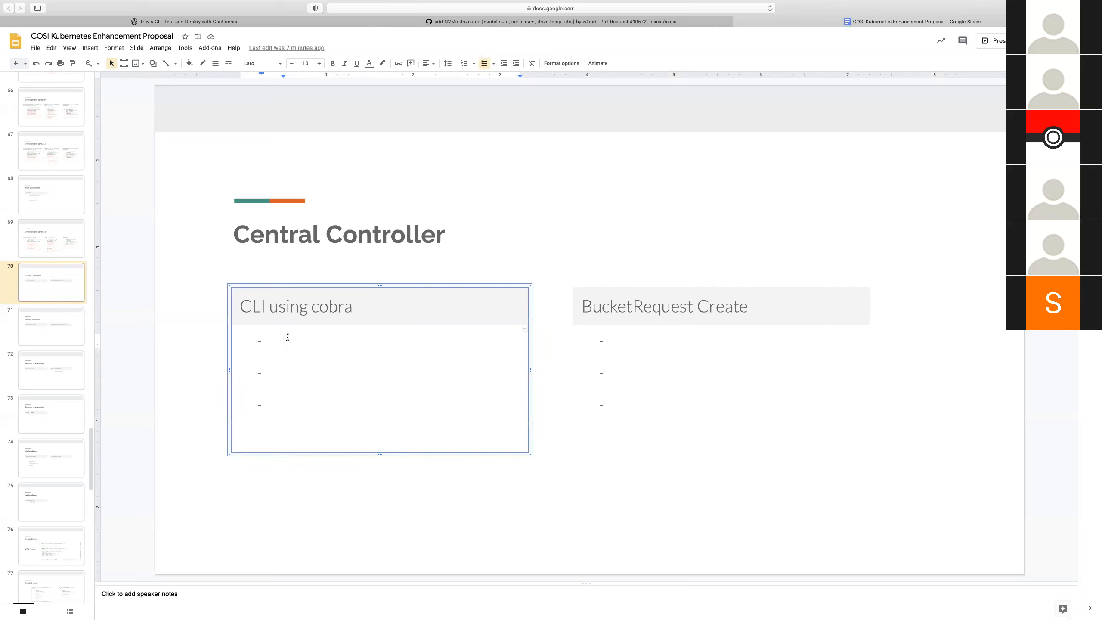
Note 'In Use' under CLI using cobra and 'Controller In place' under BucketRequest Create
{"action": "type", "text": "In Use"}
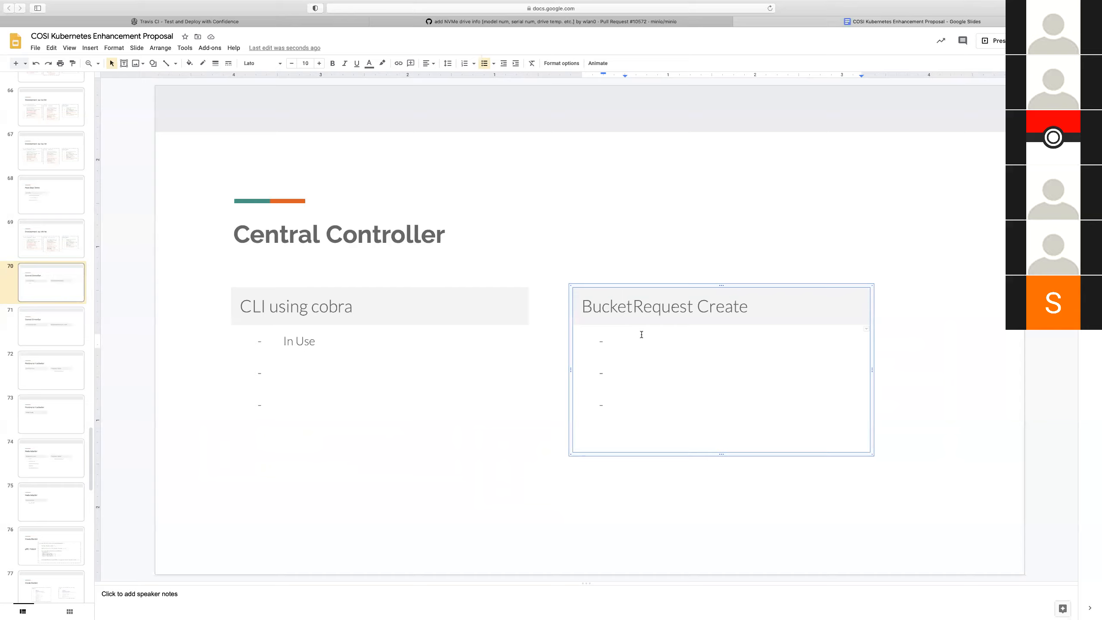
{"action": "type", "text": "Controller In place"}
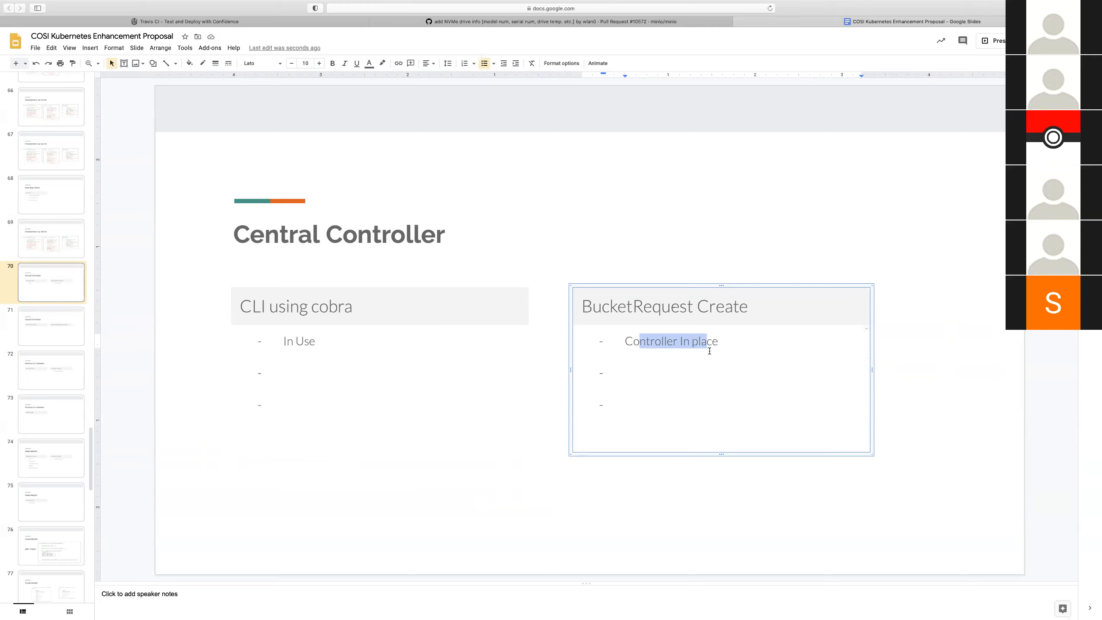
Add 'Validation not yet' as the second BucketRequest Create bullet
{"action": "left_click", "coordinate": [709, 342]}
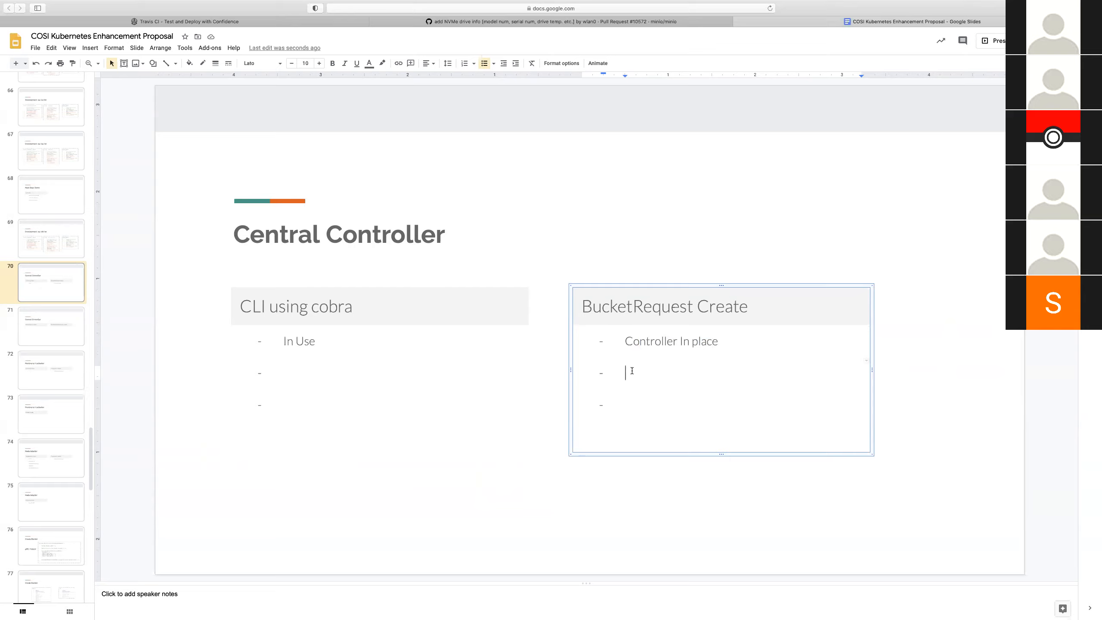
{"action": "type", "text": "Validation"}
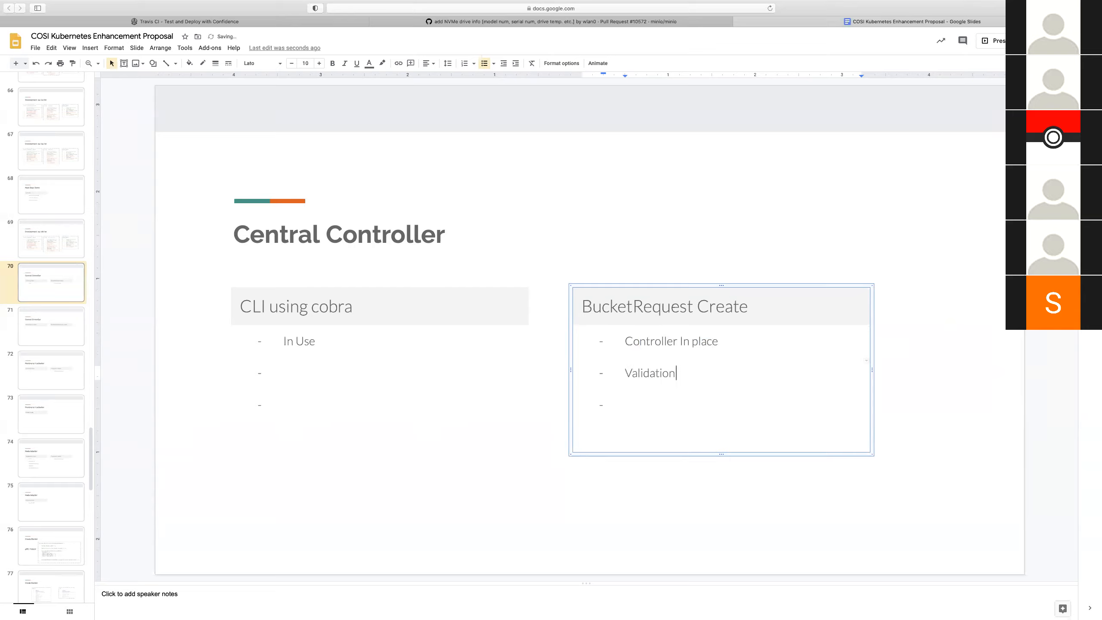
{"action": "type", "text": "not yet"}
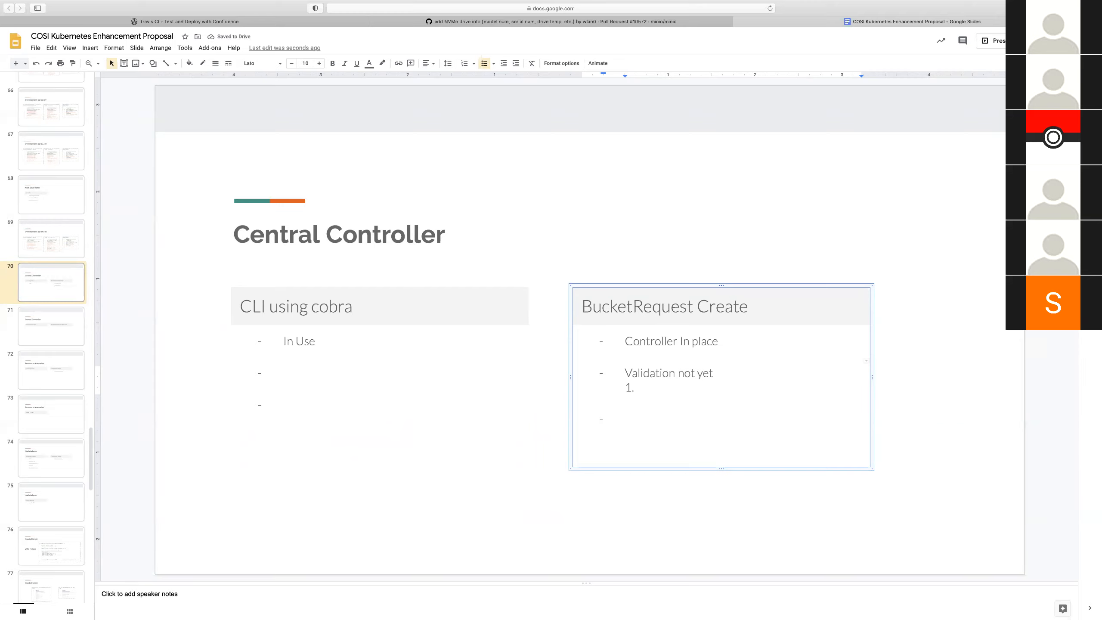
List numbered validation checks under 'Validation not yet', including a bucket name check
{"action": "type", "text": "BucketClass Ch"}
{"action": "type", "text": "2. Required fields Ch"}
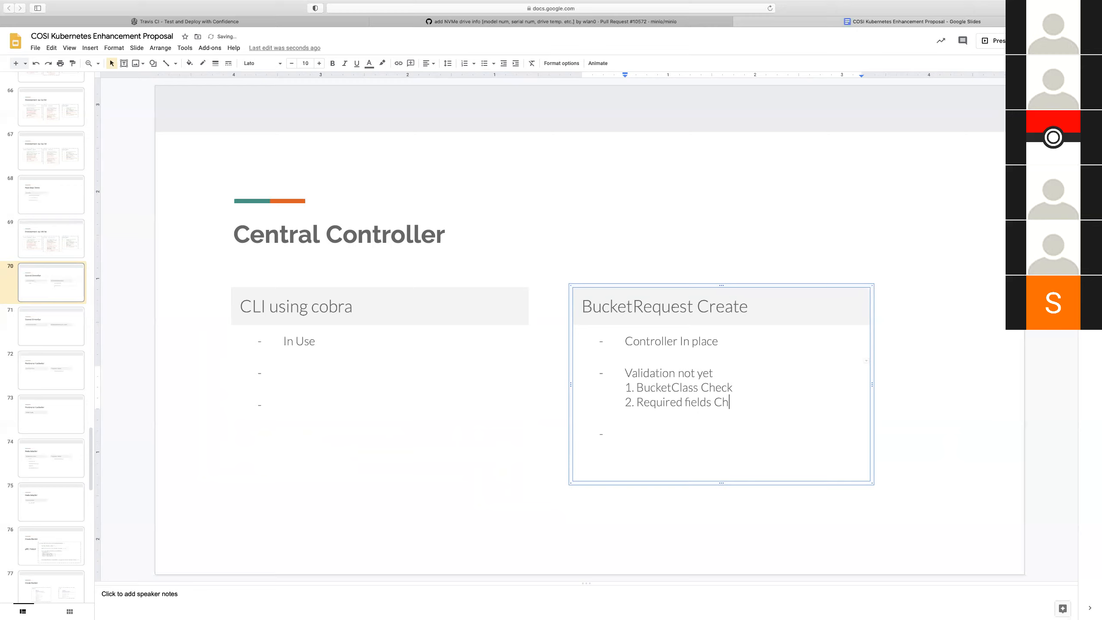
{"action": "type", "text": "eck"}
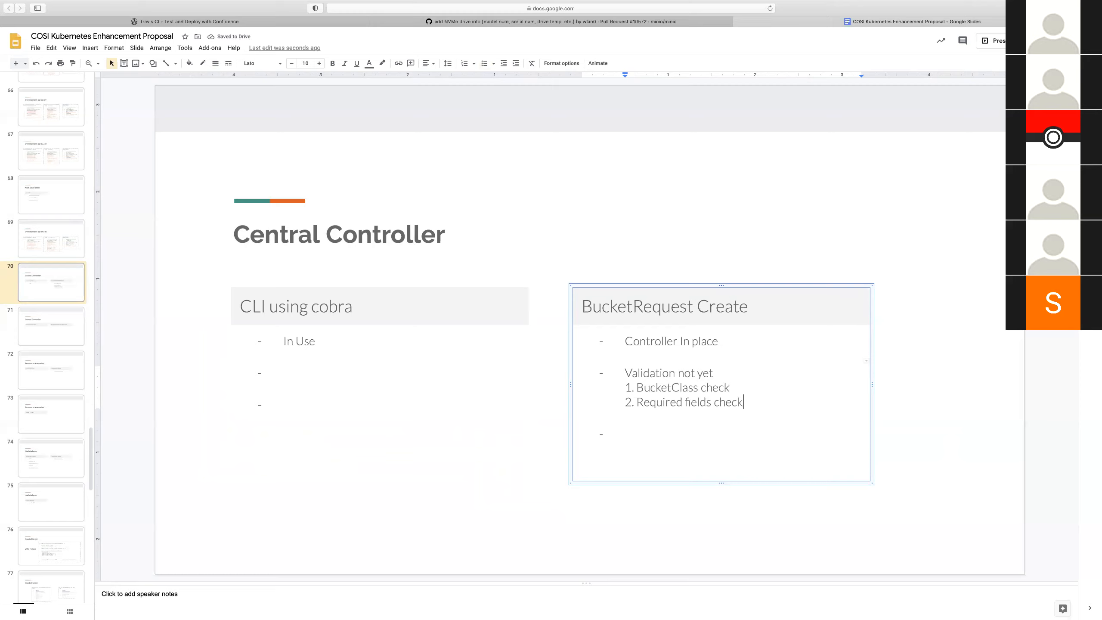
{"action": "key", "text": "enter"}
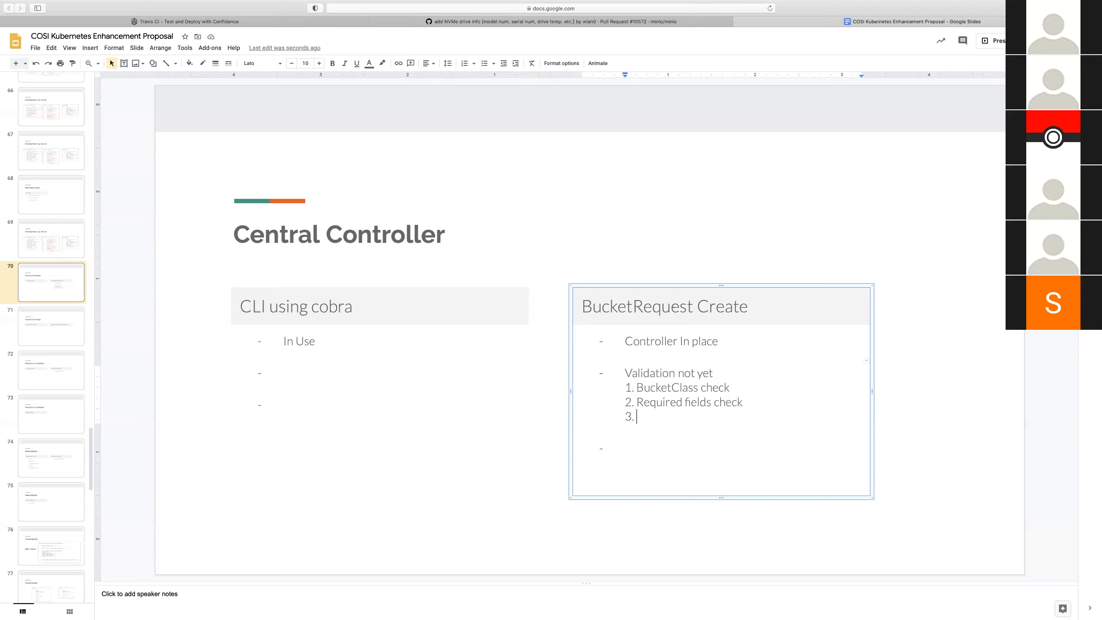
{"action": "type", "text": "F"}
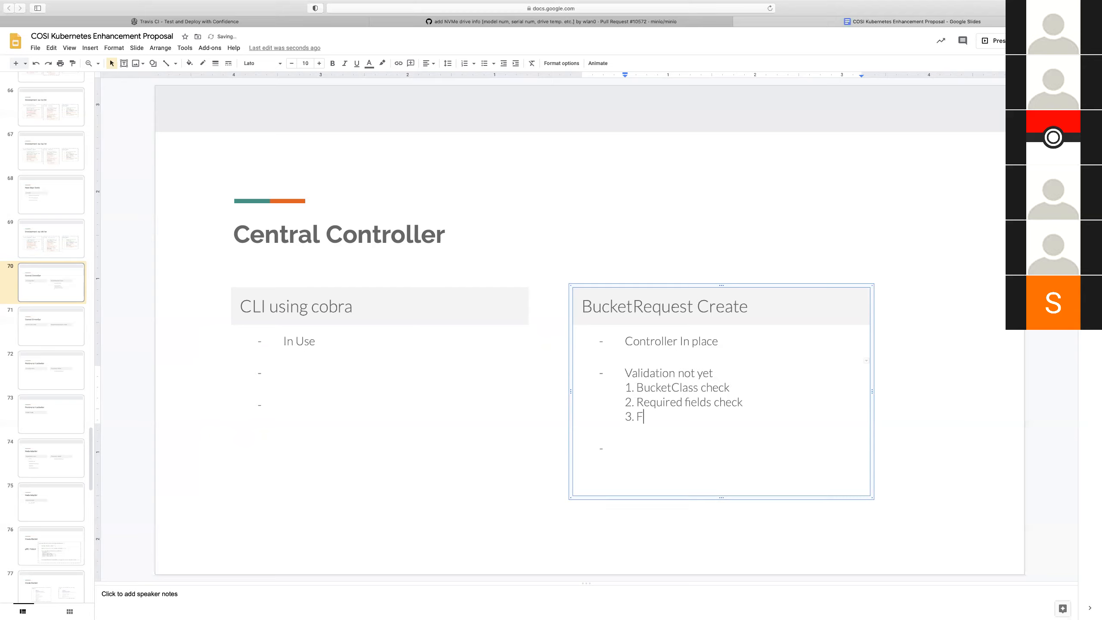
{"action": "type", "text": "nput Field valida"}
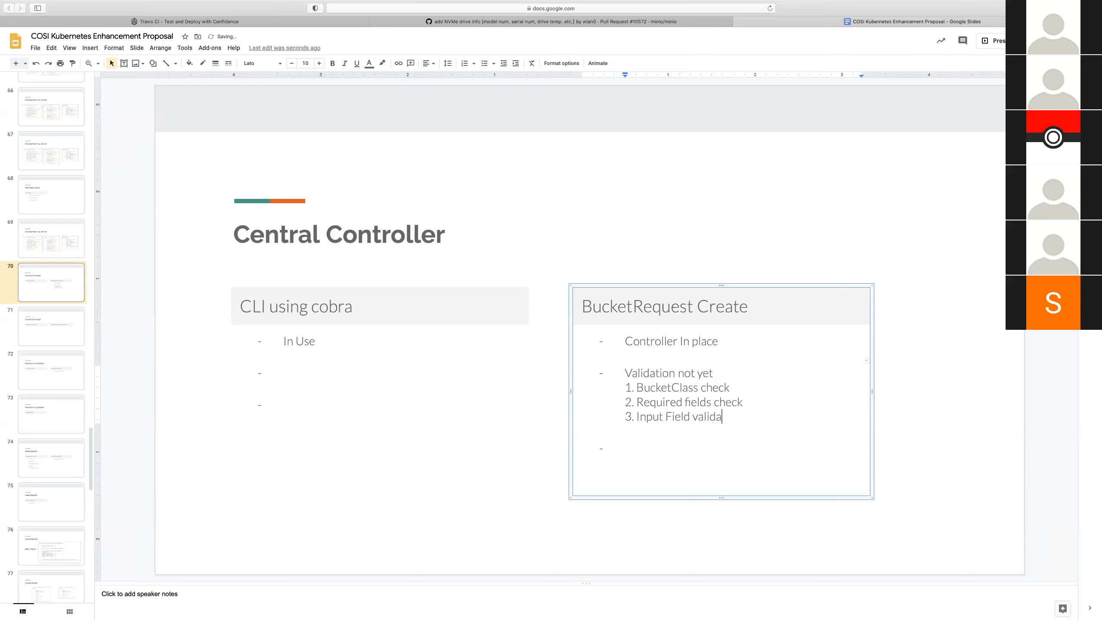
{"action": "type", "text": "tion ("}
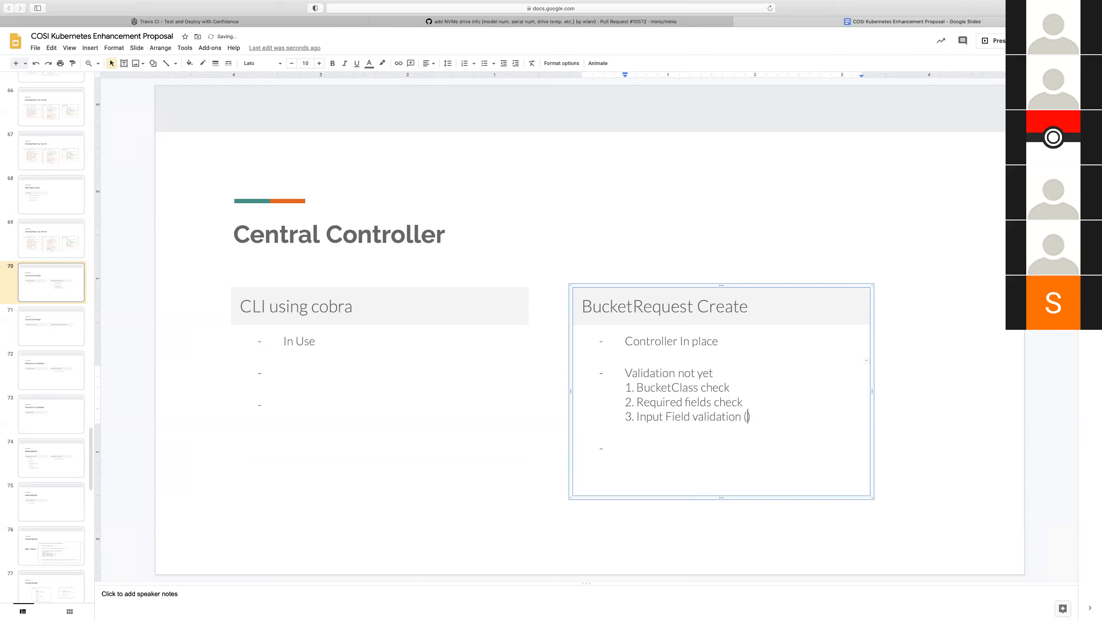
{"action": "type", "text": "bucket name format check"}
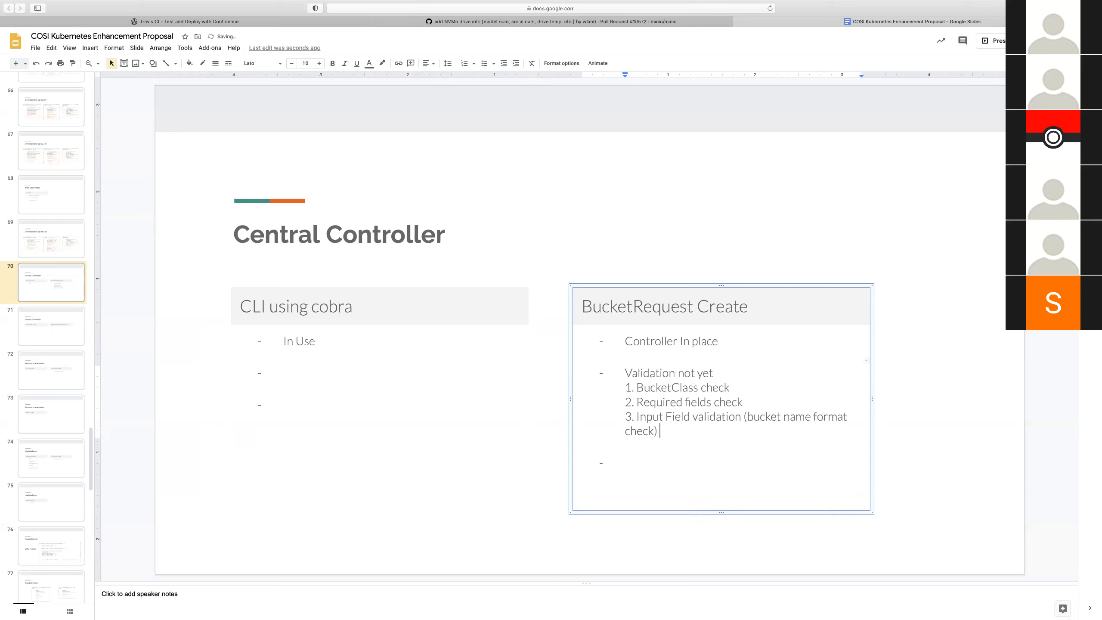
{"action": "type", "text": "not in"}
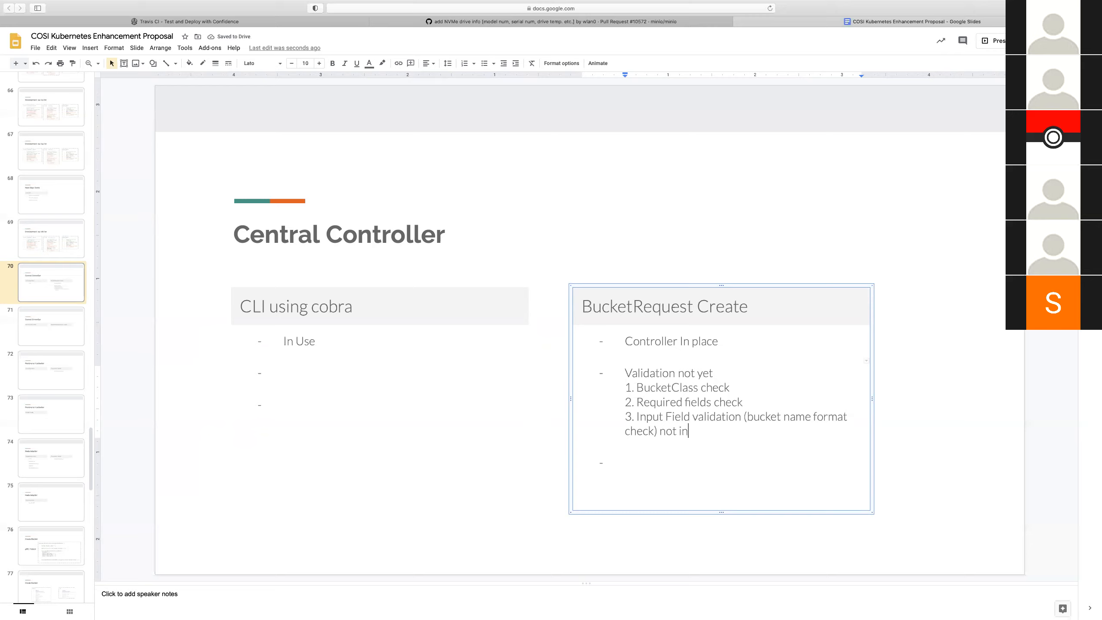
{"action": "type", "text": "yet"}
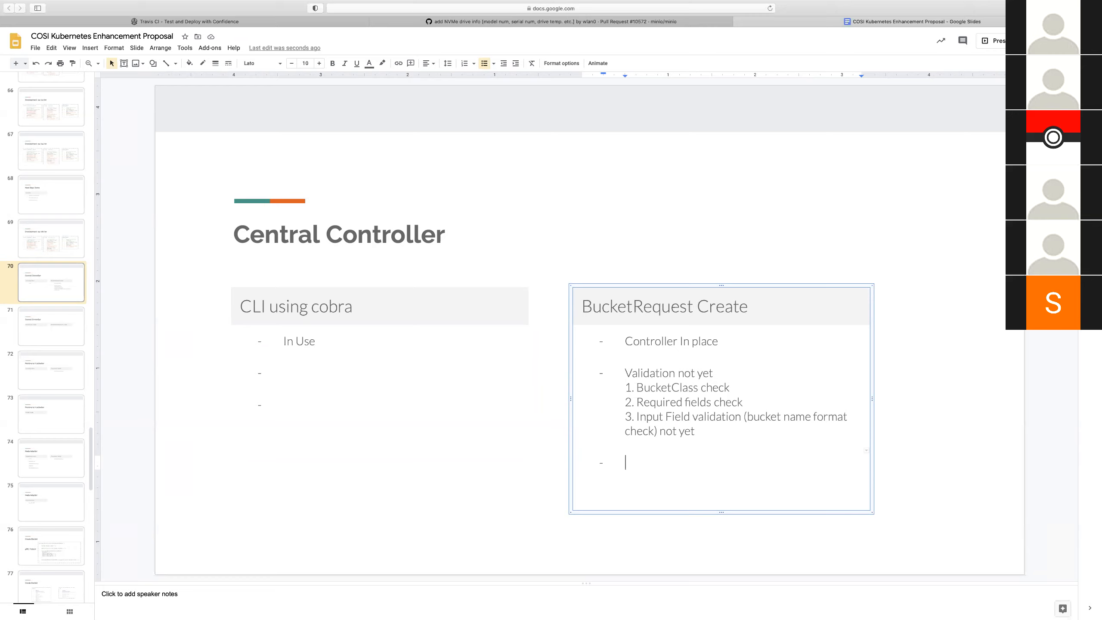
Add the bullet 'Bucket Object Creation In place' below the validation checks
{"action": "type", "text": "Bucket Object"}
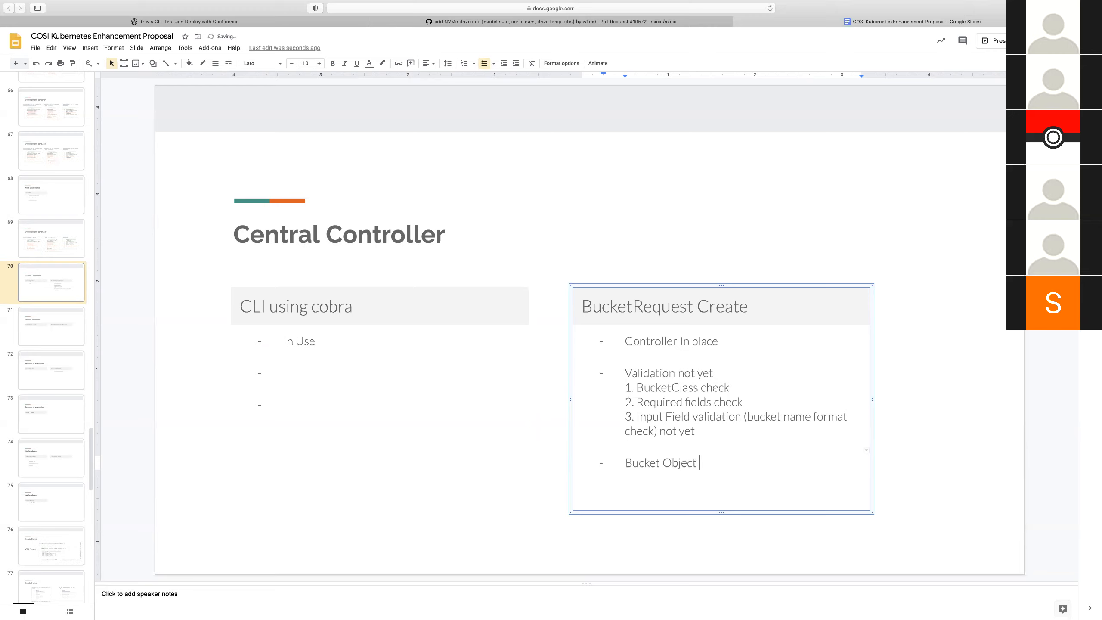
{"action": "type", "text": "Cr"}
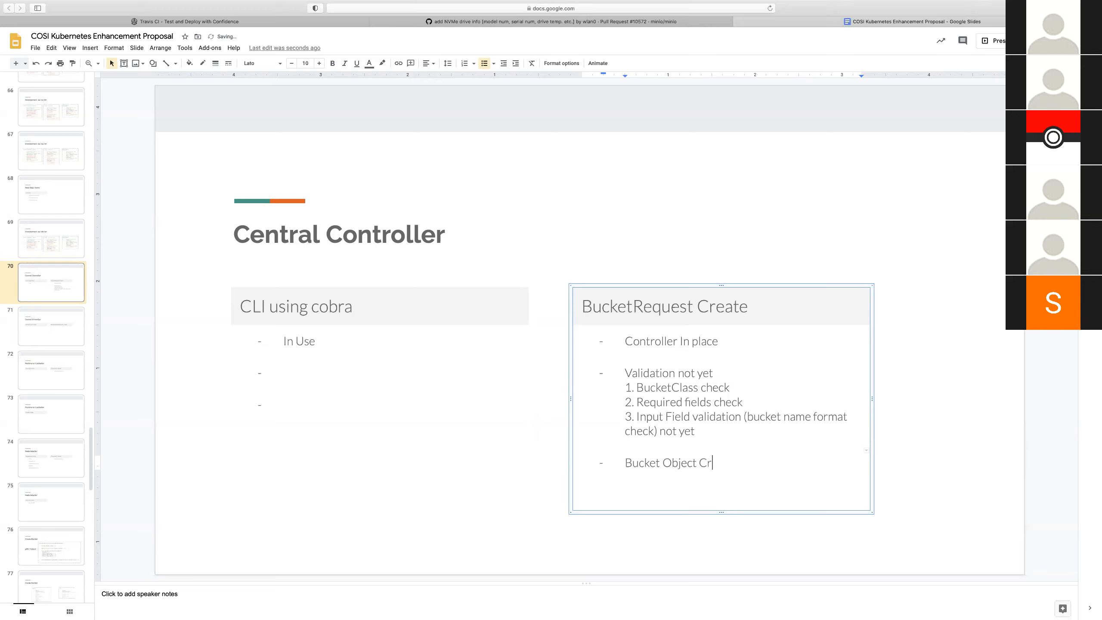
{"action": "type", "text": "eation"}
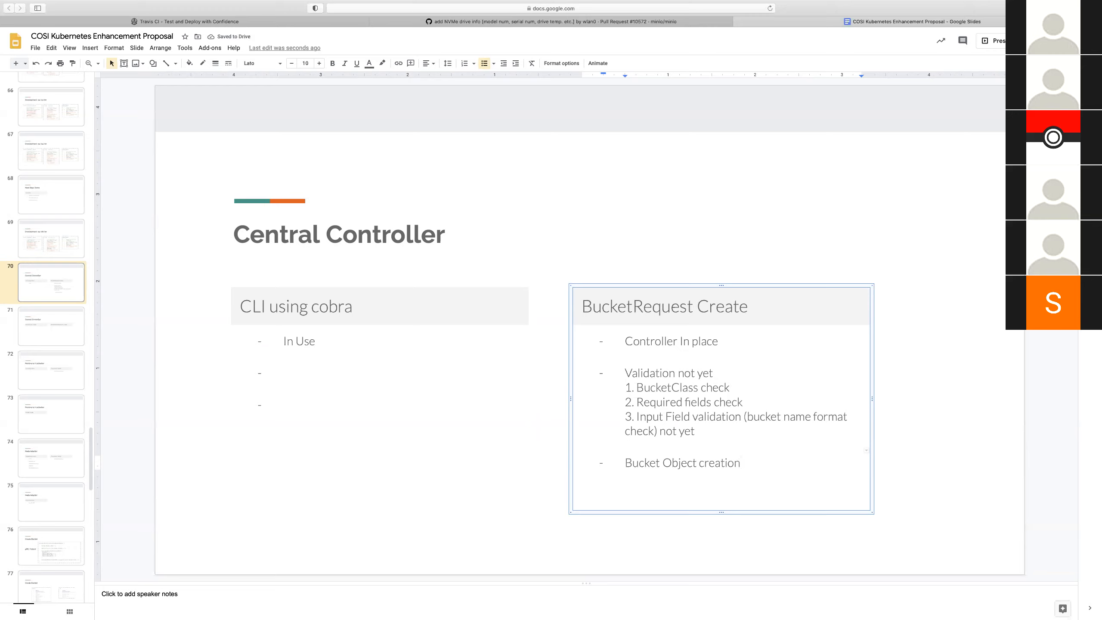
{"action": "type", "text": "In place"}
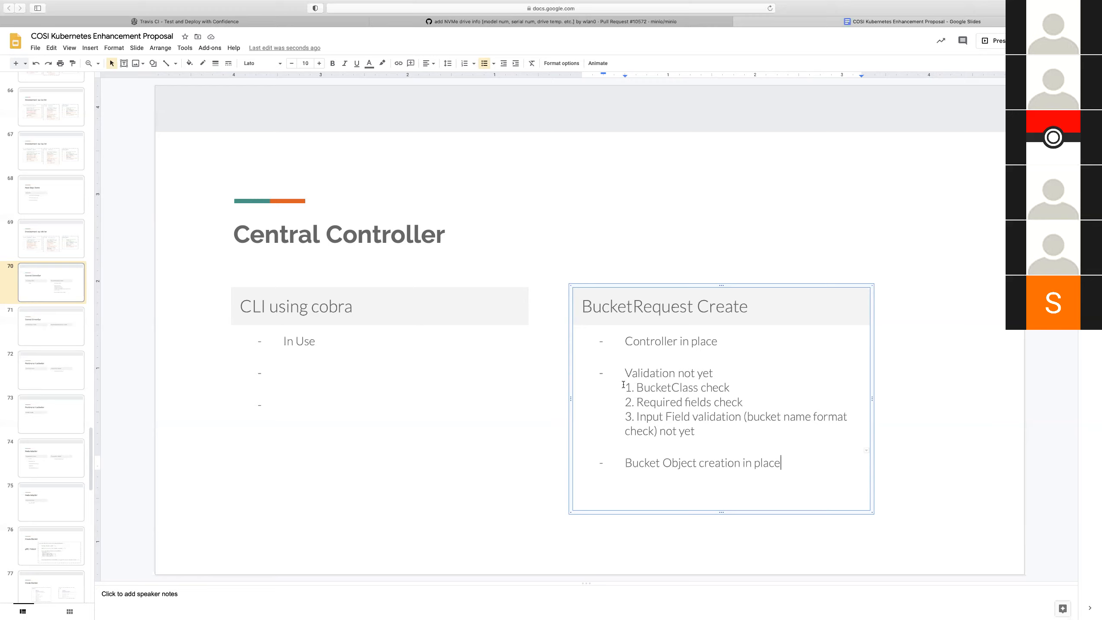
{"action": "left_click_drag", "start_coordinate": [624, 387], "coordinate": [697, 431]}
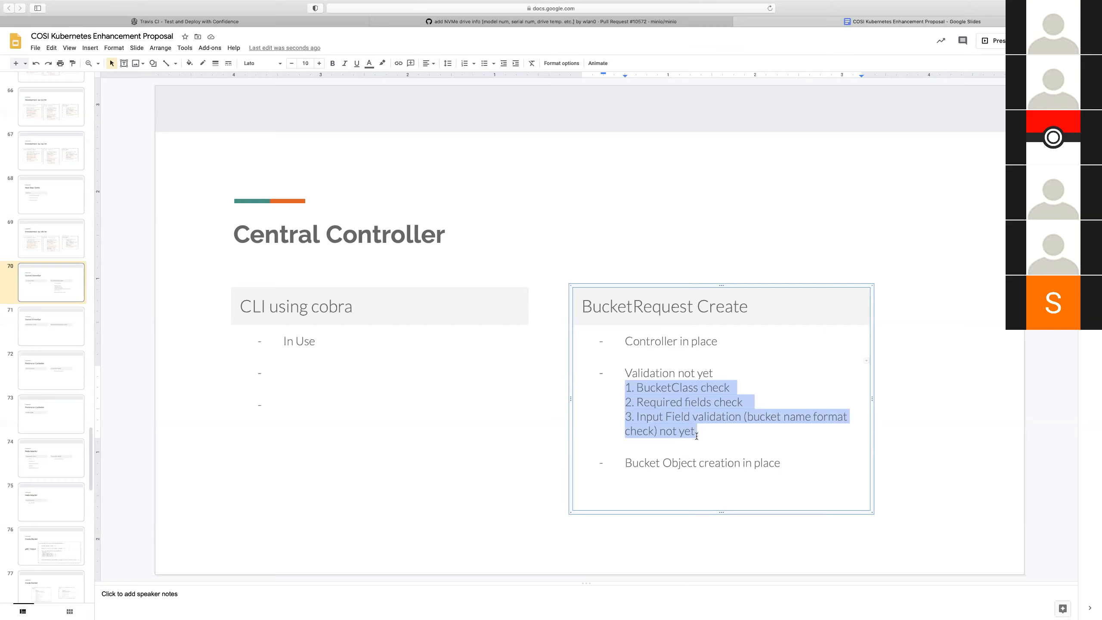
{"action": "left_click", "coordinate": [697, 431]}
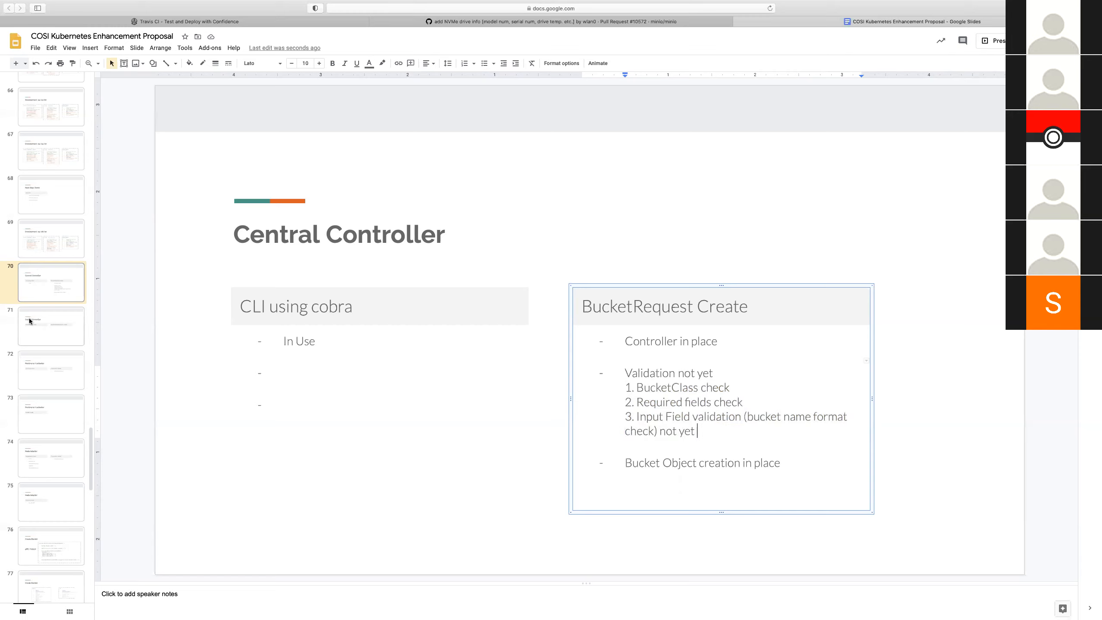
On slide 71, list 'Controller in place', 'Validation not yet', 'Singleton enforcement not yet' under BucketClass Create
{"action": "left_click", "coordinate": [51, 326]}
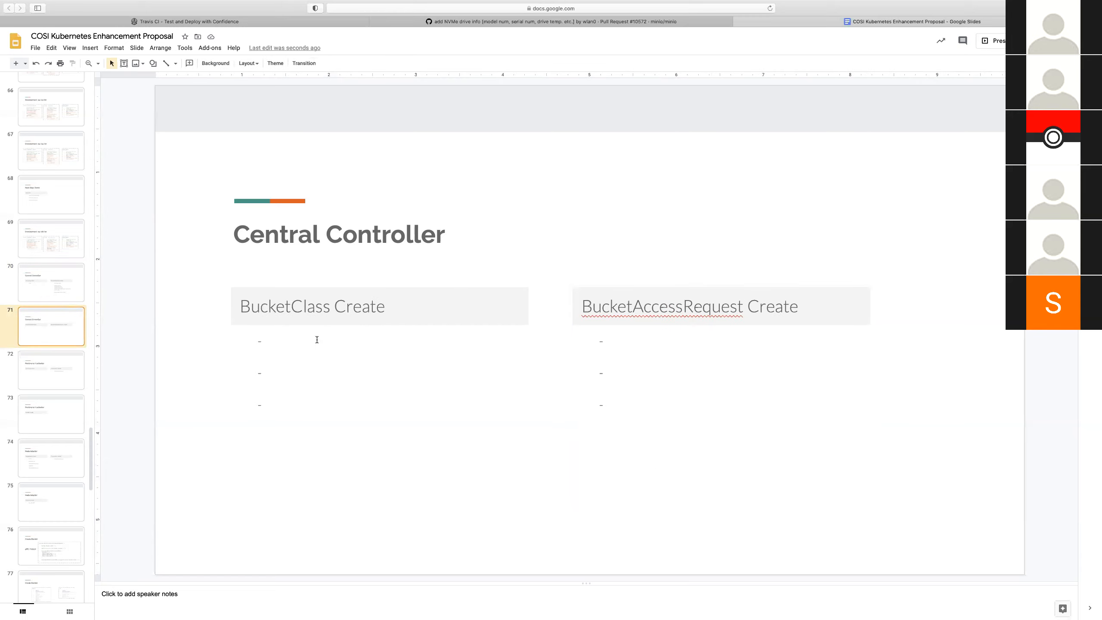
{"action": "left_click", "coordinate": [316, 339]}
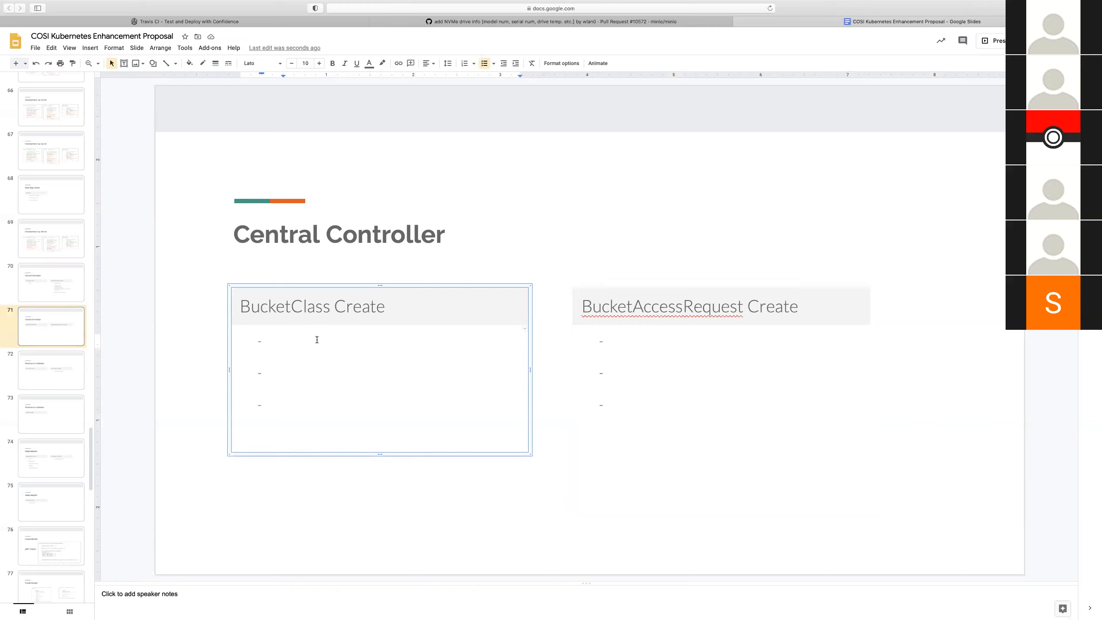
{"action": "type", "text": "Controller in"}
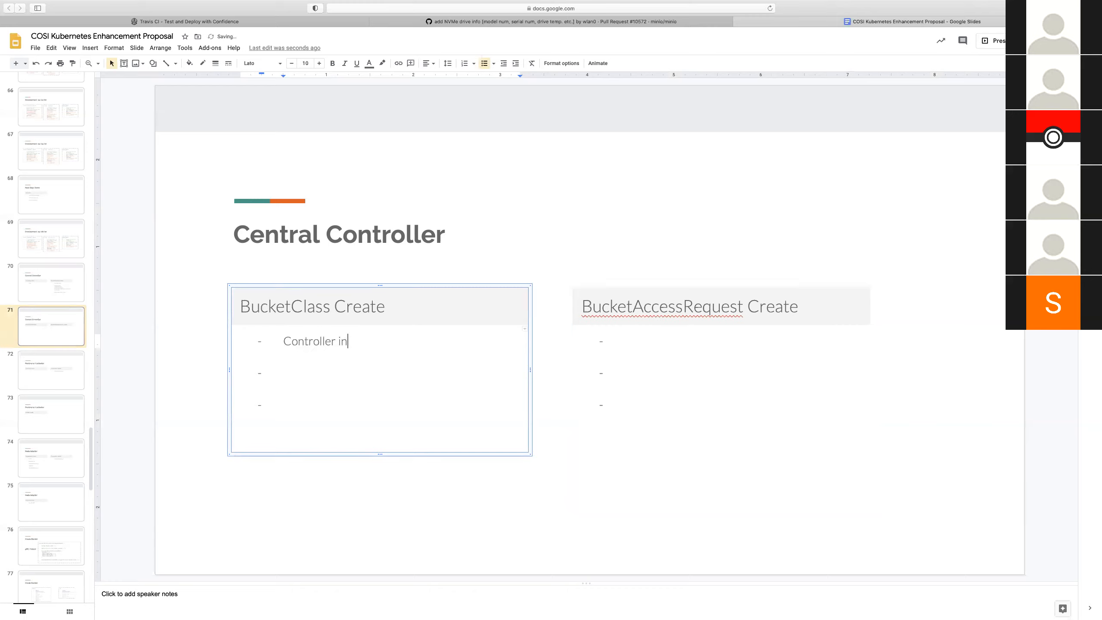
{"action": "type", "text": "place"}
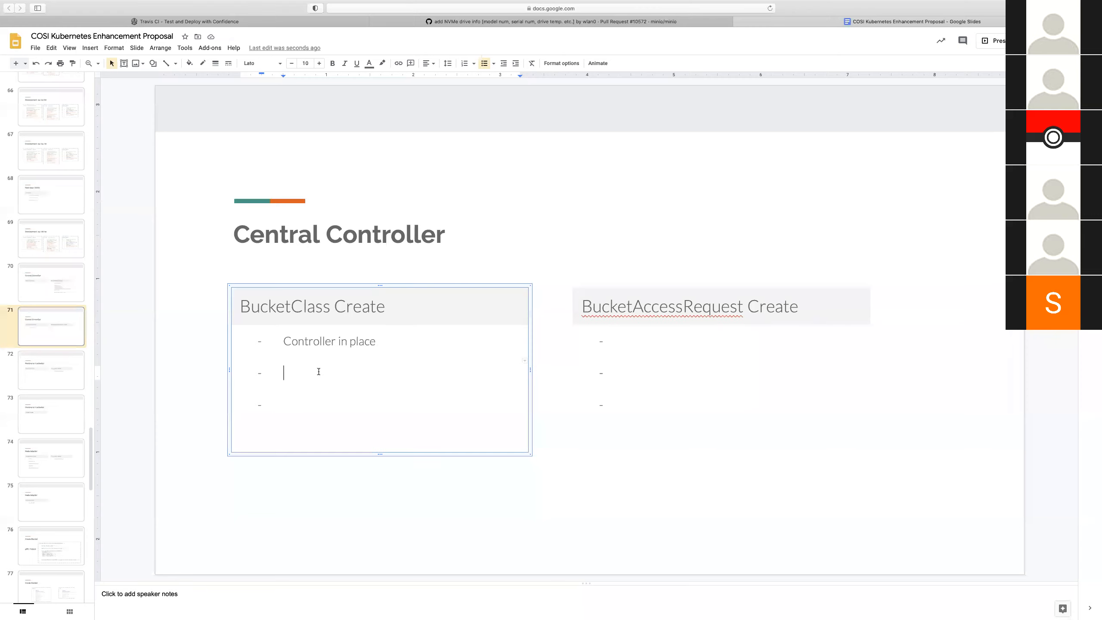
{"action": "type", "text": "Valida"}
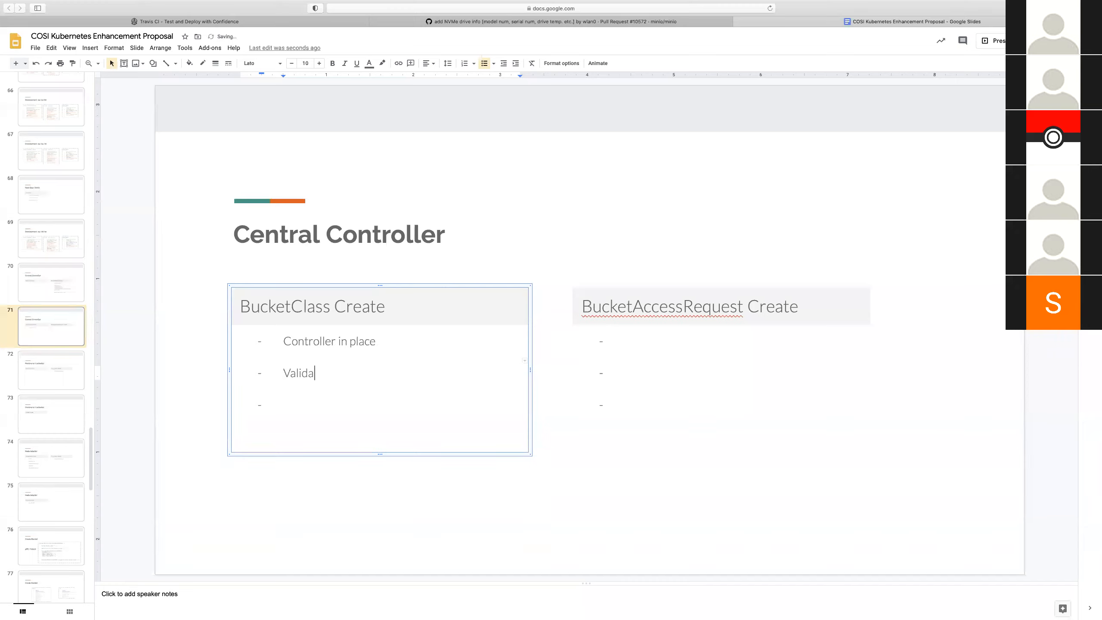
{"action": "type", "text": "tion"}
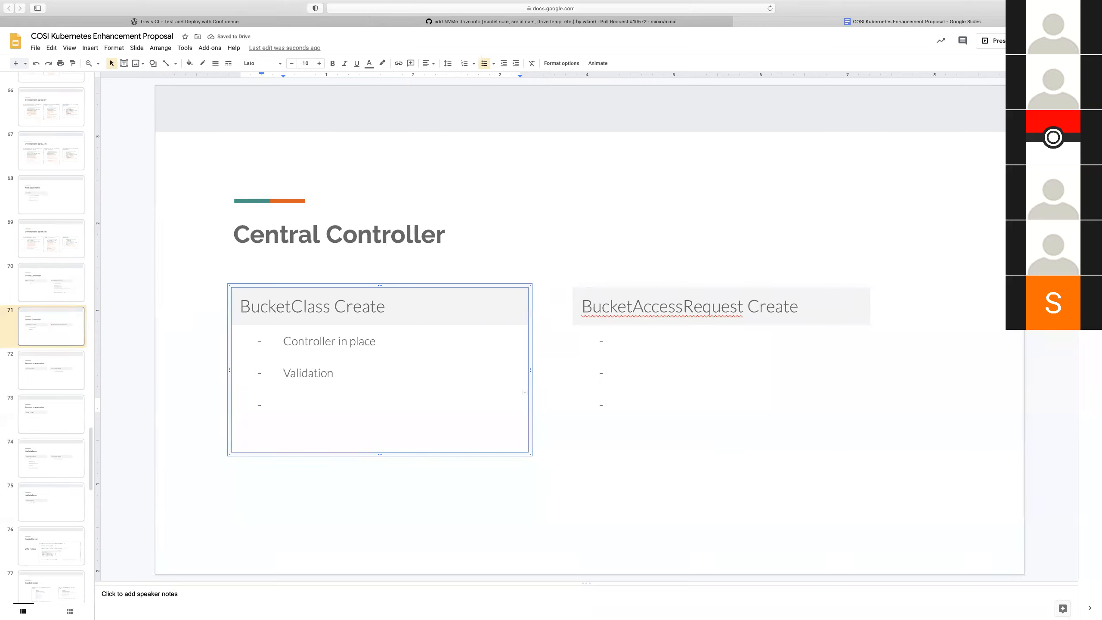
{"action": "type", "text": "Singleton enforcement"}
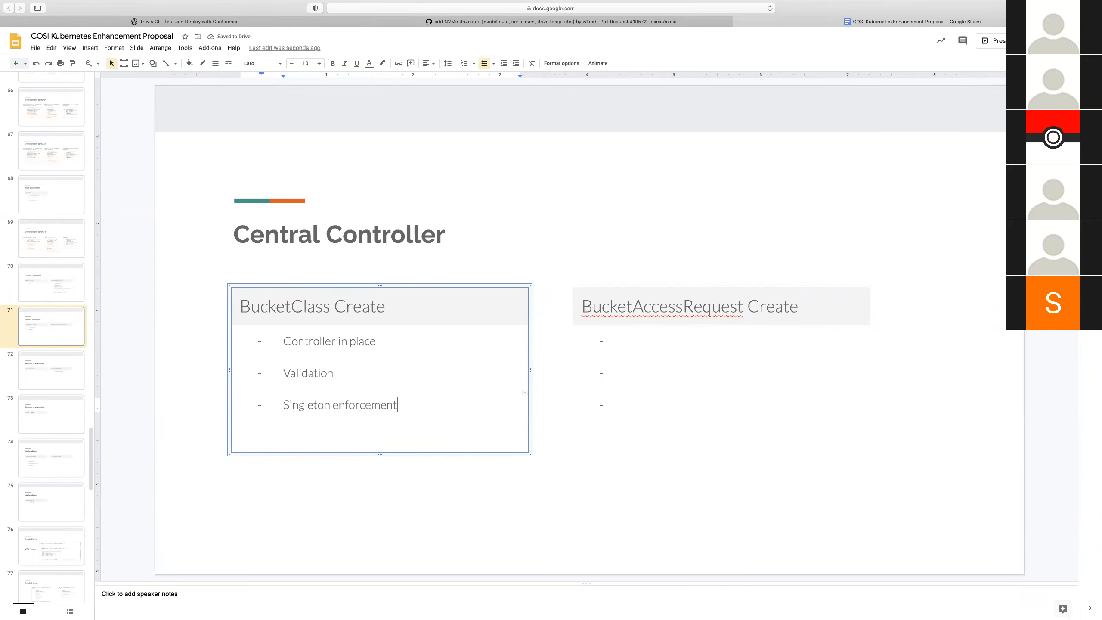
{"action": "type", "text": "not ye"}
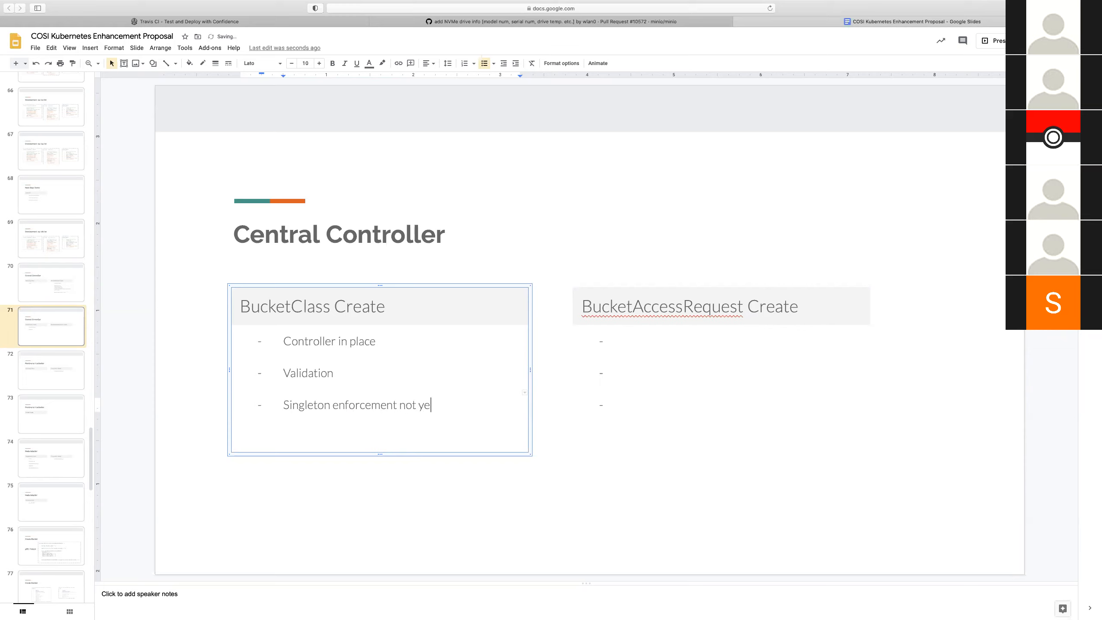
{"action": "type", "text": "not y"}
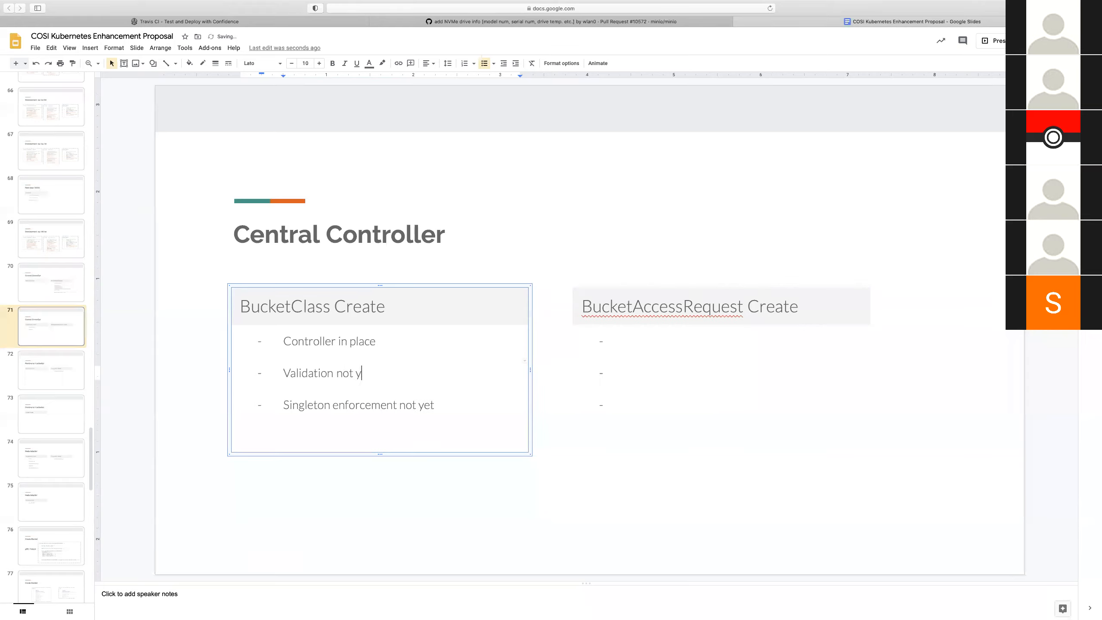
{"action": "type", "text": "et"}
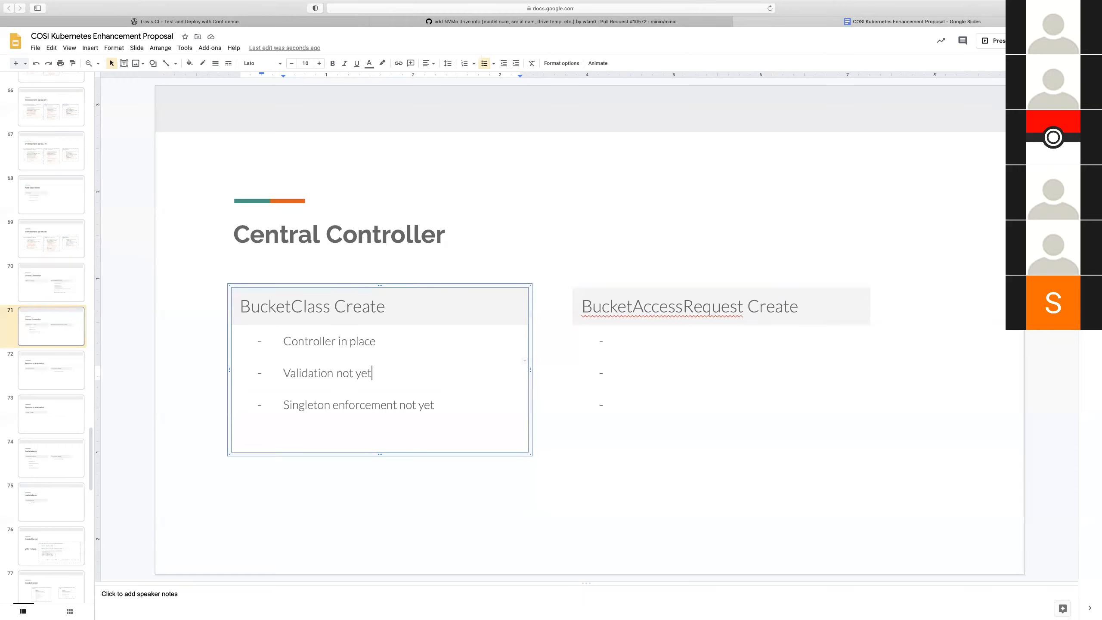
{"action": "mouse_move", "coordinate": [64, 274]}
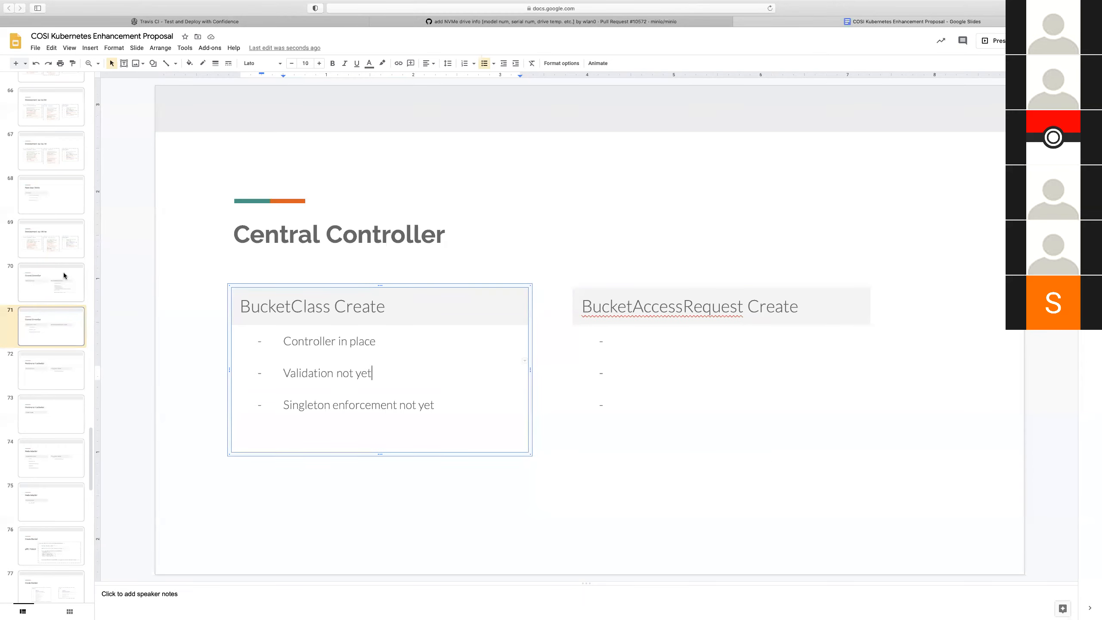
Return to slide 70 and put the cursor in the BucketRequest Create notes
{"action": "left_click", "coordinate": [50, 282]}
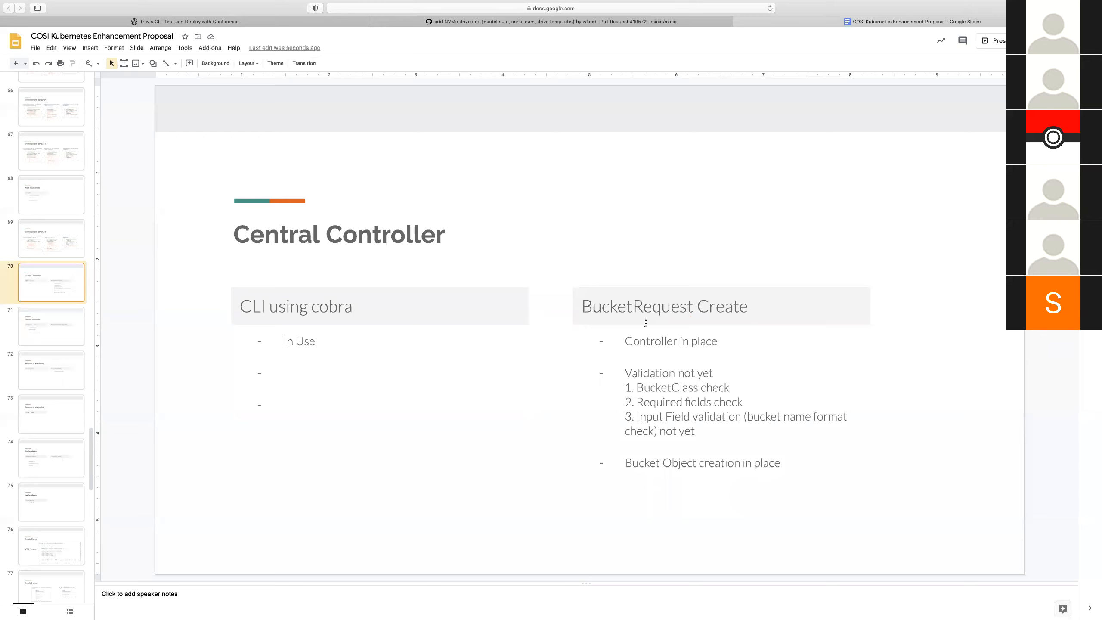
{"action": "mouse_move", "coordinate": [213, 307]}
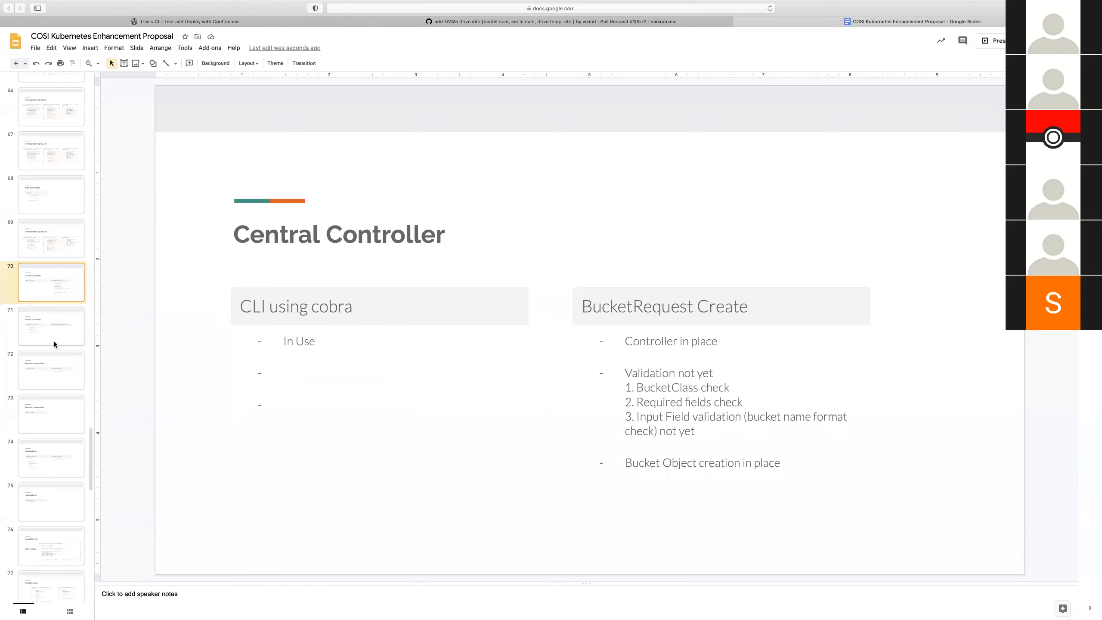
{"action": "left_click", "coordinate": [51, 325]}
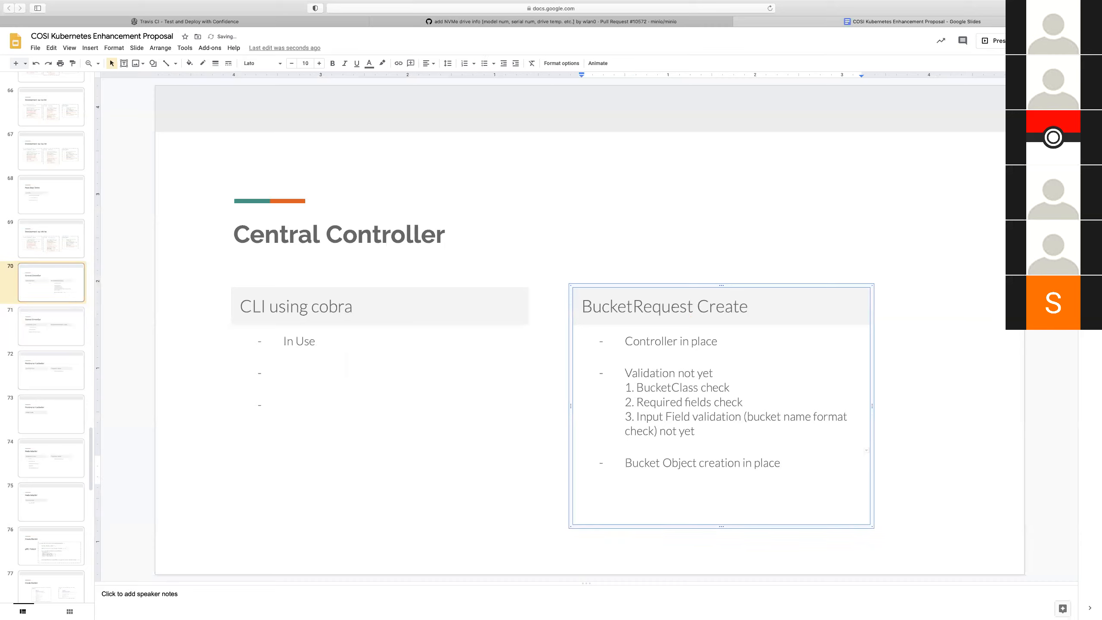
Add the bullet 'Wait until BucketClass is created (put it back in the queue)'
{"action": "key", "text": "enter"}
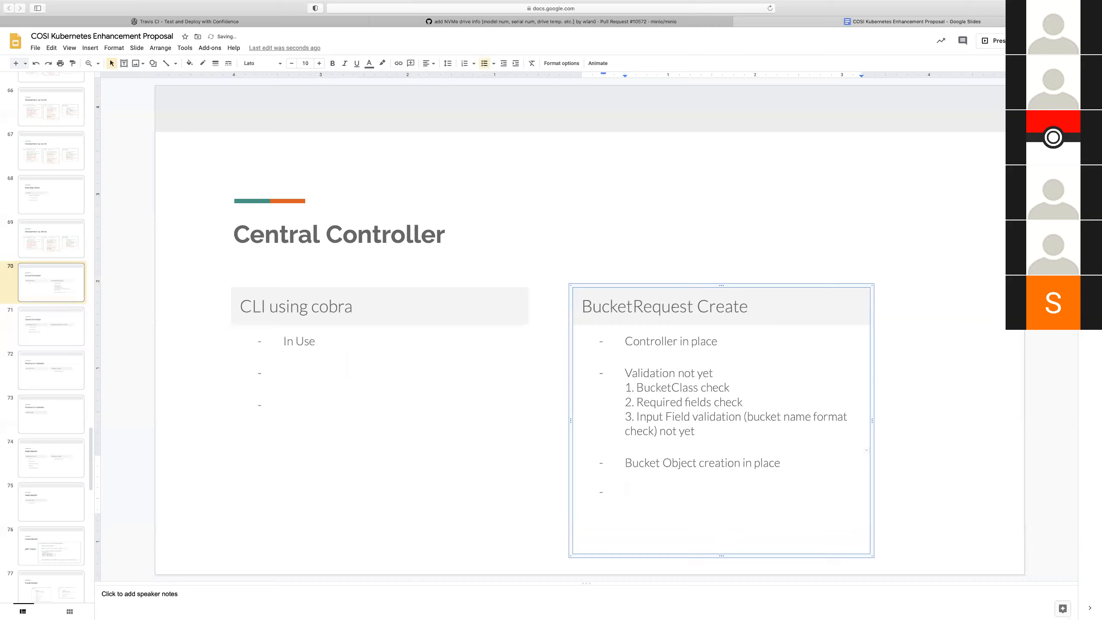
{"action": "type", "text": "Wait unti"}
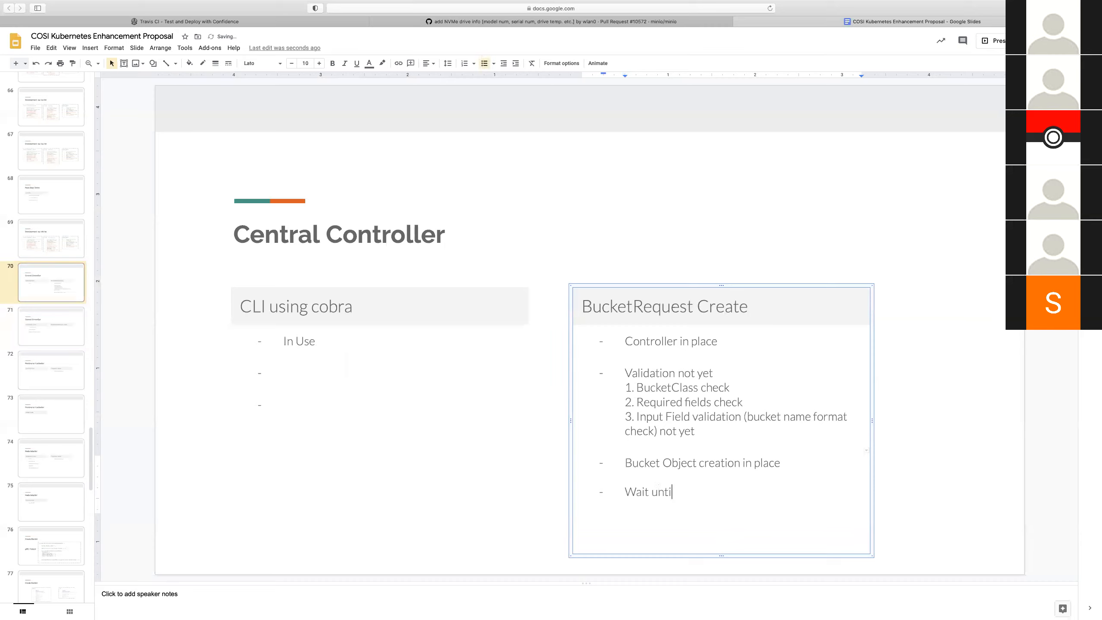
{"action": "type", "text": "Bu"}
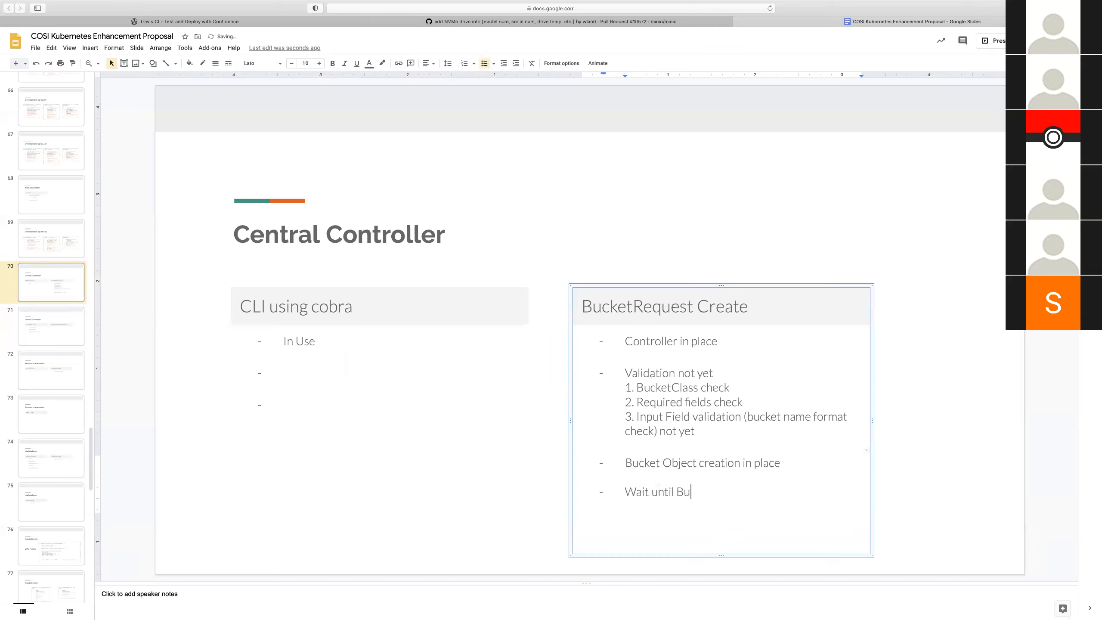
{"action": "type", "text": "cketClass is c"}
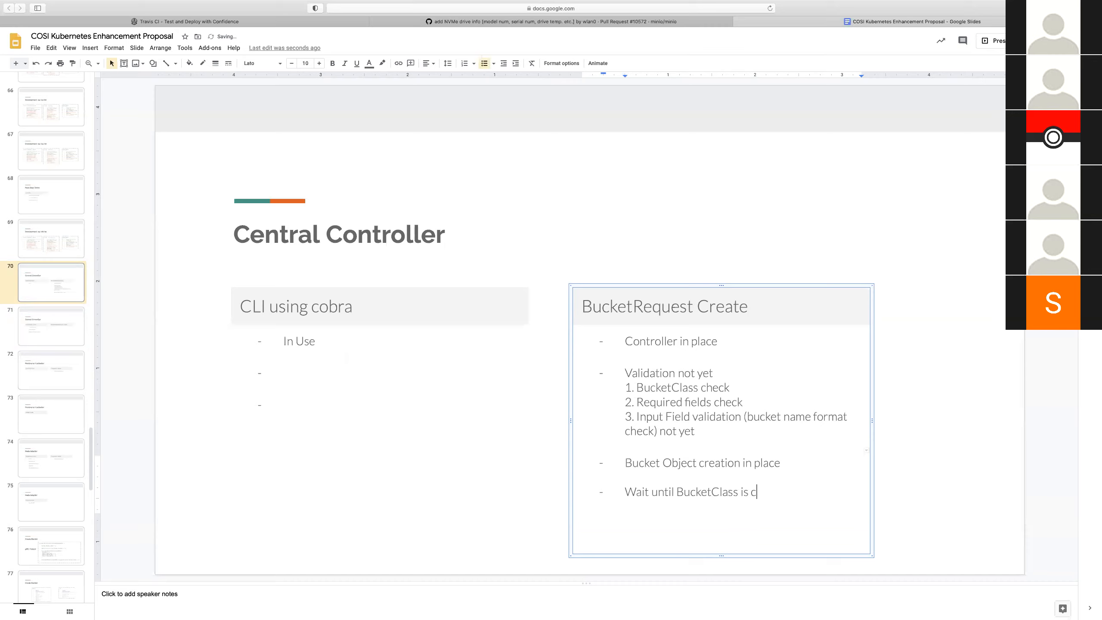
{"action": "type", "text": "reated"}
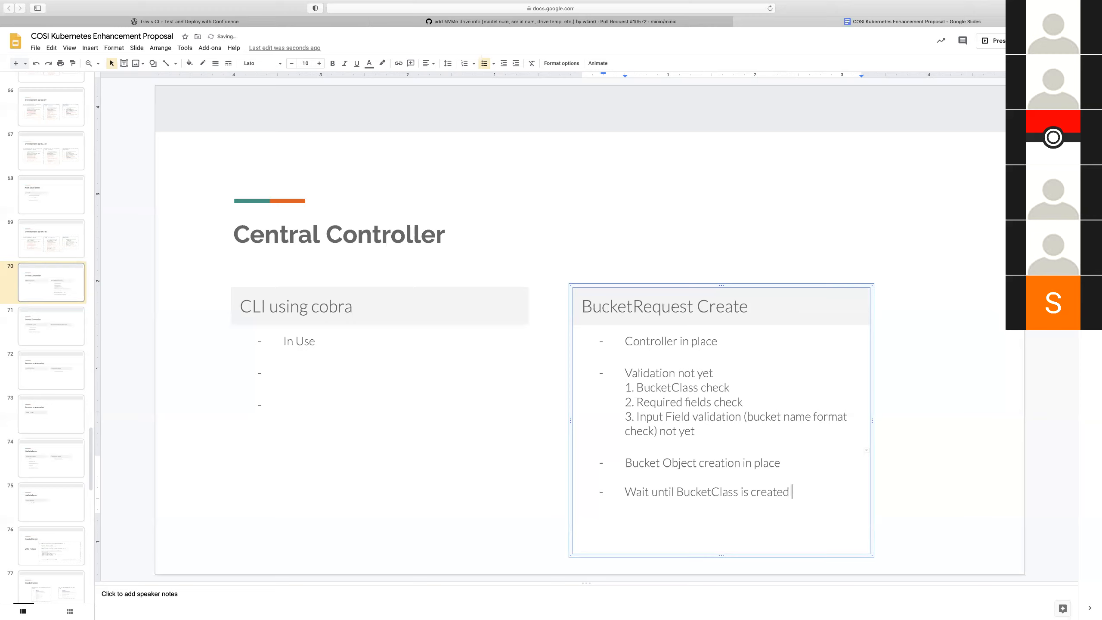
{"action": "type", "text": "(put it back)"}
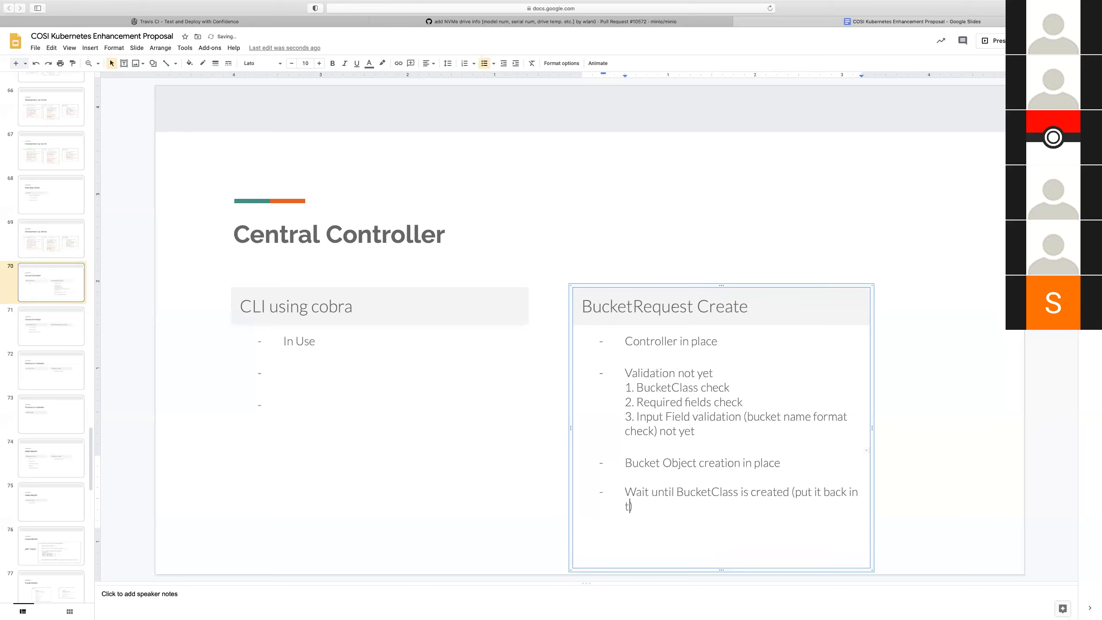
{"action": "type", "text": "he queue)"}
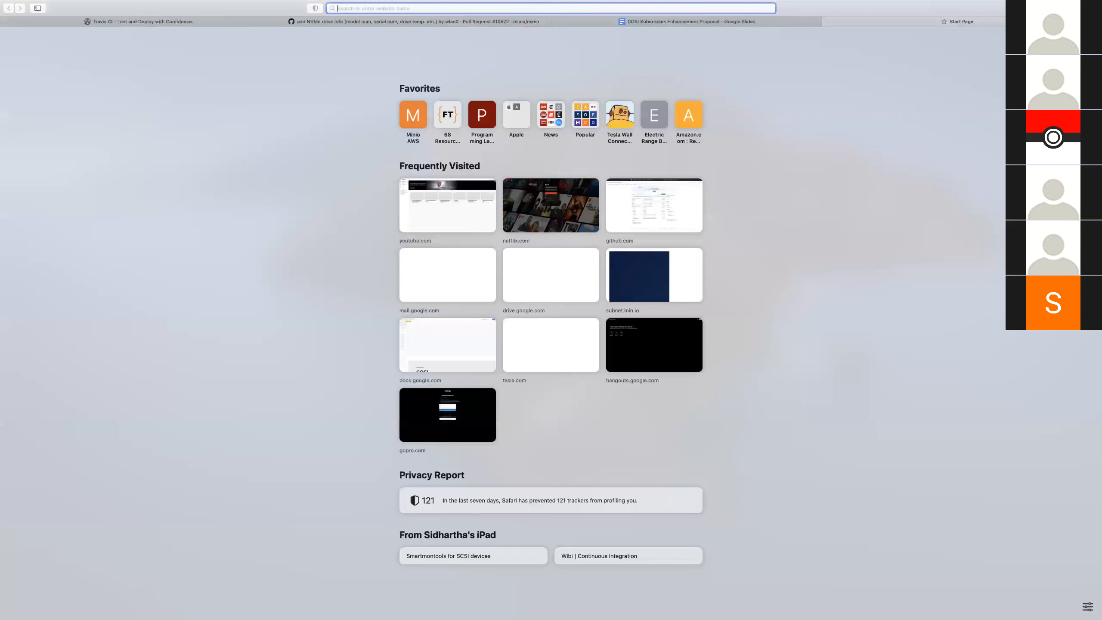
Go to github.com and reach kubernetes/enhancements pull request #1383
{"action": "type", "text": "github.com"}
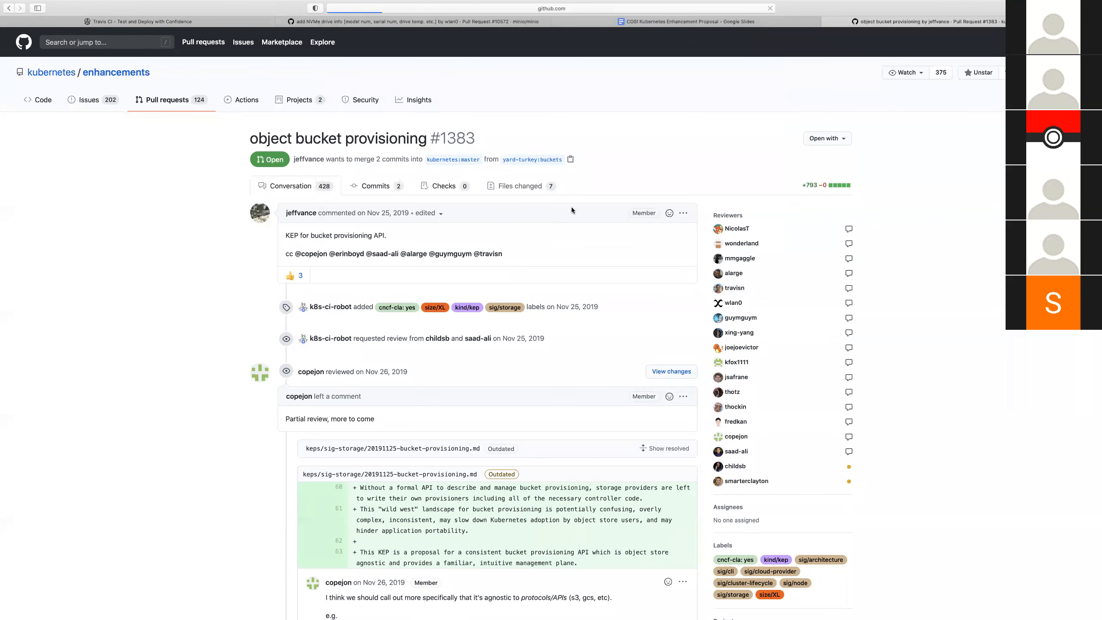
View the full Object Storage Support README from the pull request's changed files
{"action": "left_click", "coordinate": [519, 185]}
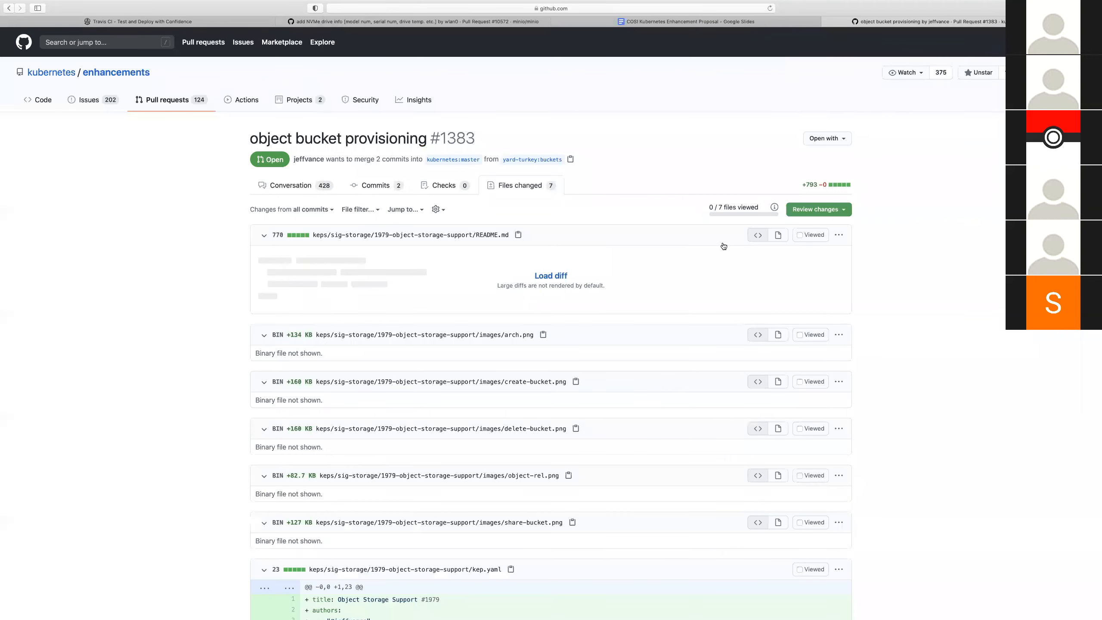
{"action": "left_click", "coordinate": [838, 235]}
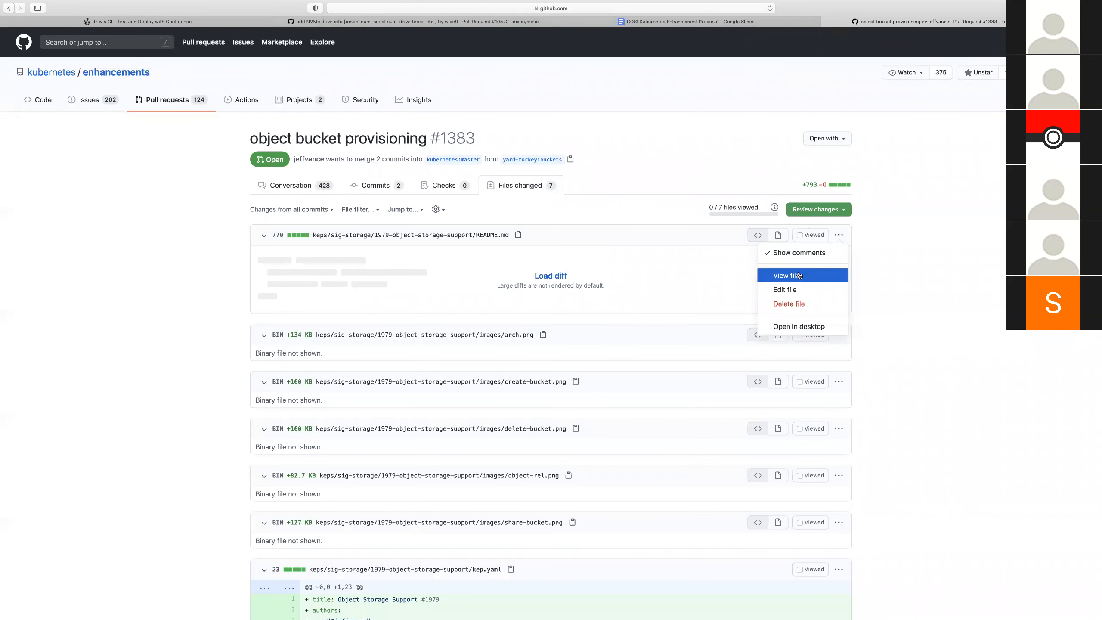
{"action": "left_click", "coordinate": [785, 275]}
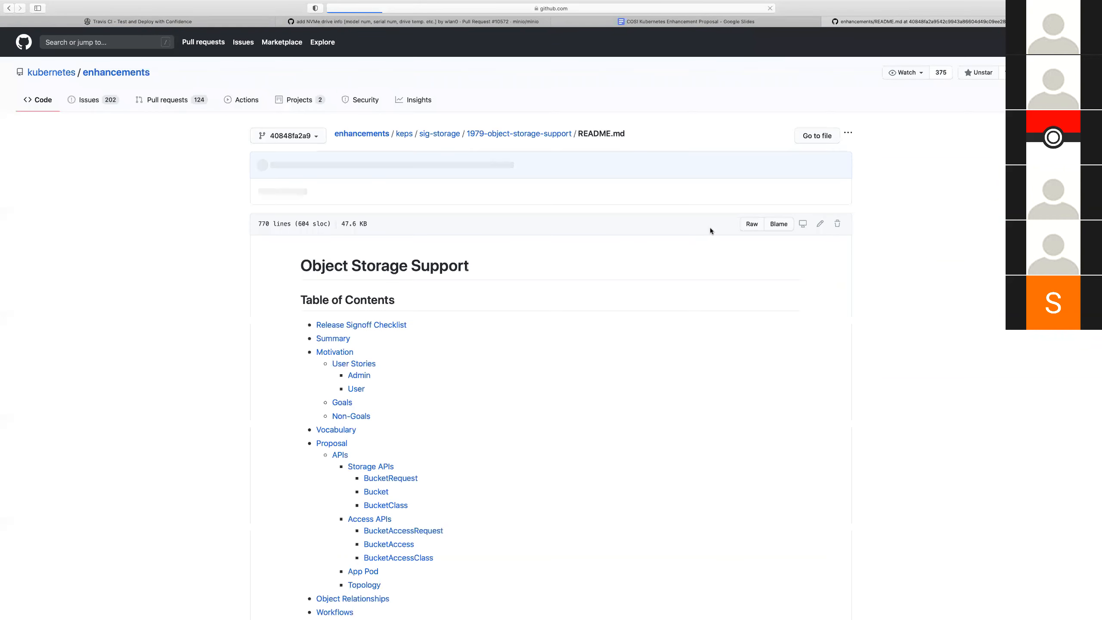
{"action": "scroll", "scroll_direction": "down", "scroll_amount": 3}
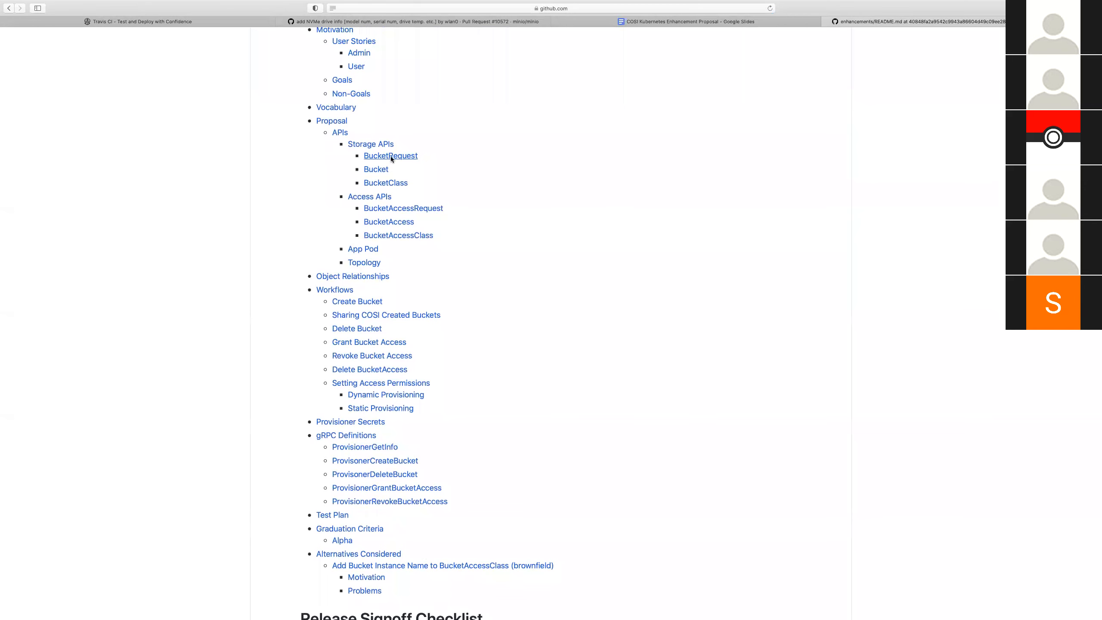
Jump to BucketRequest, highlight bucketClassName, and scroll down to the BucketClass definition
{"action": "left_click", "coordinate": [390, 156]}
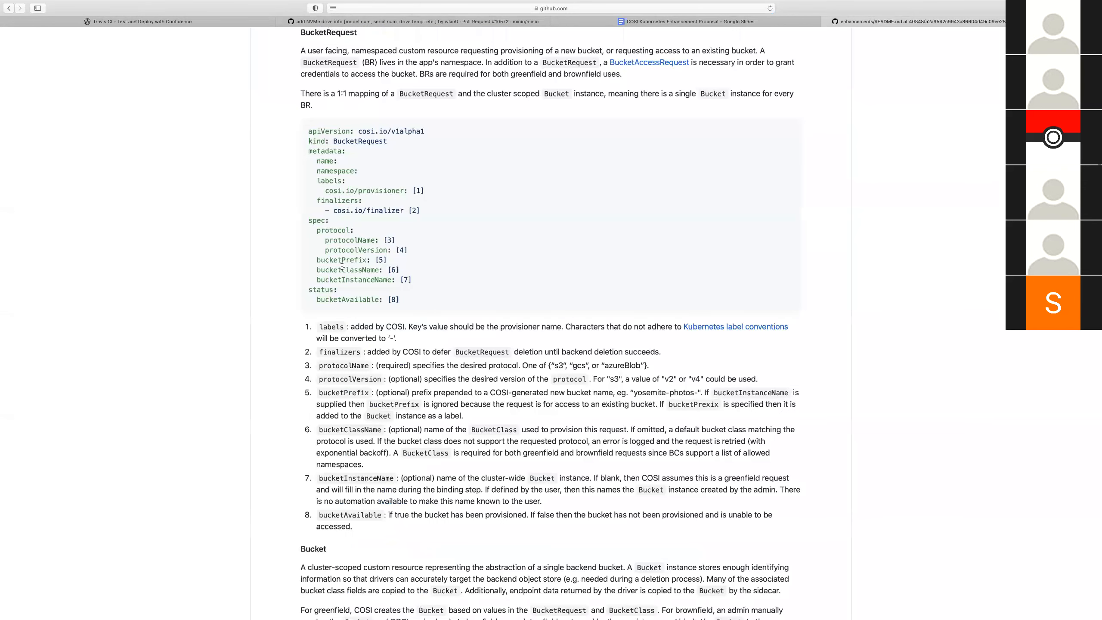
{"action": "double_click", "coordinate": [348, 269]}
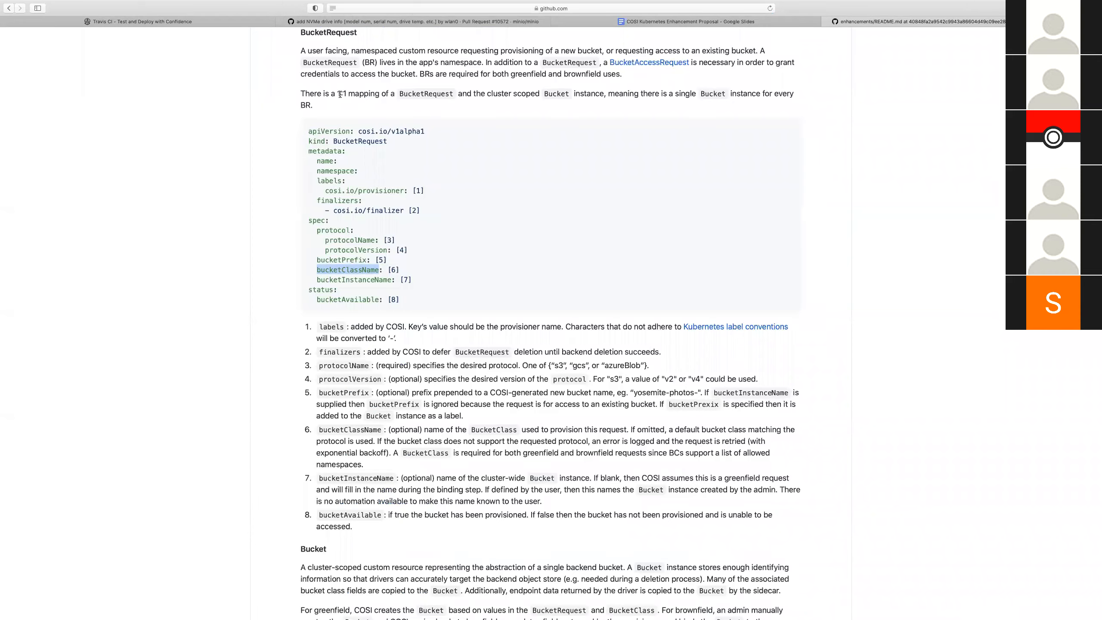
{"action": "scroll", "scroll_direction": "down", "scroll_amount": 3}
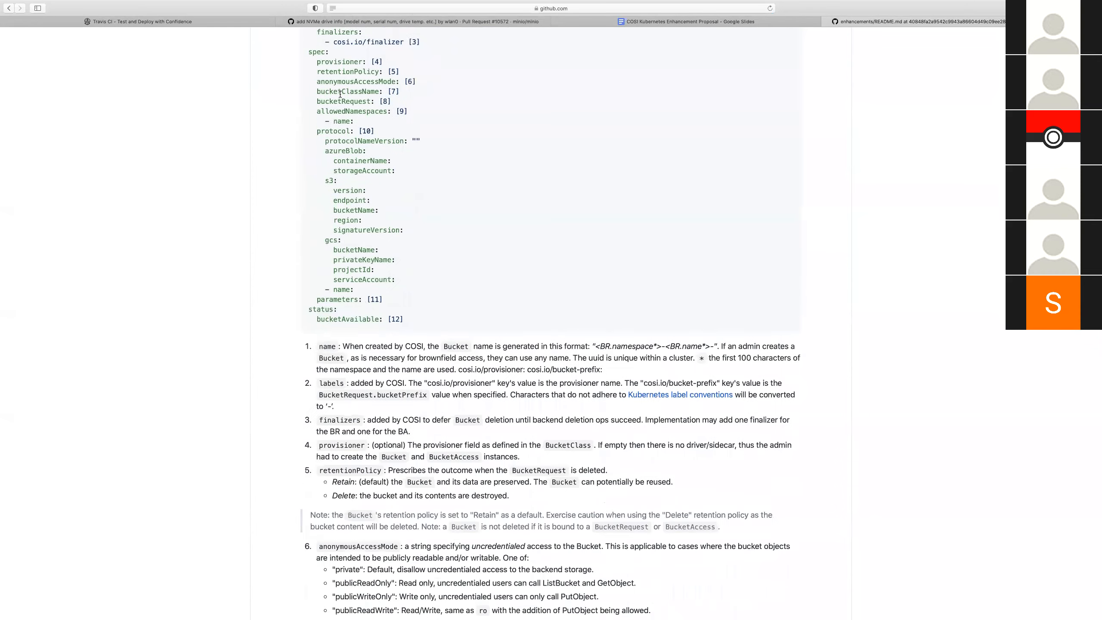
{"action": "scroll", "scroll_direction": "down", "scroll_amount": 3}
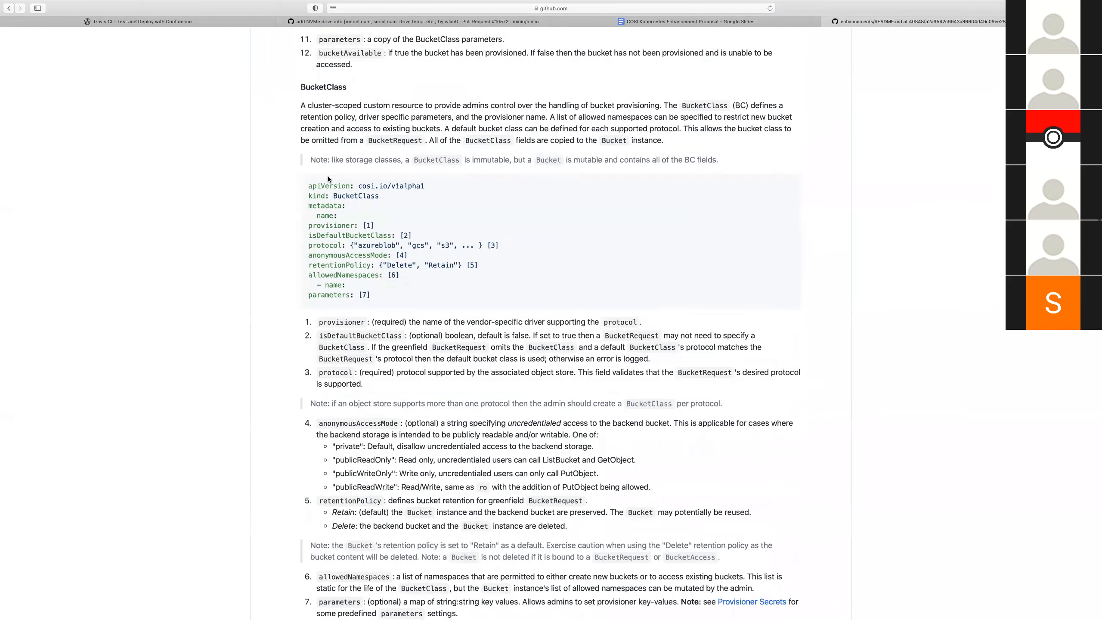
{"action": "scroll", "scroll_direction": "down", "scroll_amount": 3}
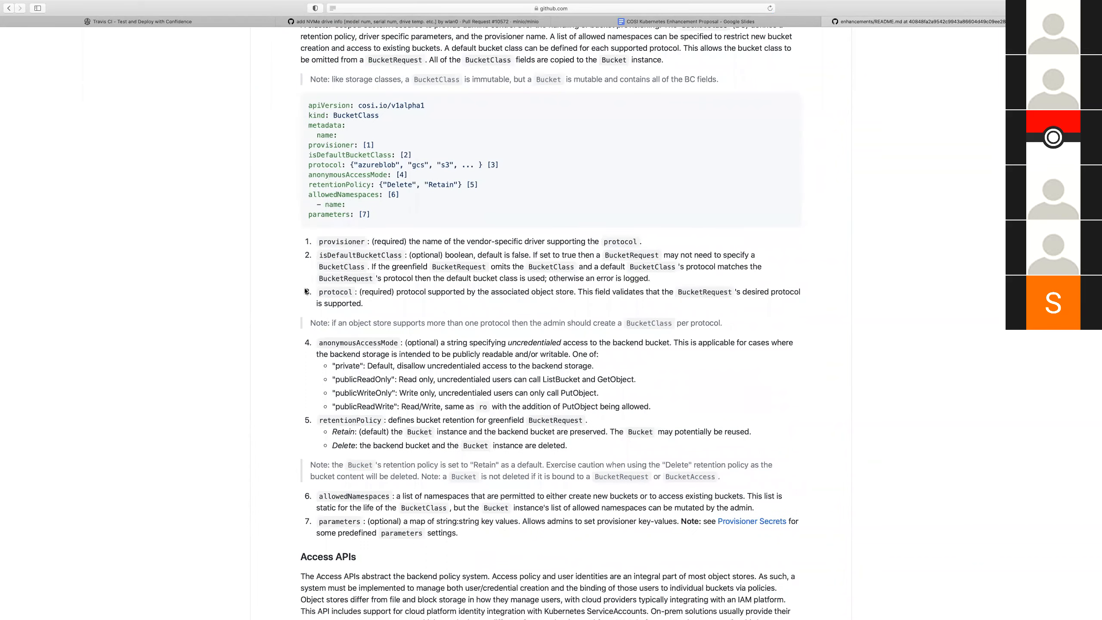
{"action": "scroll", "scroll_direction": "down", "scroll_amount": 3}
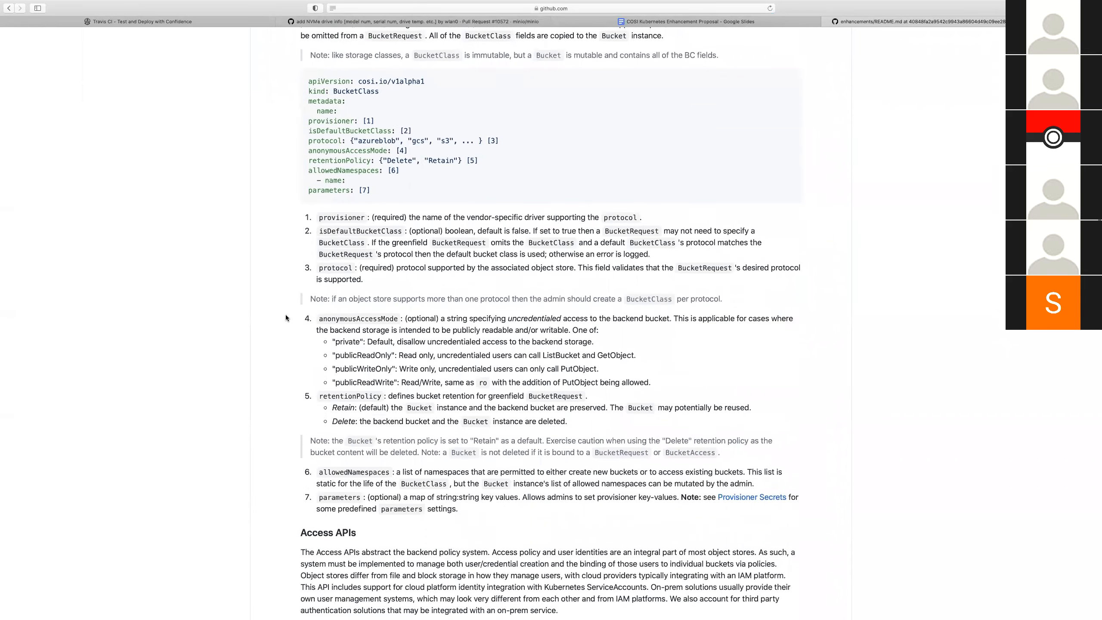
{"action": "scroll", "scroll_direction": "down", "scroll_amount": 3}
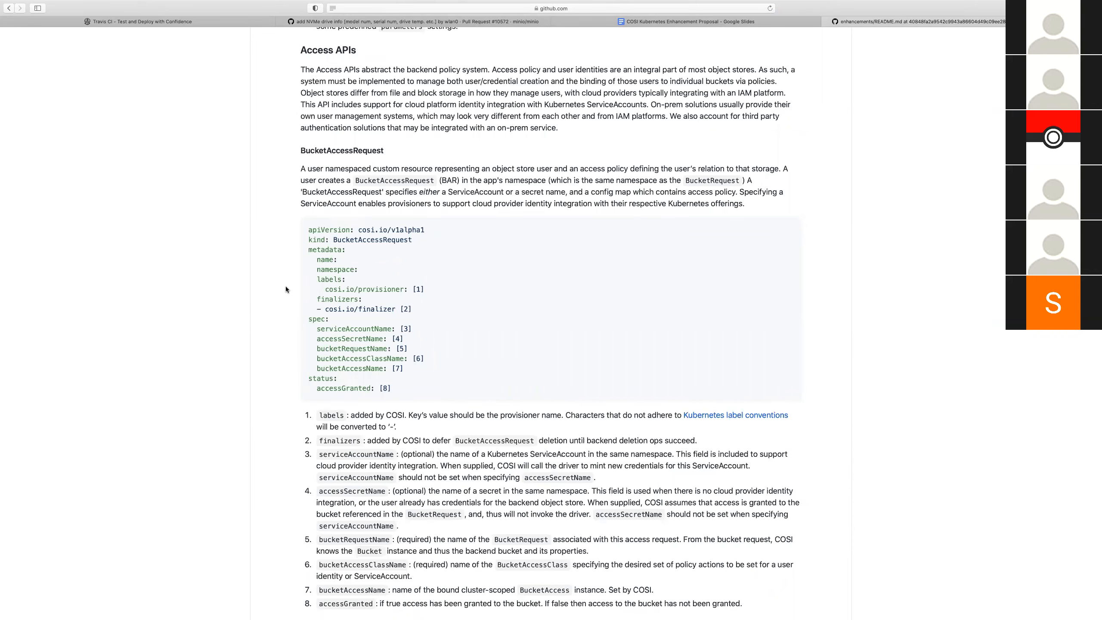
{"action": "scroll", "scroll_direction": "down", "scroll_amount": 3}
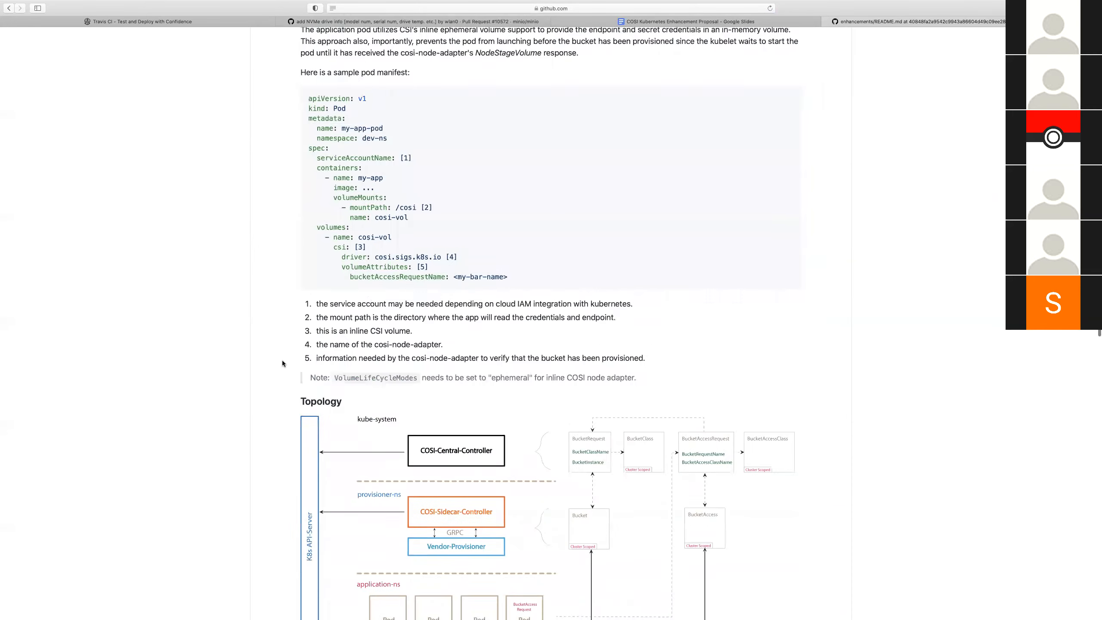
{"action": "scroll", "scroll_direction": "down", "scroll_amount": 3}
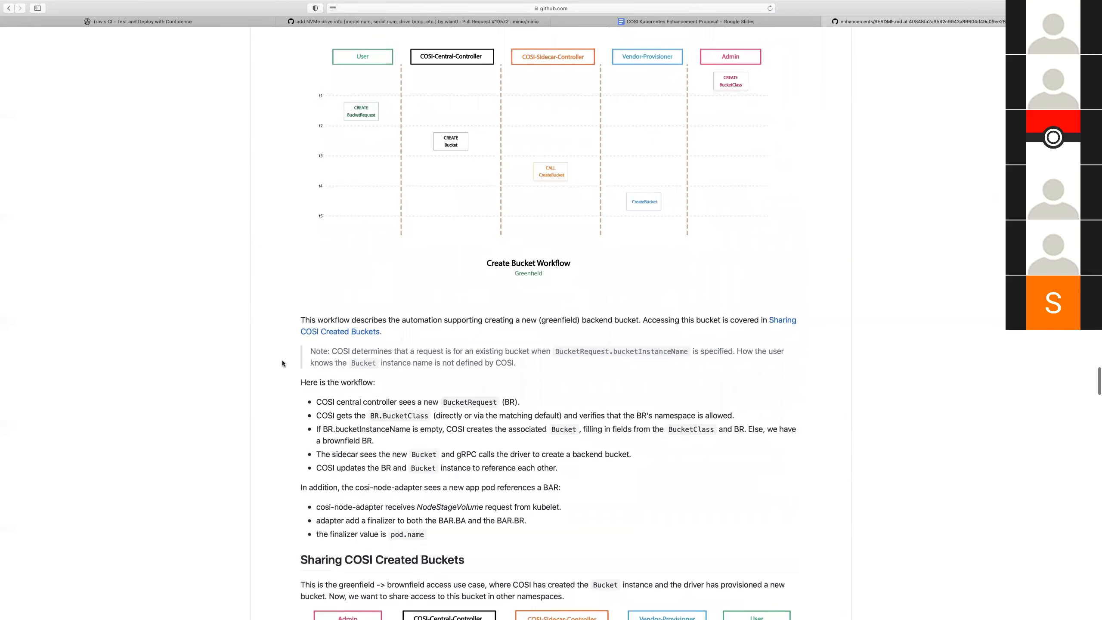
{"action": "scroll", "scroll_direction": "down", "scroll_amount": 3}
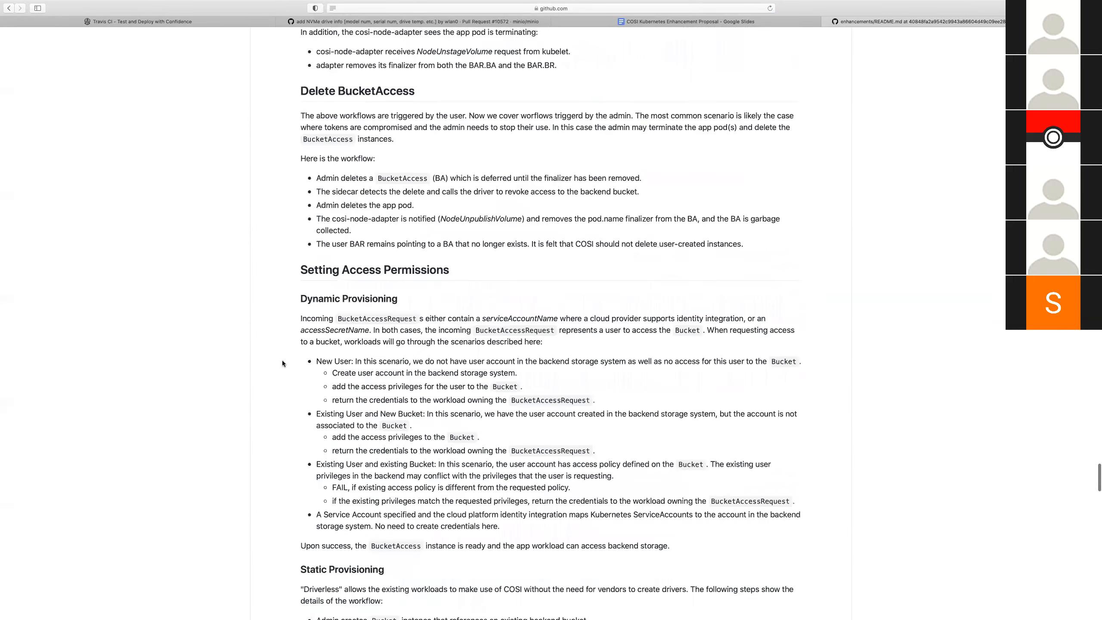
{"action": "scroll", "scroll_direction": "down", "scroll_amount": 3}
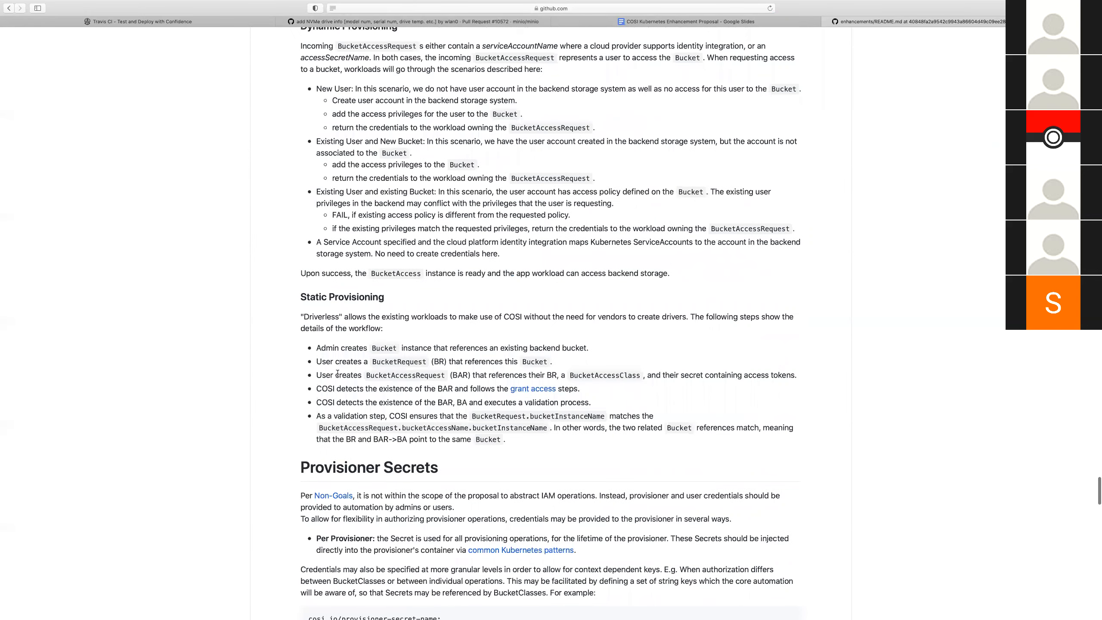
{"action": "double_click", "coordinate": [345, 375]}
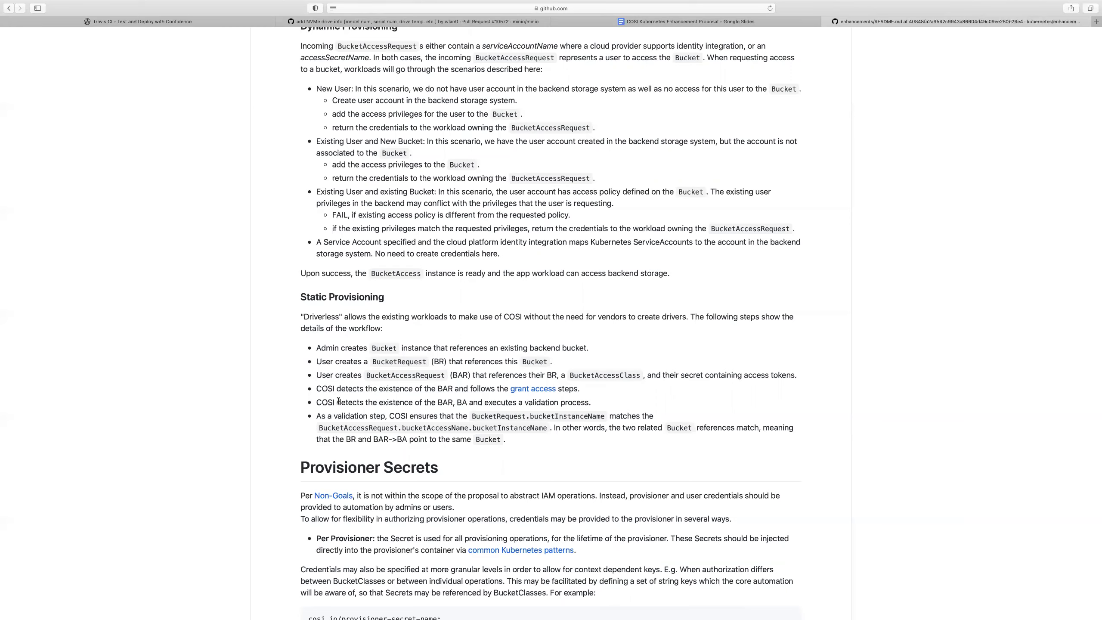
Search the KEP README for 'brownfield' and jump to the brownfield bucket vocabulary entry
{"action": "scroll", "scroll_direction": "up", "scroll_amount": 3}
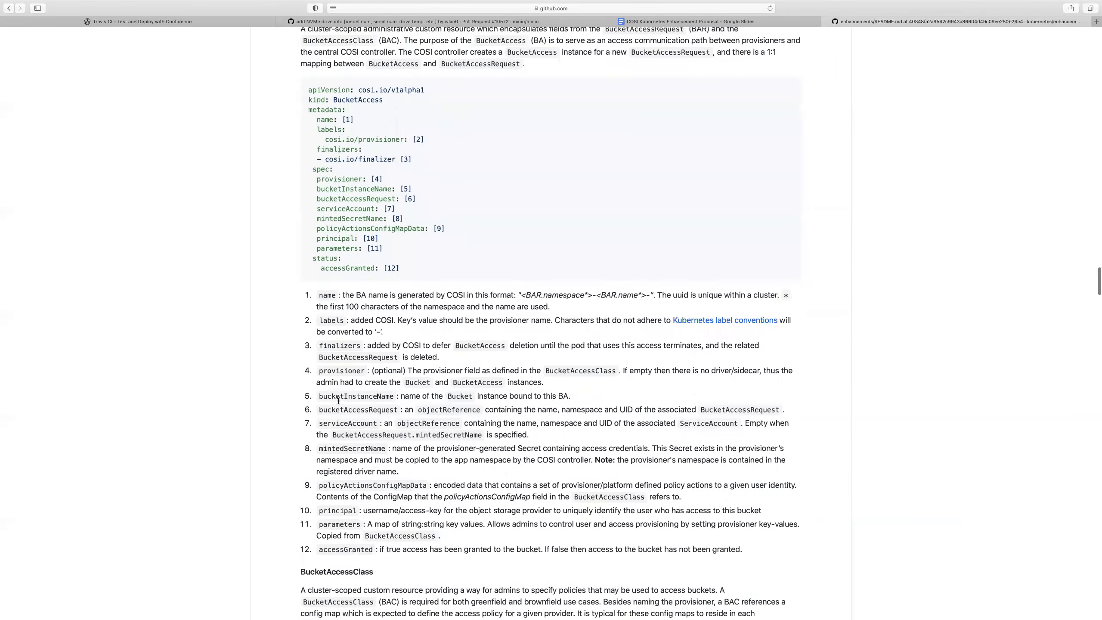
{"action": "scroll", "scroll_direction": "down", "scroll_amount": 3}
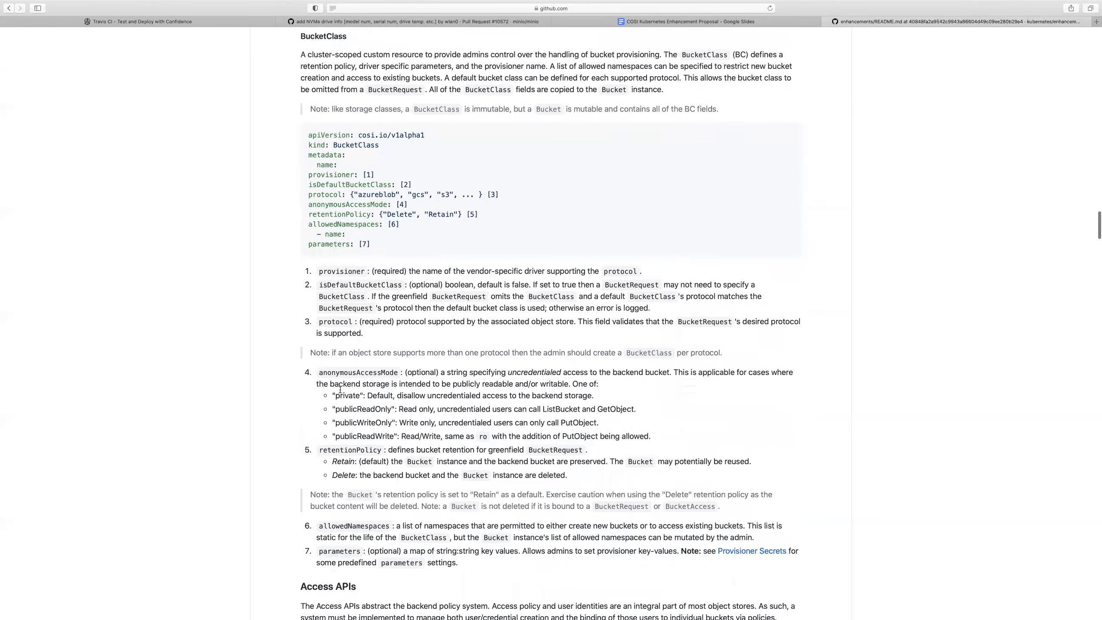
{"action": "scroll", "scroll_direction": "down", "scroll_amount": 3}
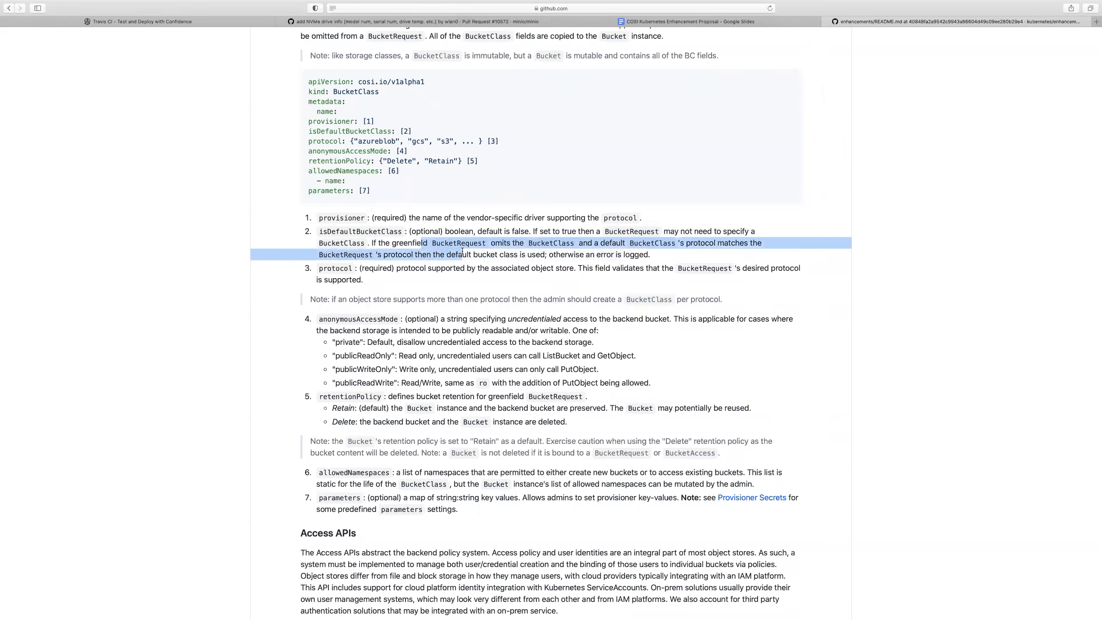
{"action": "left_click", "coordinate": [431, 261]}
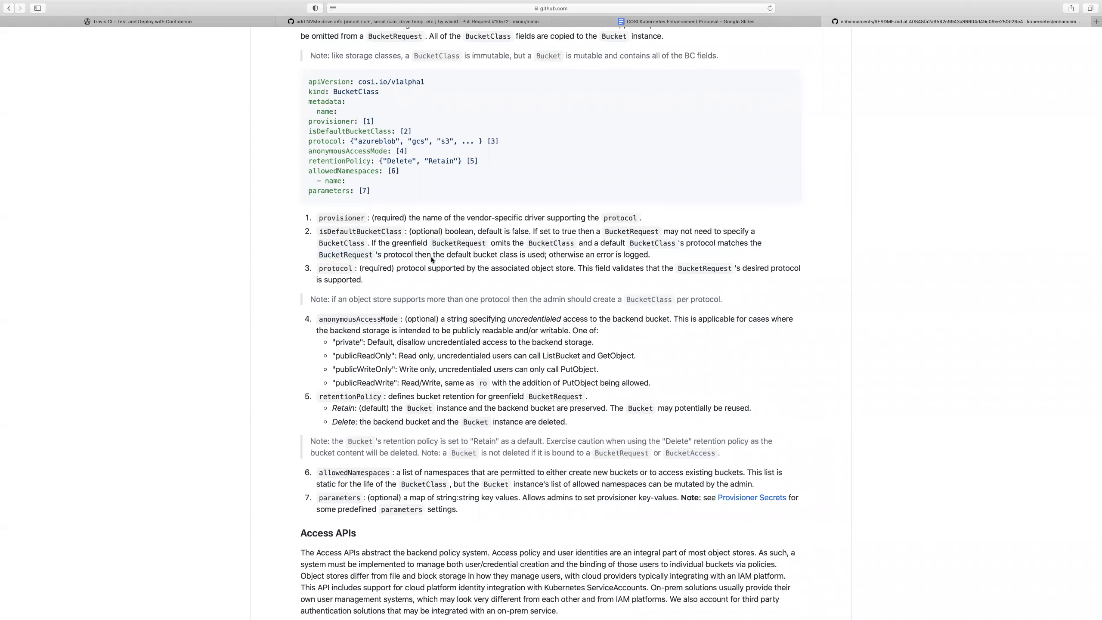
{"action": "scroll", "scroll_direction": "up", "scroll_amount": 3}
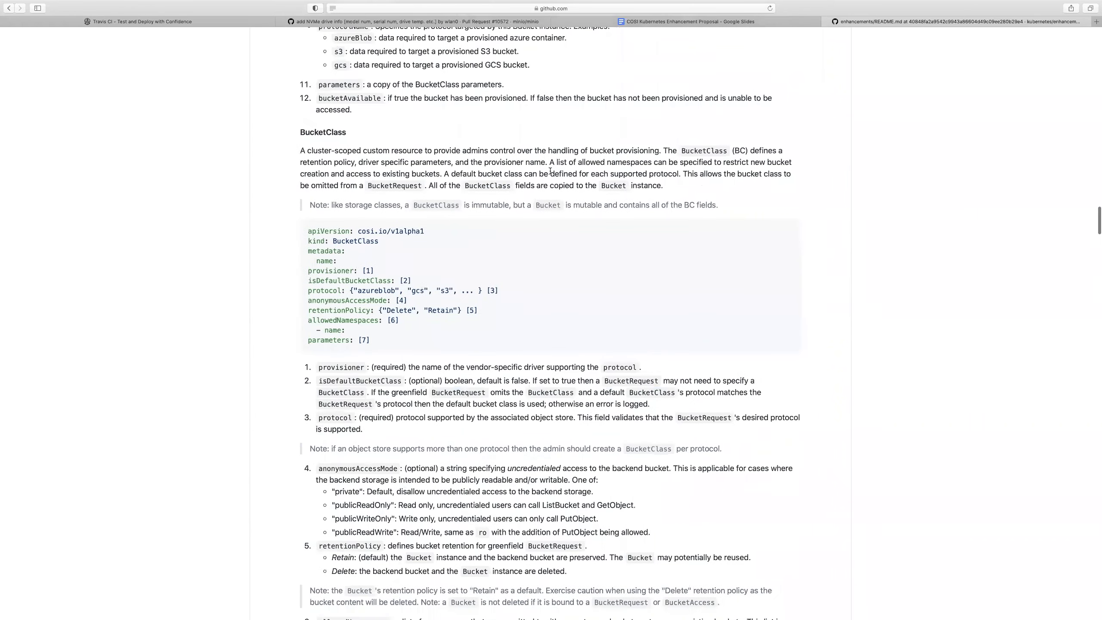
{"action": "scroll", "scroll_direction": "down", "scroll_amount": 3}
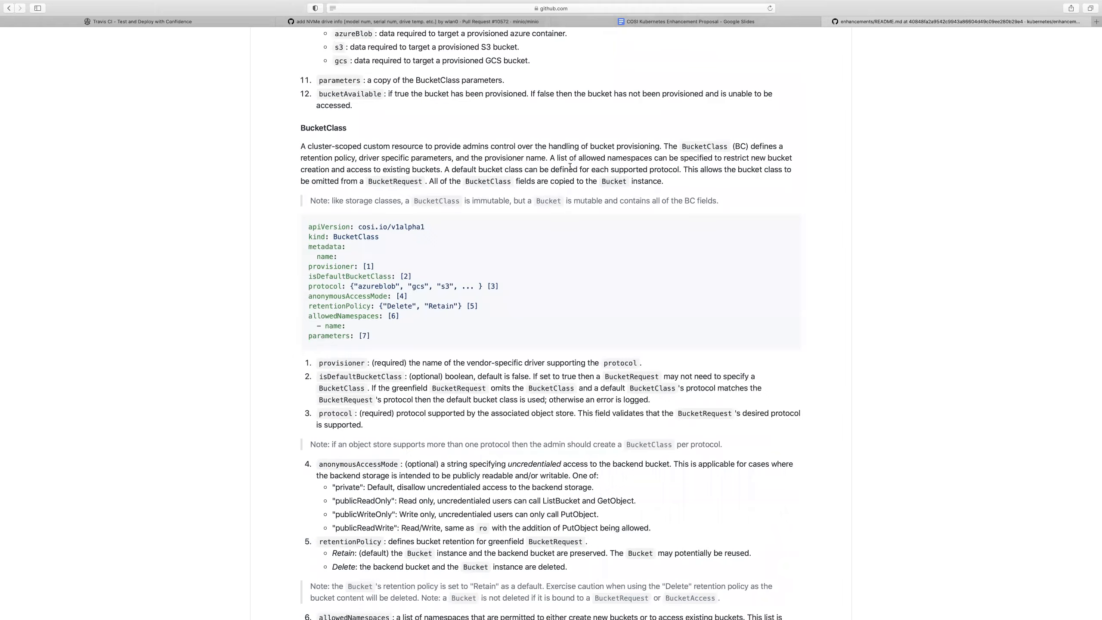
{"action": "type", "text": "brownfiel"}
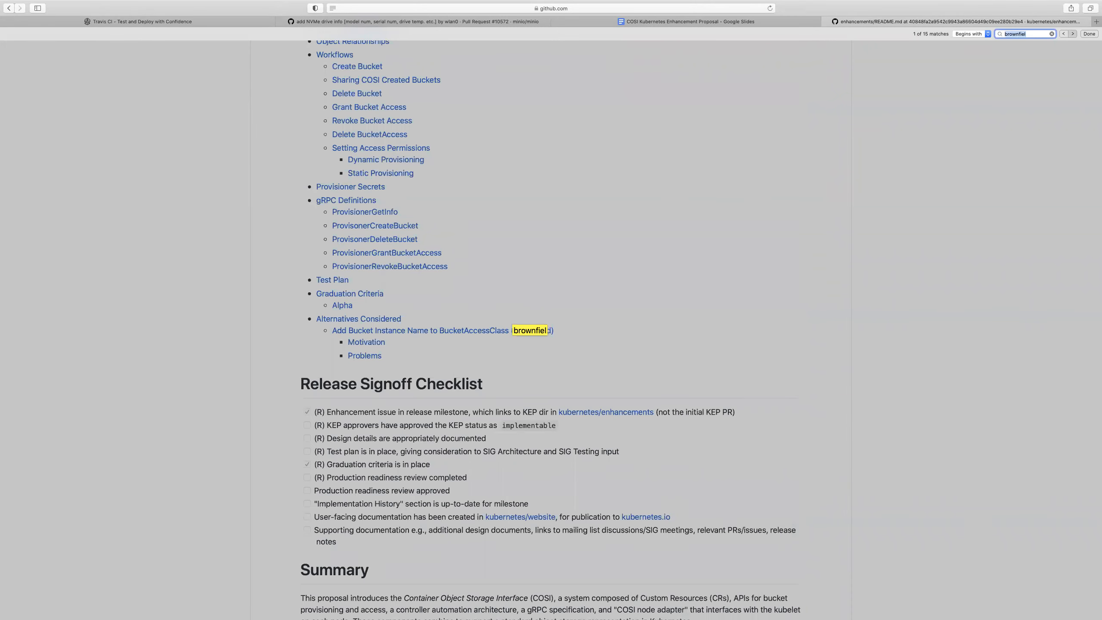
{"action": "left_click", "coordinate": [1073, 33]}
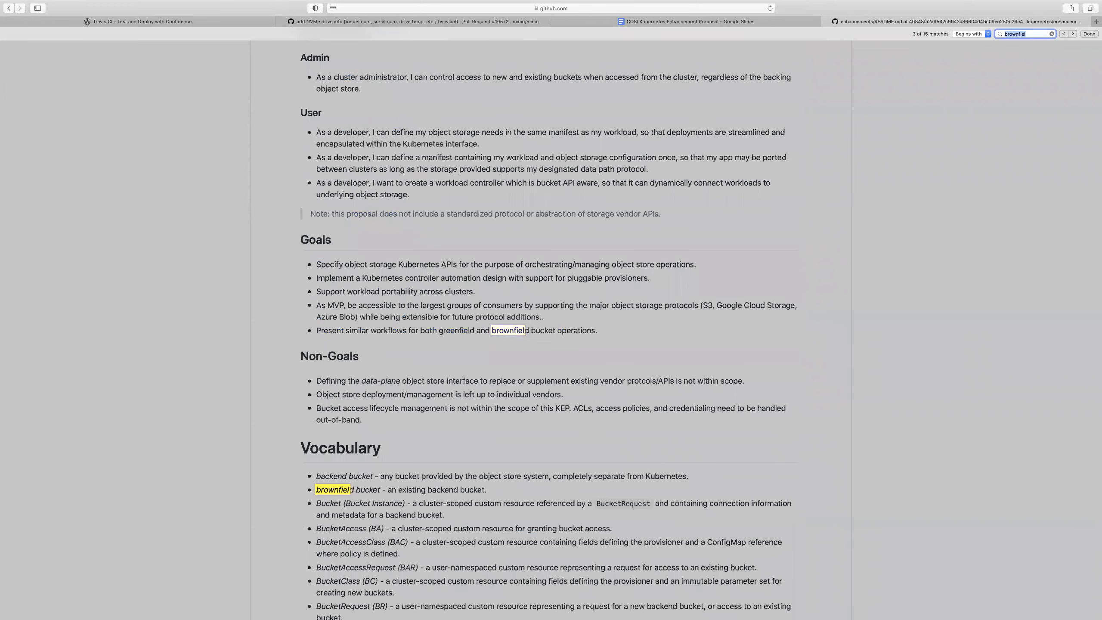
Advance to the fifth brownfield match: BucketClass required for greenfield and brownfield requests
{"action": "left_click", "coordinate": [1071, 33]}
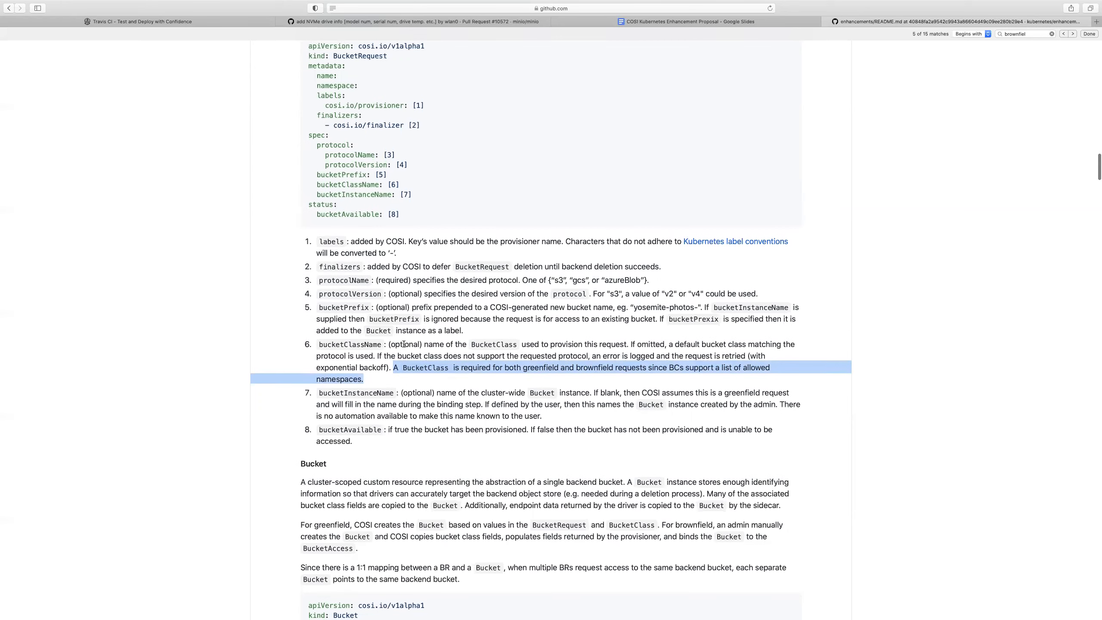
{"action": "scroll", "scroll_direction": "down", "scroll_amount": 3}
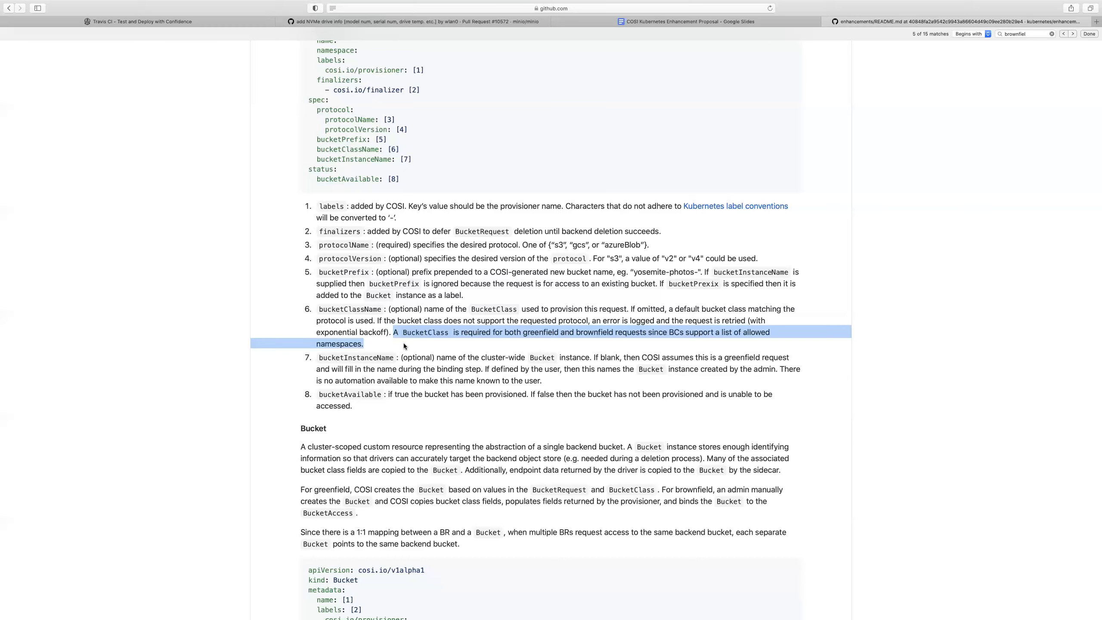
{"action": "mouse_move", "coordinate": [615, 87]}
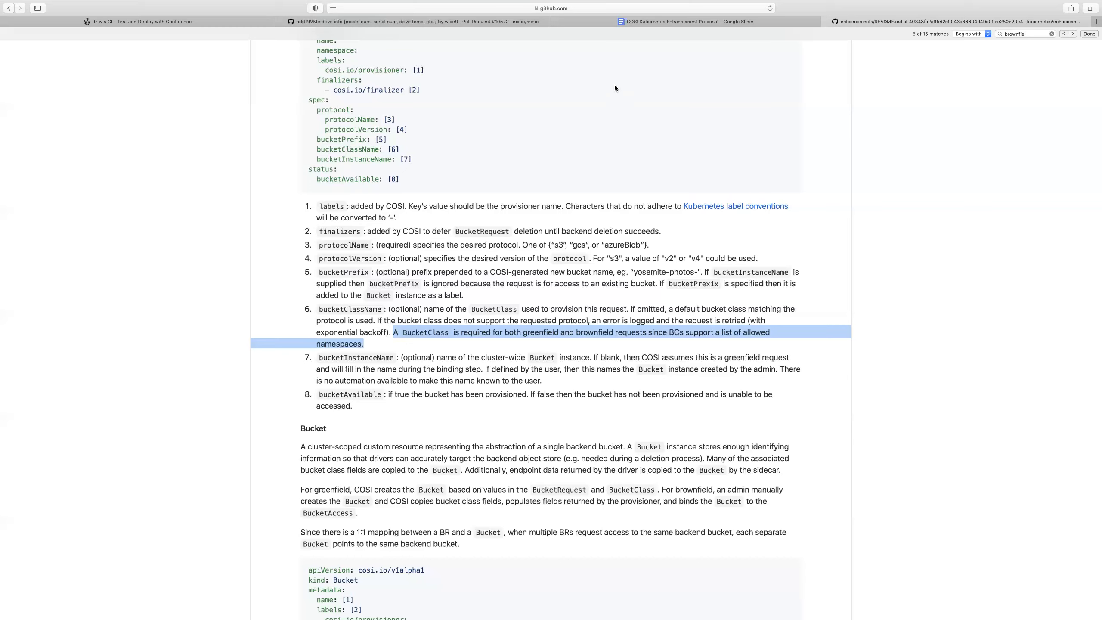
{"action": "mouse_move", "coordinate": [686, 21]}
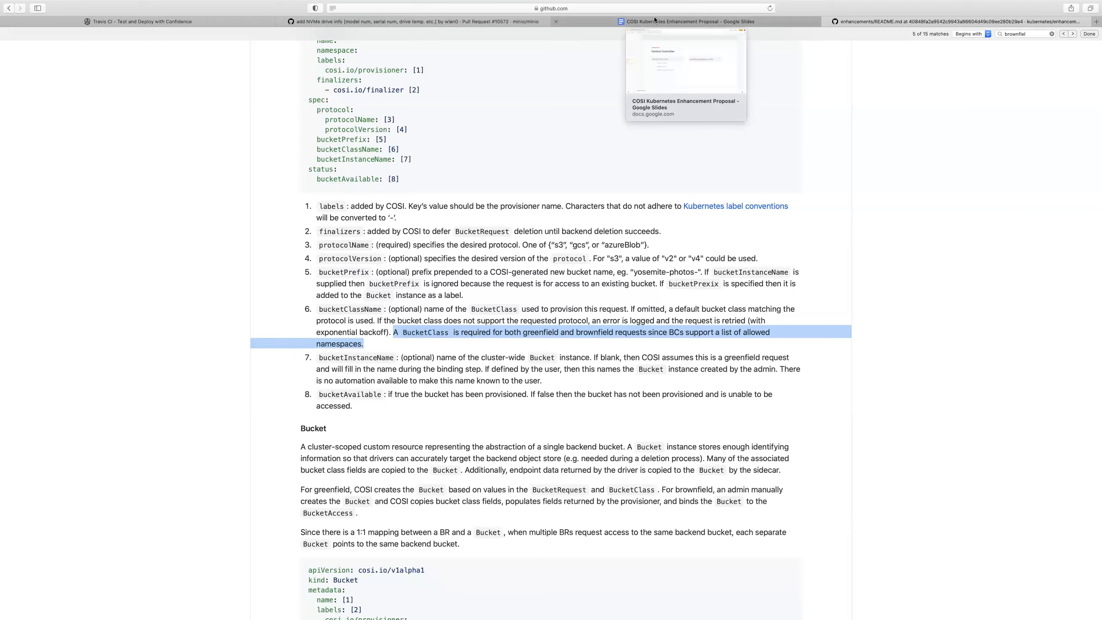
Return to the COSI deck's Central Controller slide with the BucketRequest Create notes
{"action": "left_click", "coordinate": [685, 21]}
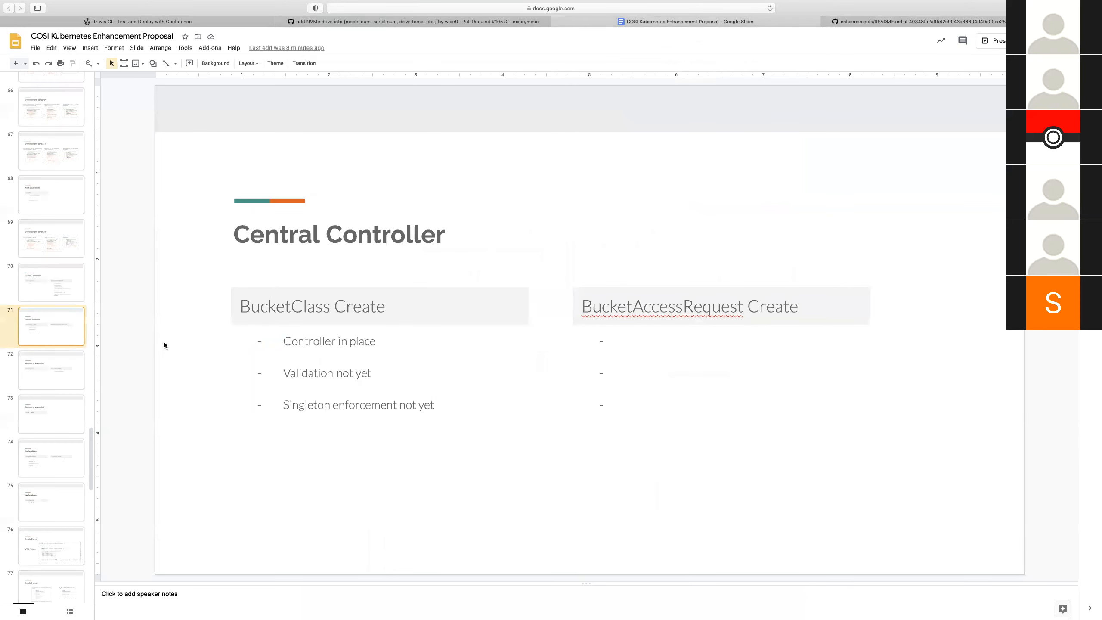
{"action": "mouse_move", "coordinate": [624, 174]}
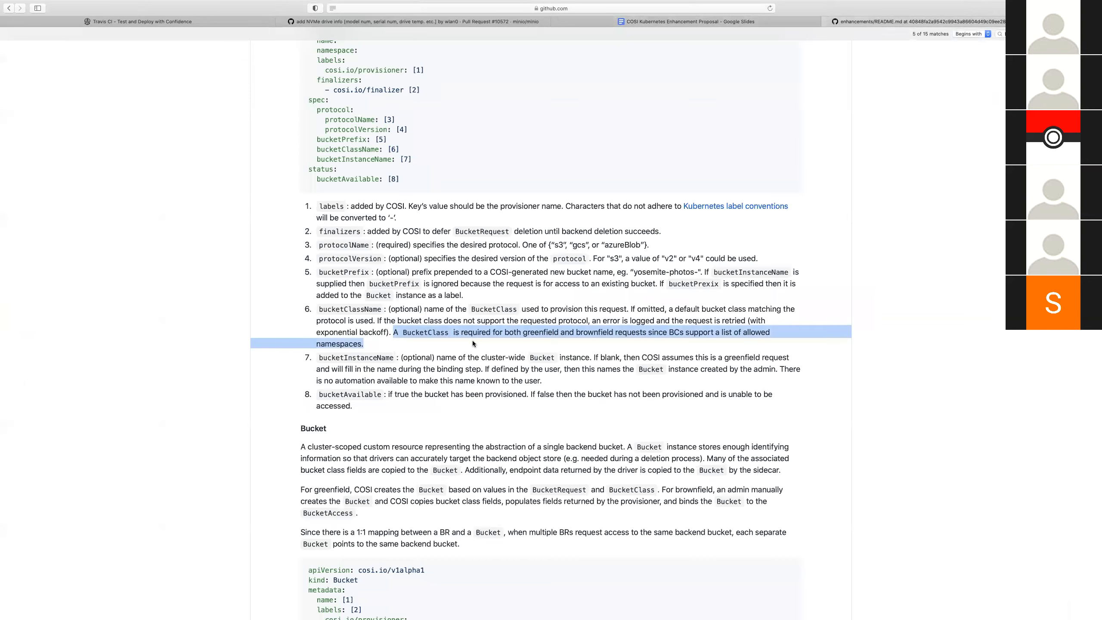
{"action": "mouse_move", "coordinate": [687, 102]}
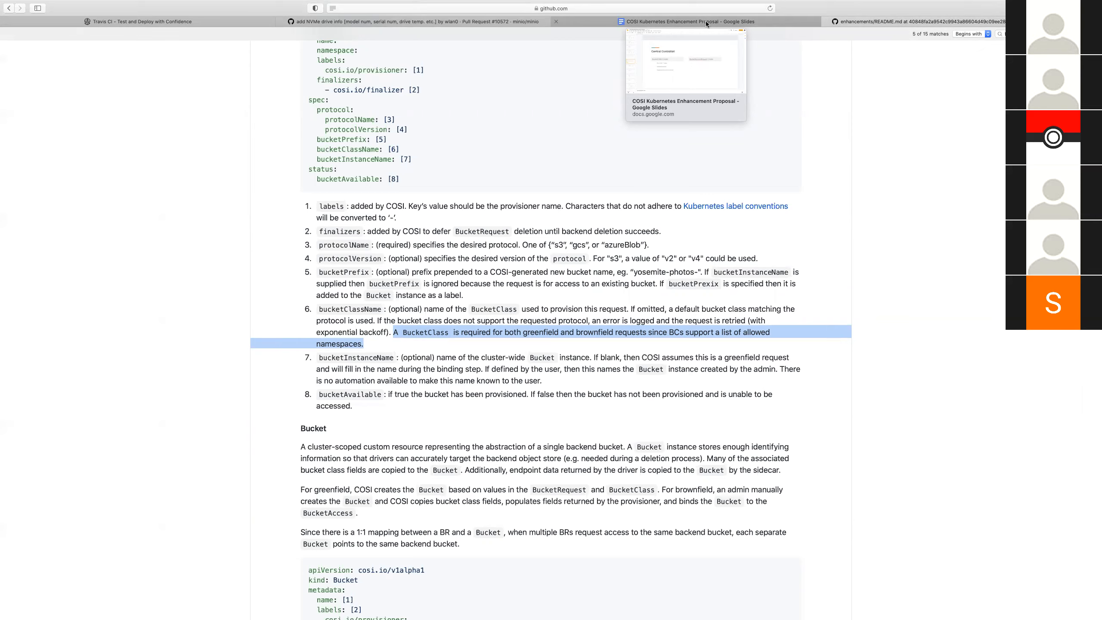
{"action": "mouse_move", "coordinate": [398, 243]}
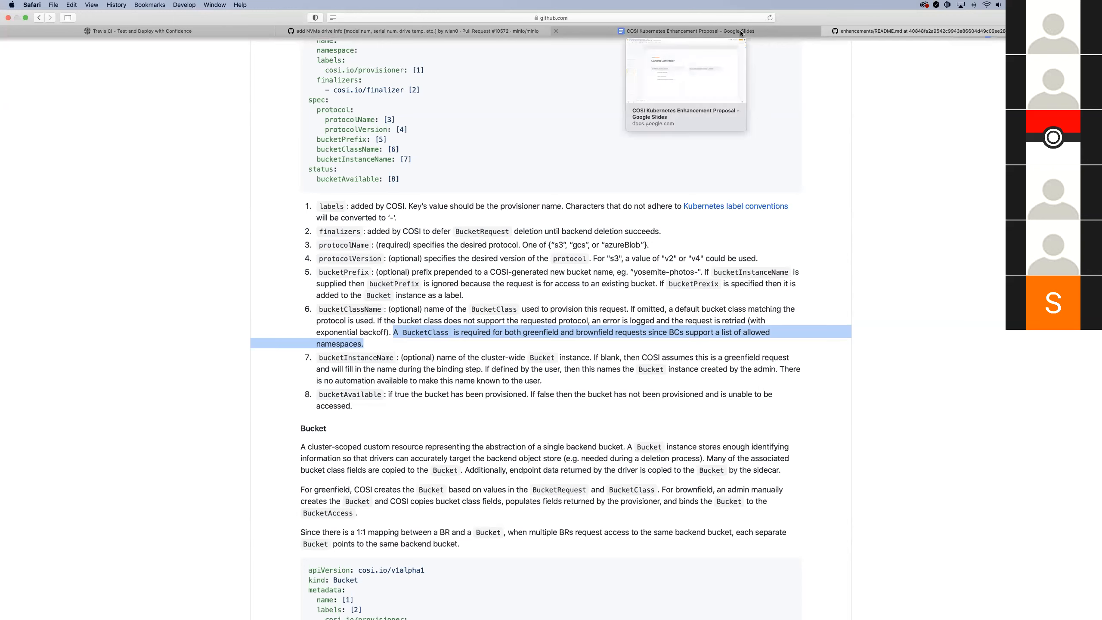
{"action": "left_click", "coordinate": [688, 31]}
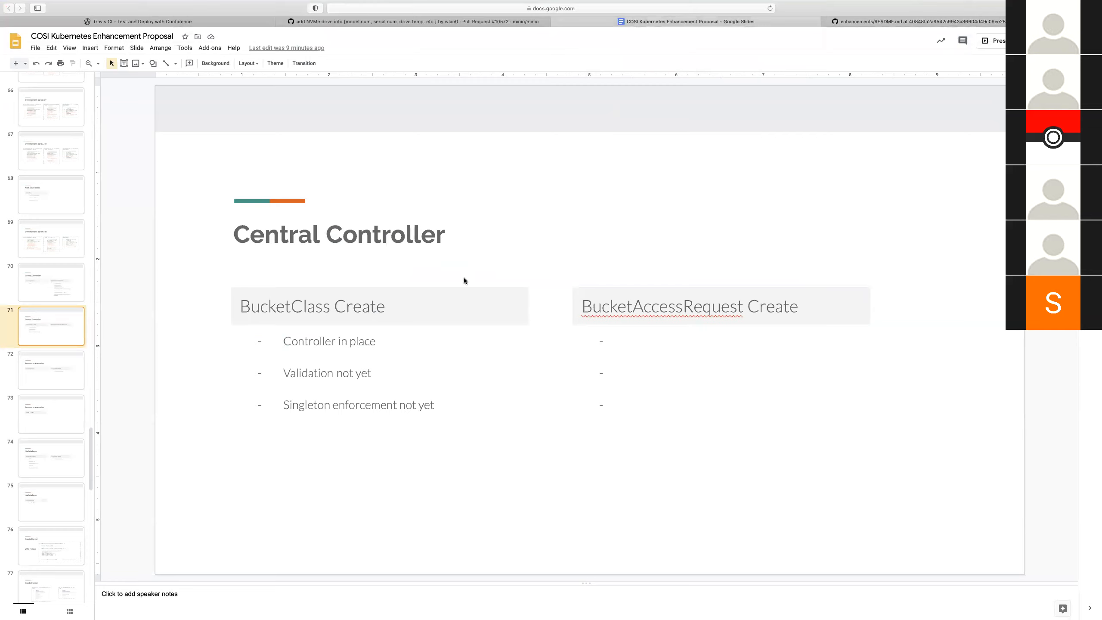
{"action": "mouse_move", "coordinate": [564, 246]}
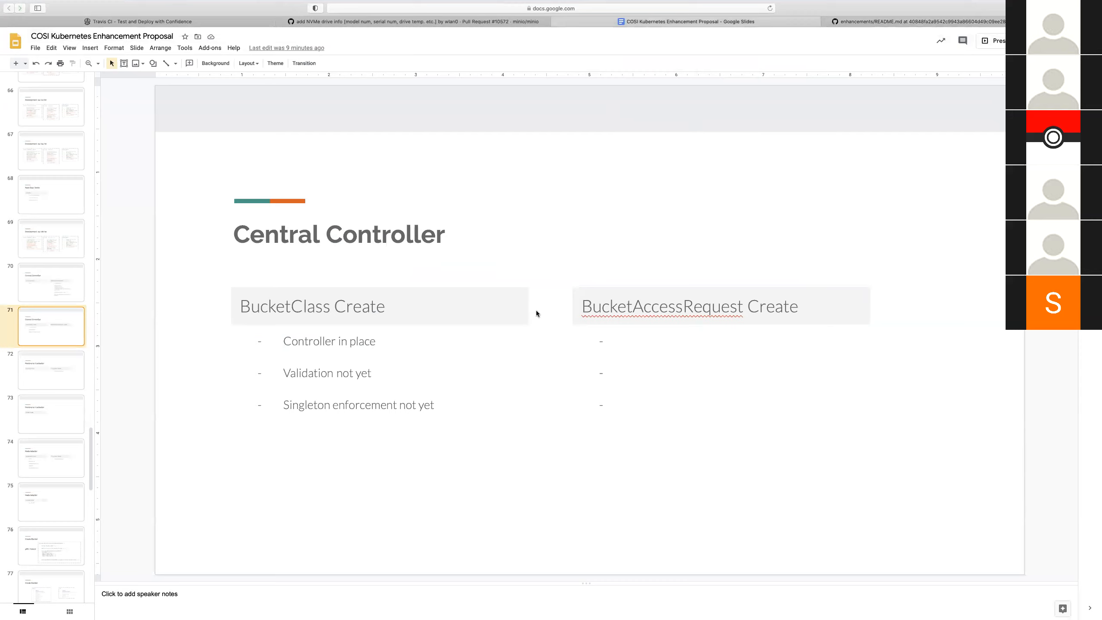
{"action": "mouse_move", "coordinate": [552, 314]}
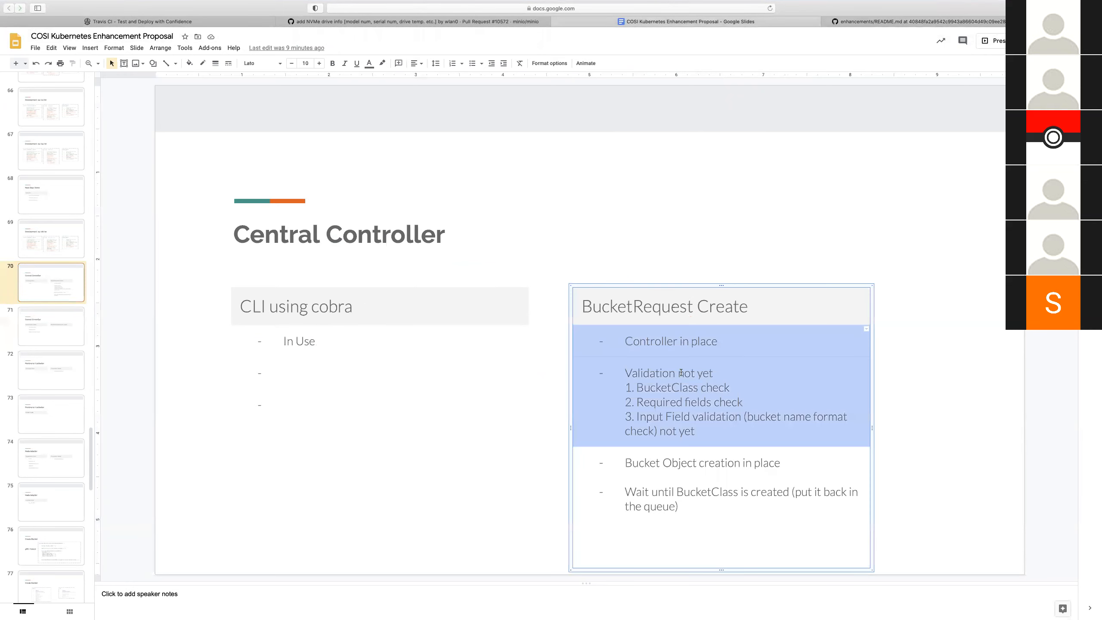
Copy the BucketRequest Create notes into BucketAccessRequest Create, using BucketAccessClass and BucketAccess create
{"action": "left_click", "coordinate": [627, 341]}
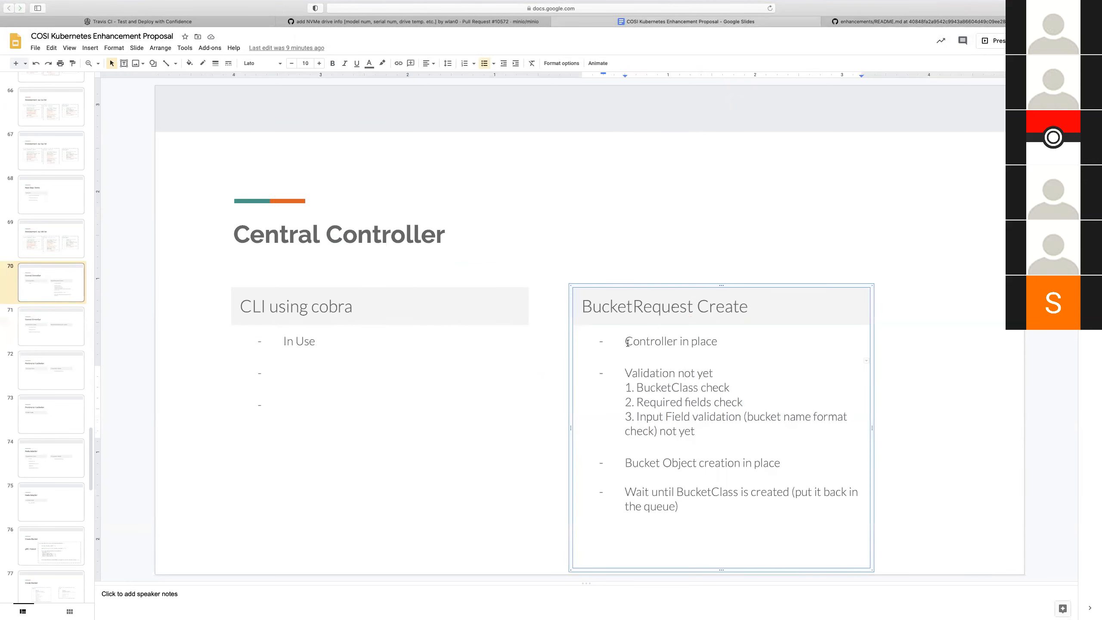
{"action": "left_click_drag", "start_coordinate": [625, 341], "coordinate": [696, 431]}
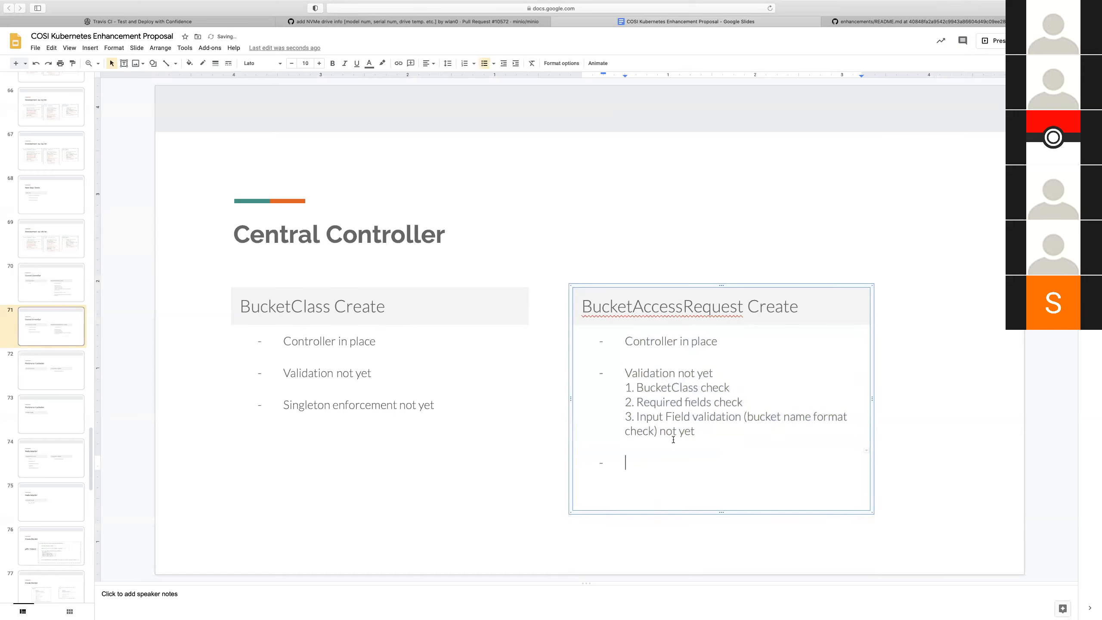
{"action": "type", "text": "Access"}
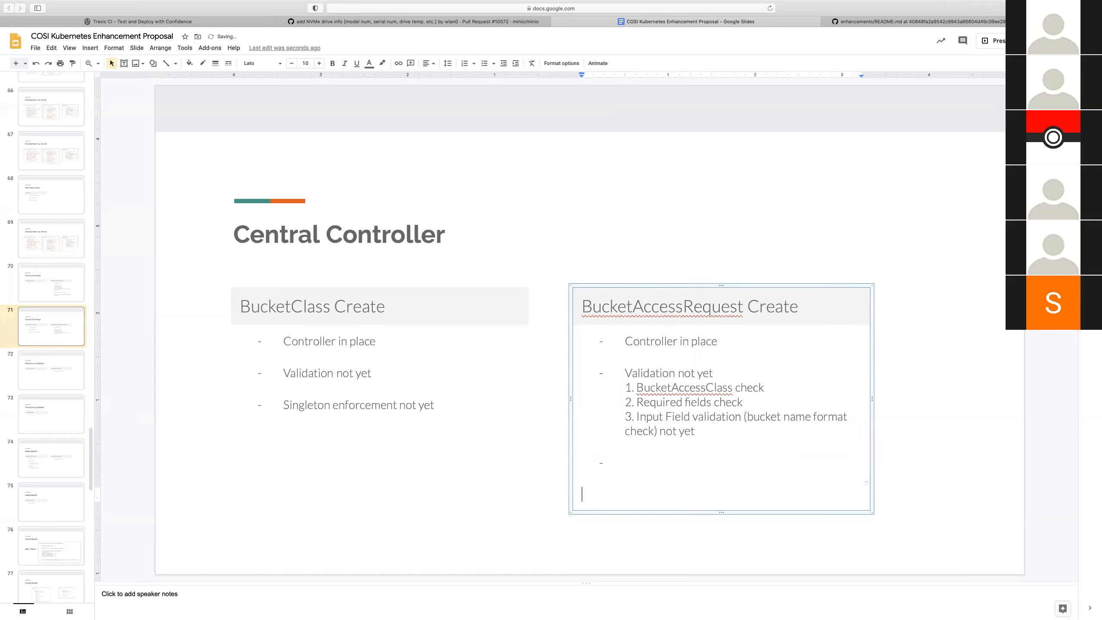
{"action": "type", "text": "BucketAccess C"}
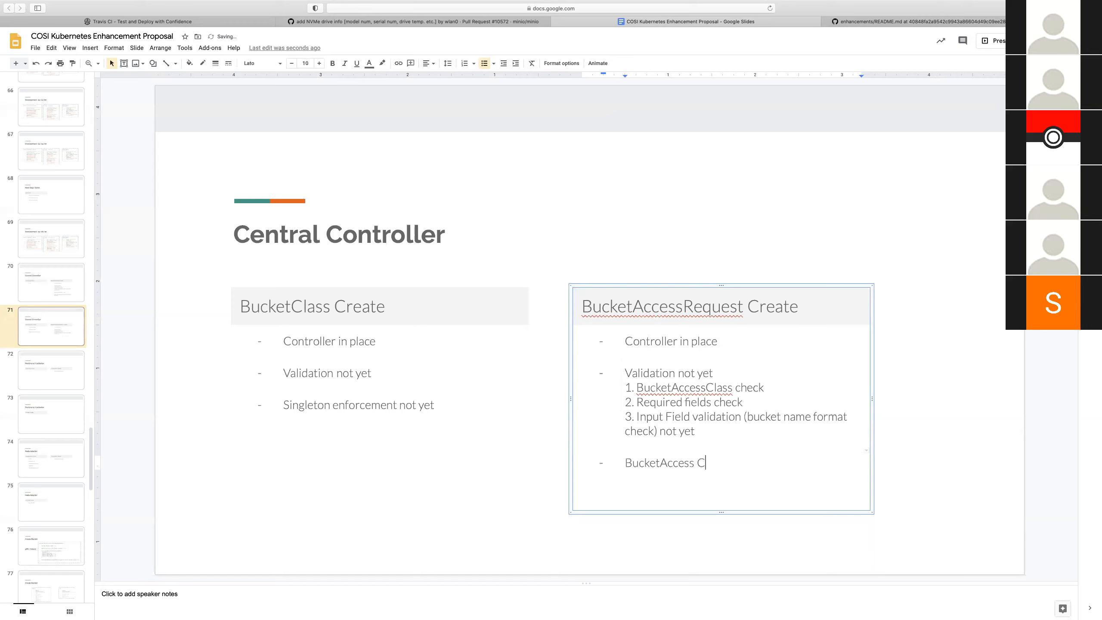
{"action": "type", "text": "reate in progress"}
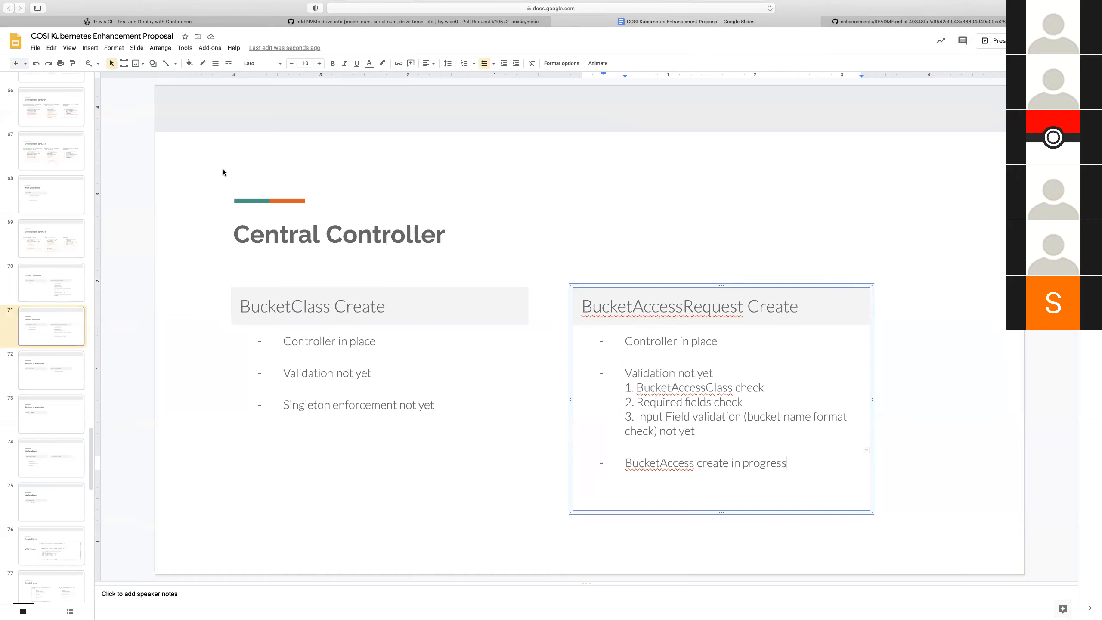
{"action": "mouse_move", "coordinate": [117, 359]}
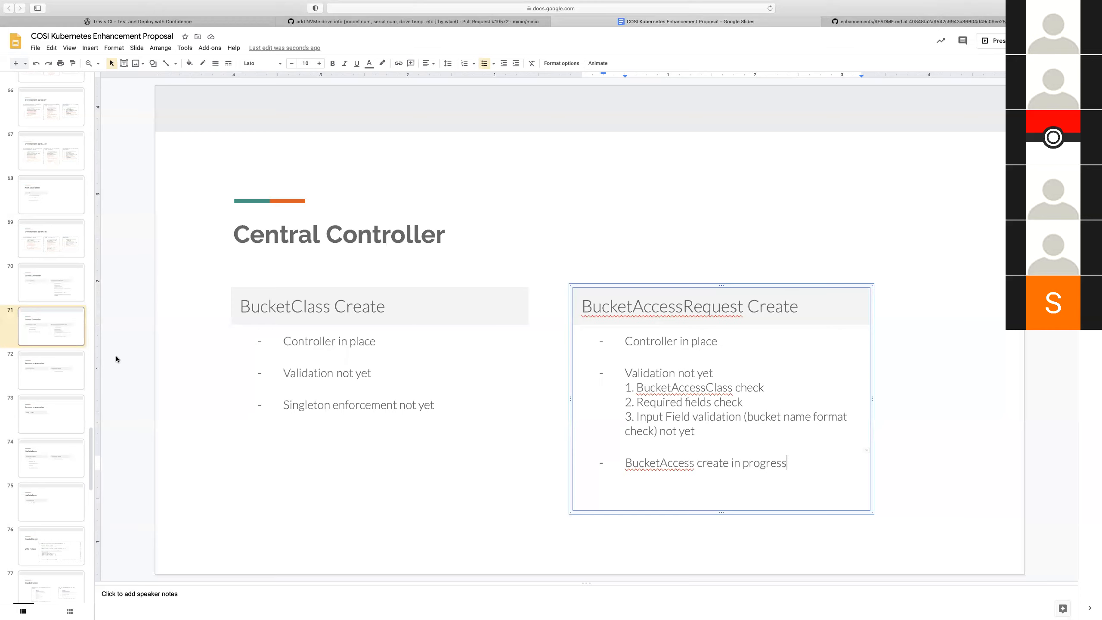
{"action": "mouse_move", "coordinate": [141, 294]}
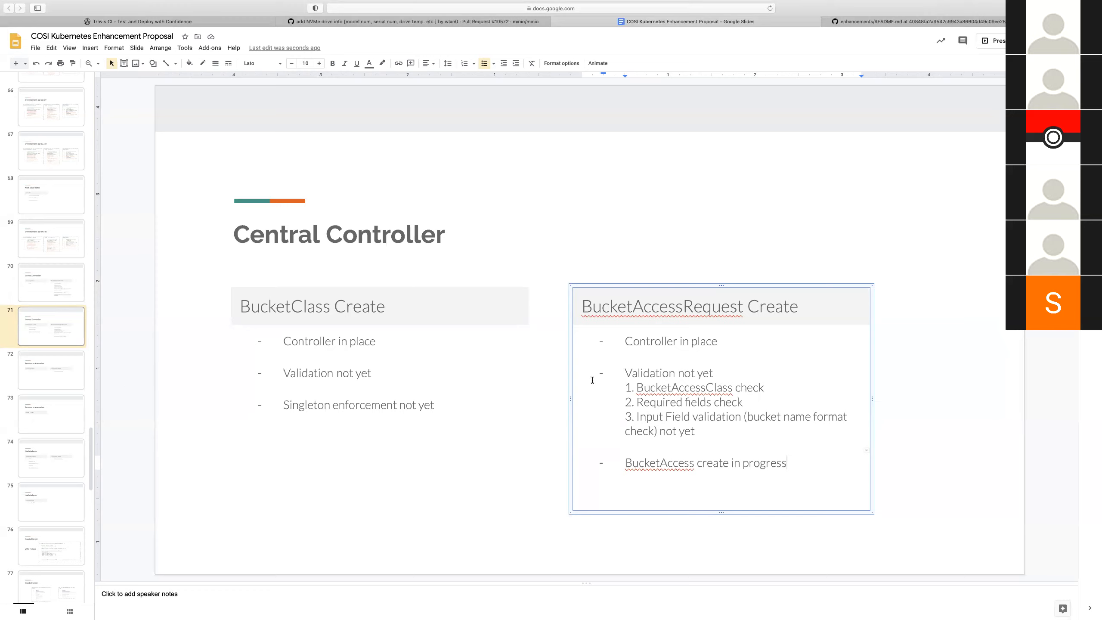
{"action": "left_click", "coordinate": [50, 370]}
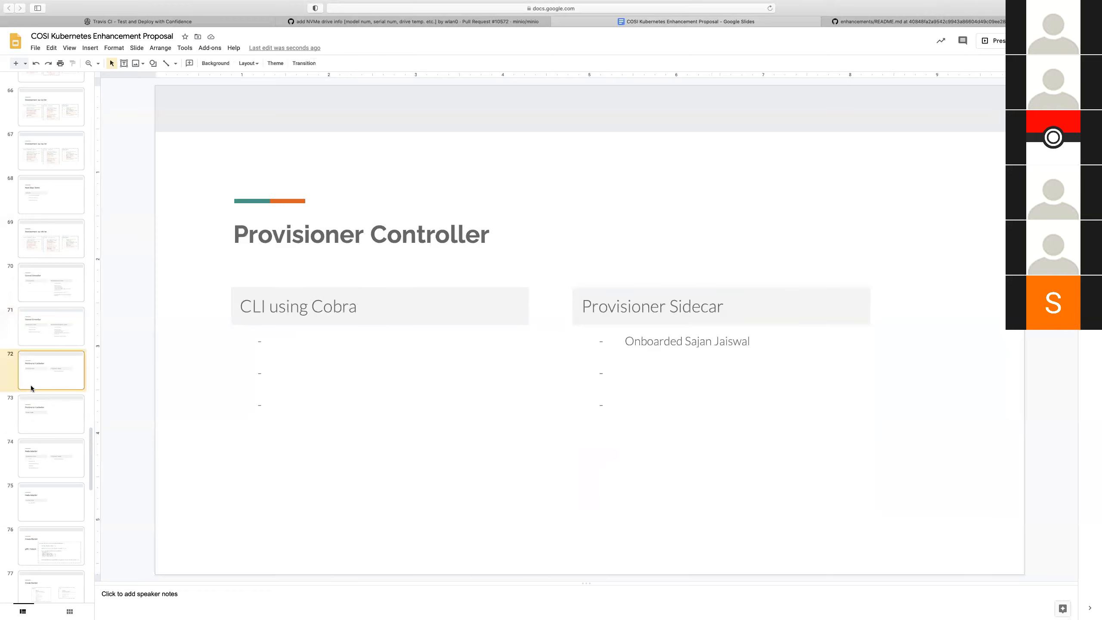
{"action": "left_click", "coordinate": [50, 327]}
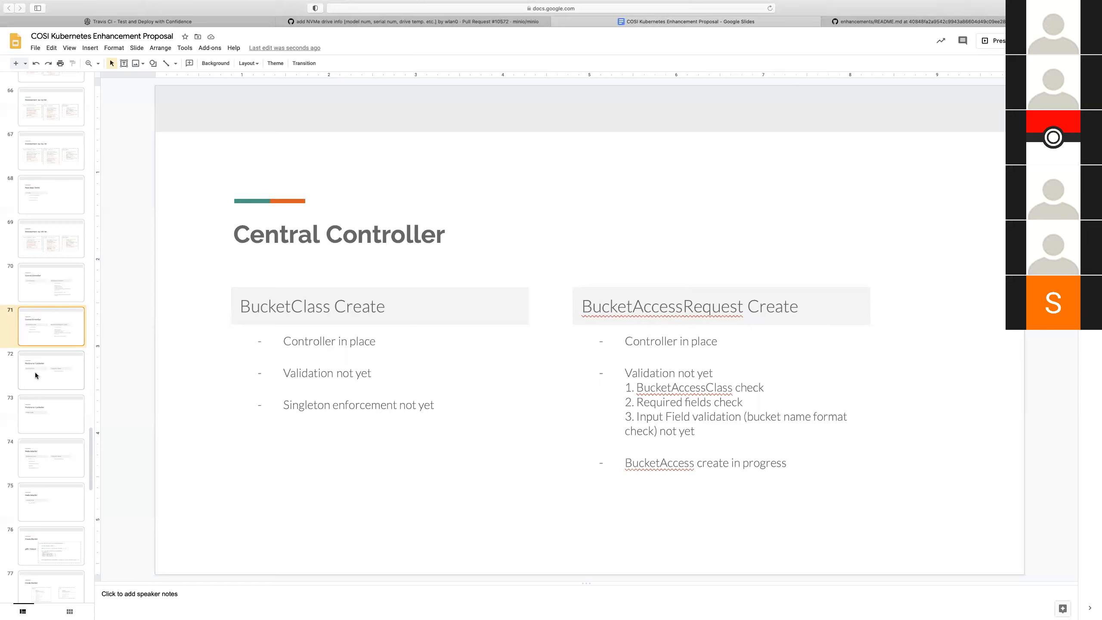
{"action": "left_click", "coordinate": [51, 369]}
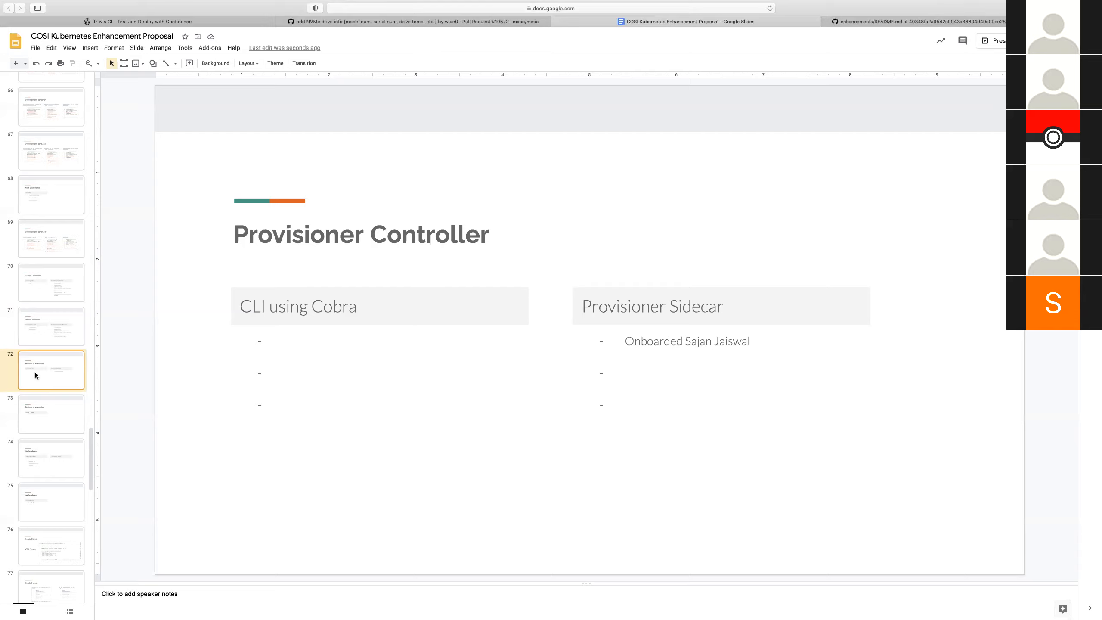
{"action": "mouse_move", "coordinate": [118, 369]}
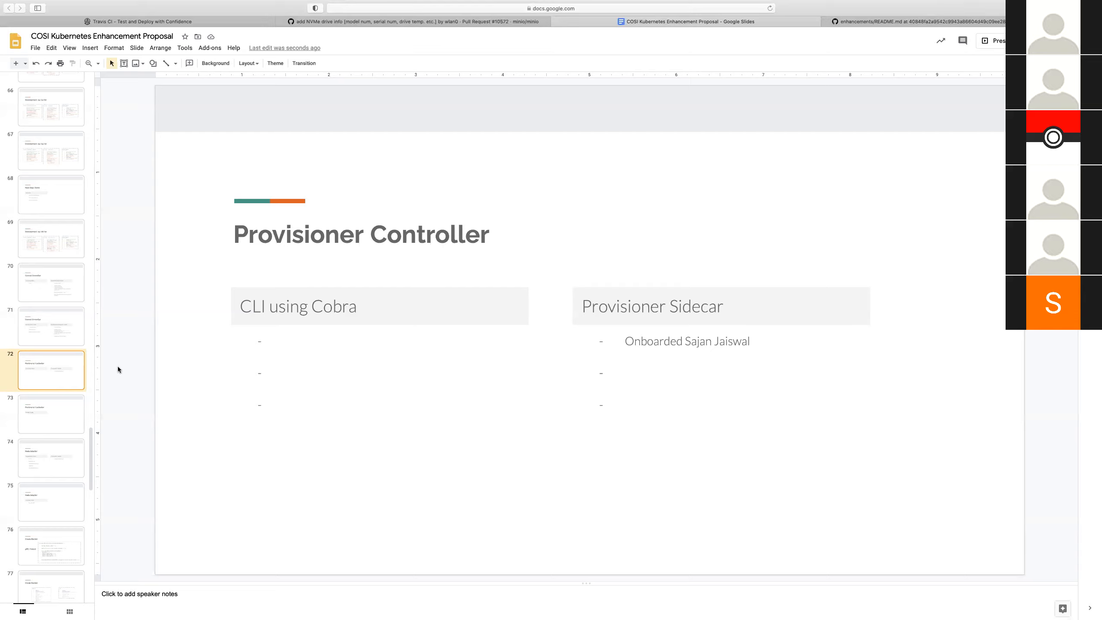
{"action": "mouse_move", "coordinate": [81, 384]}
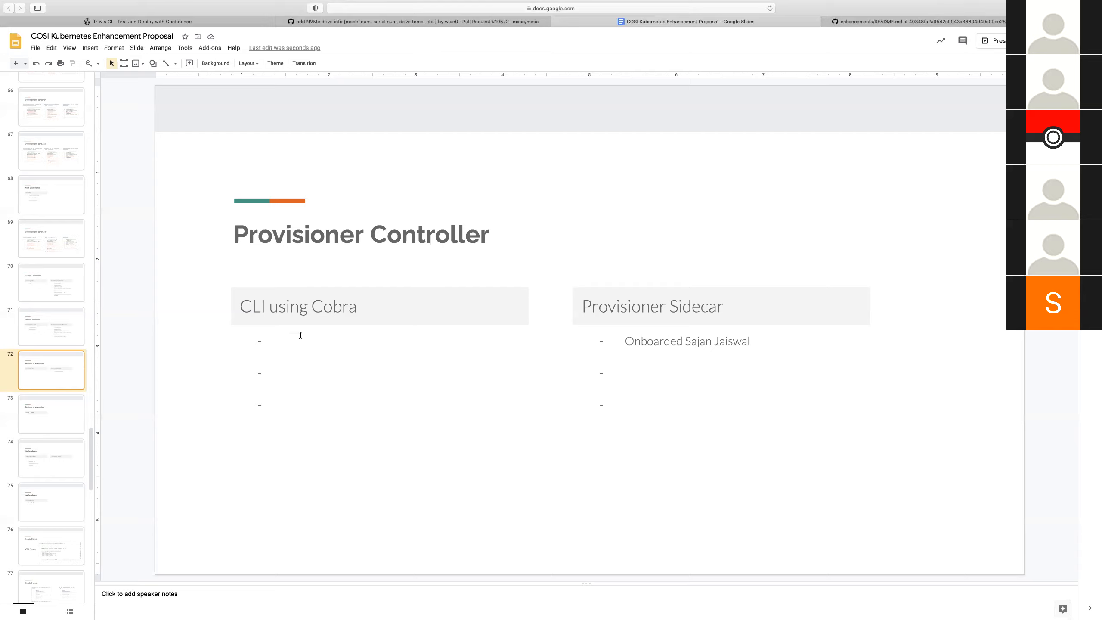
{"action": "left_click", "coordinate": [51, 414]}
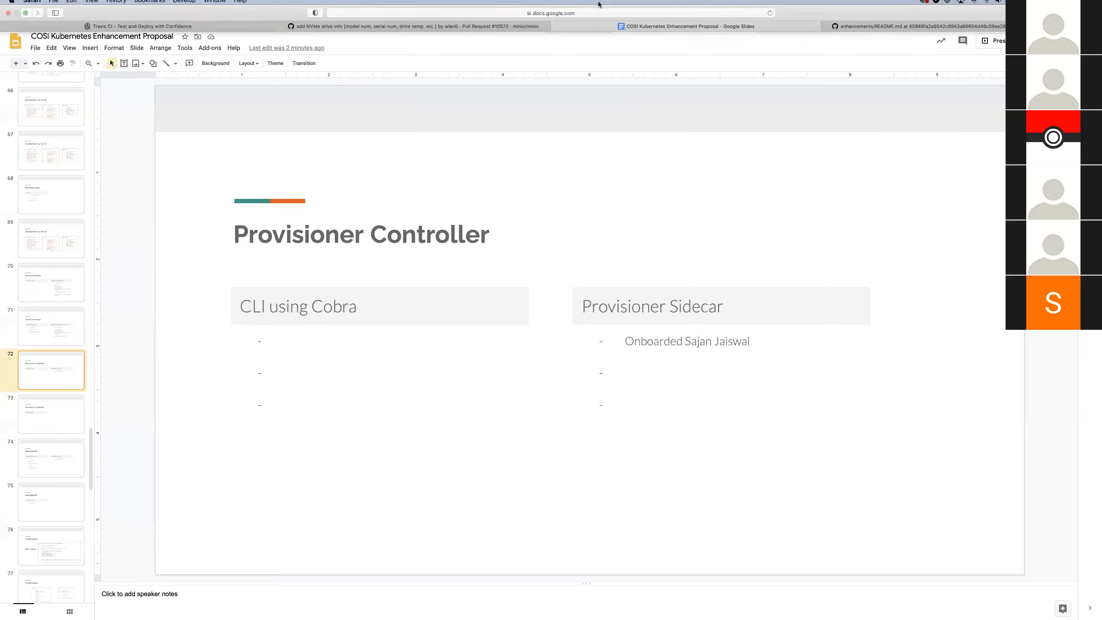
{"action": "mouse_move", "coordinate": [553, 232]}
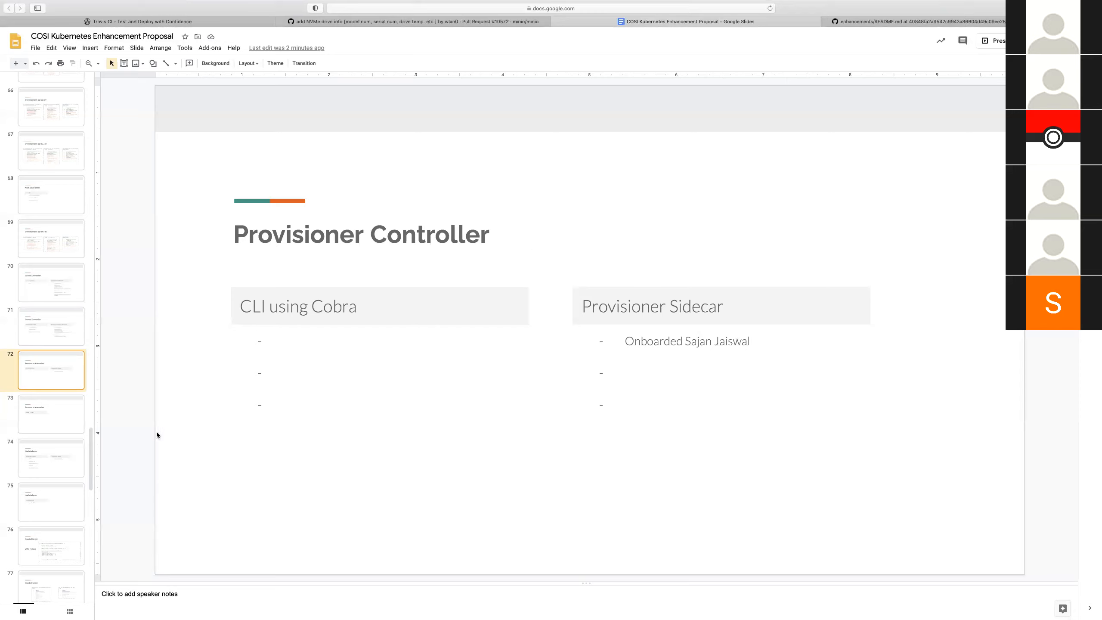
{"action": "left_click", "coordinate": [51, 458]}
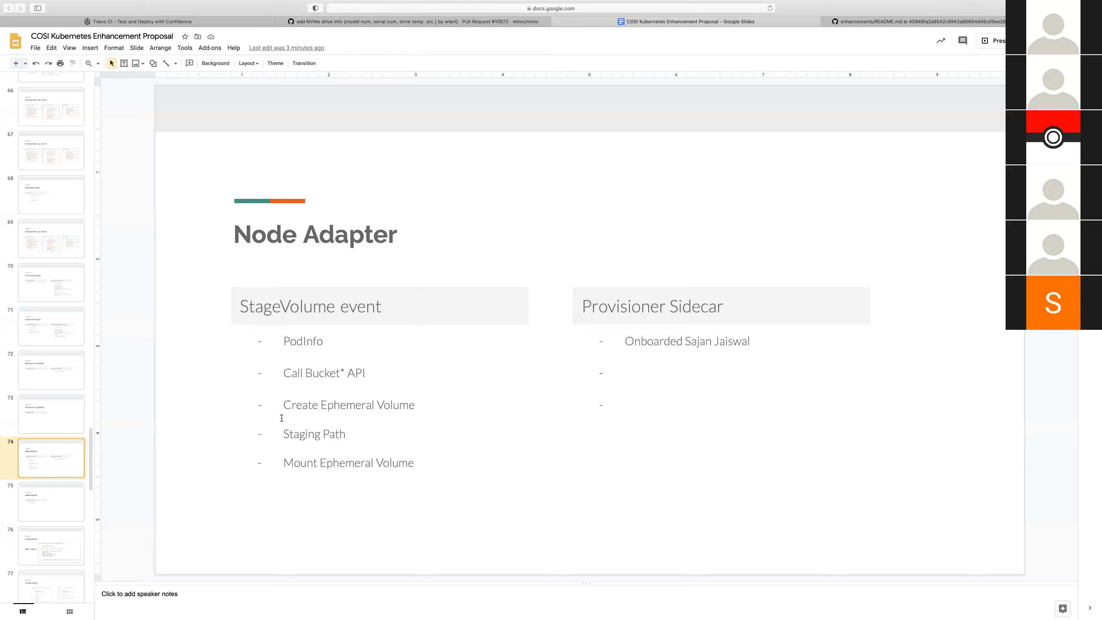
{"action": "mouse_move", "coordinate": [427, 418]}
{"action": "type", "text": " in p"}
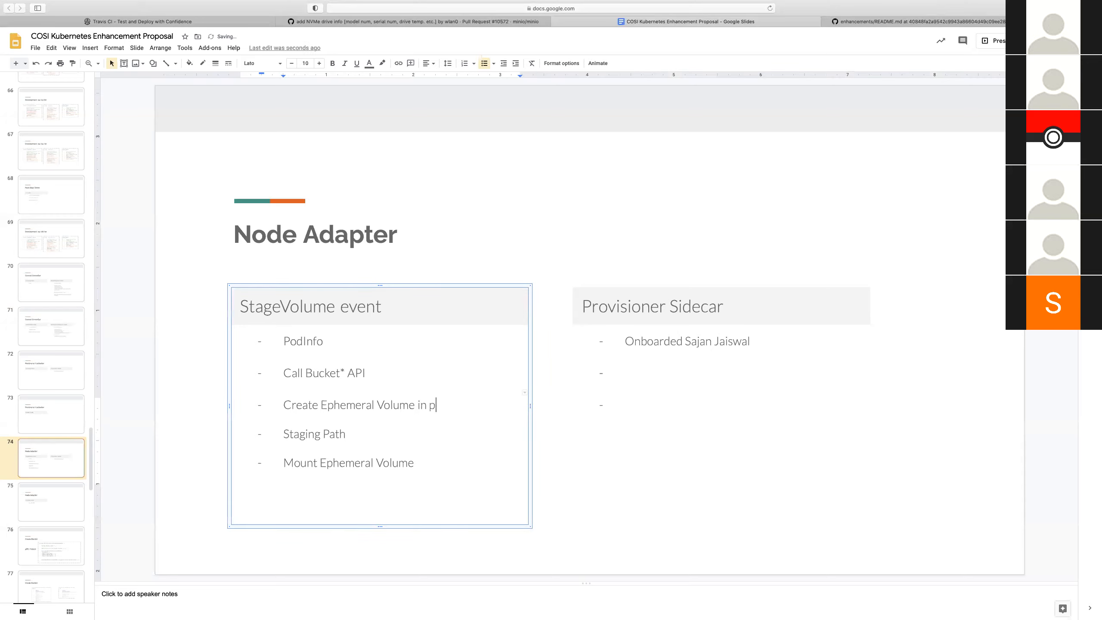
Append 'in progress' to Create Ephemeral Volume, Staging Path and Mount Ephemeral Volume
{"action": "type", "text": "rogress"}
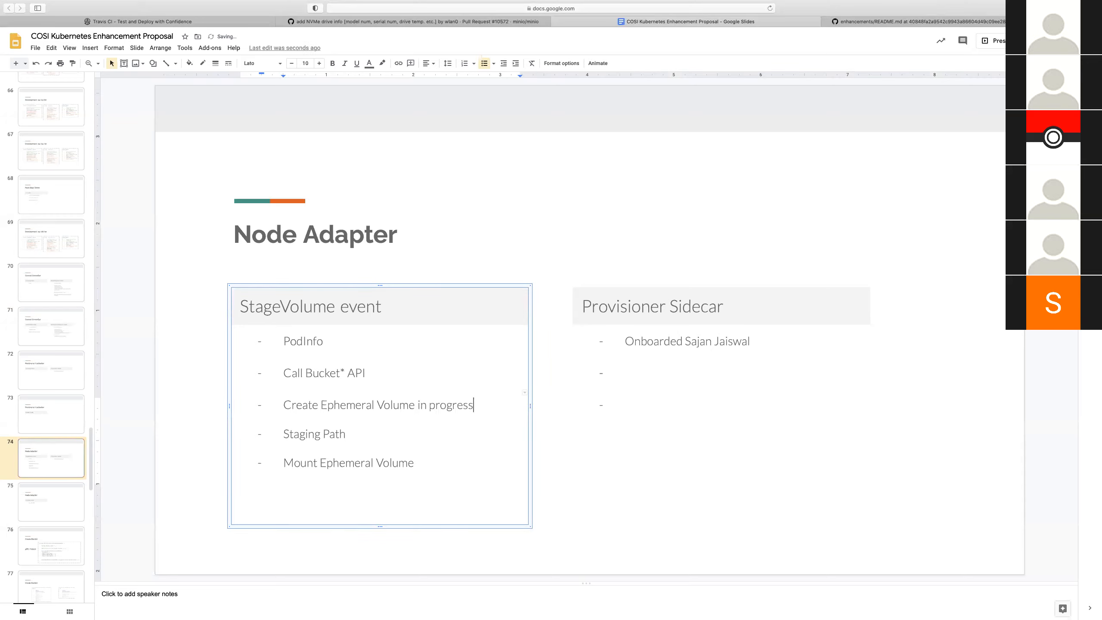
{"action": "double_click", "coordinate": [698, 306]}
{"action": "type", "text": " in"}
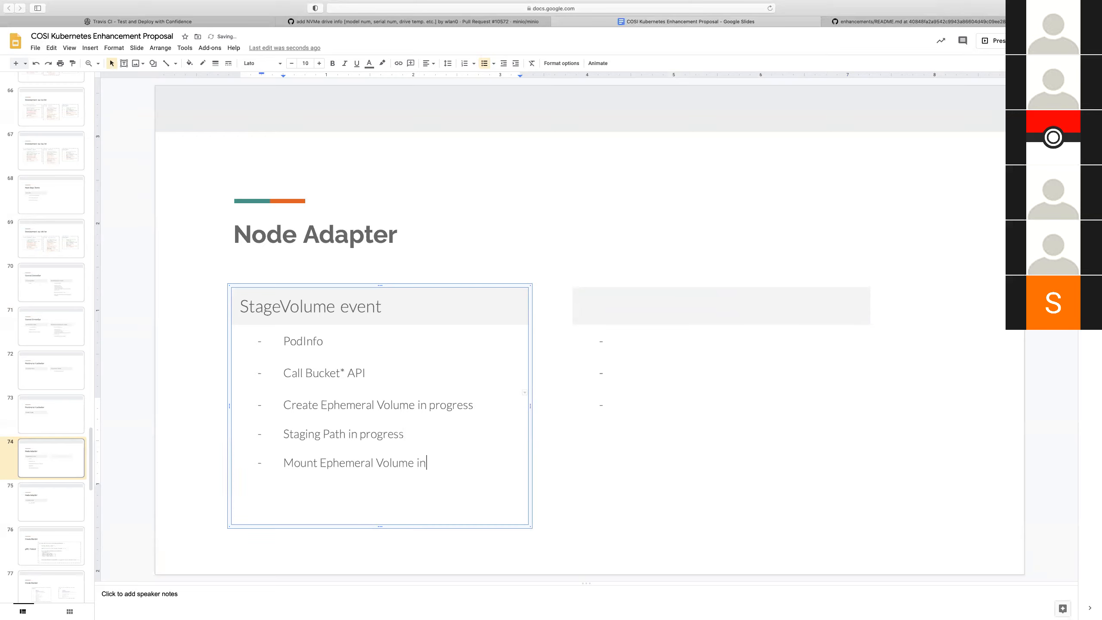
{"action": "type", "text": "progres"}
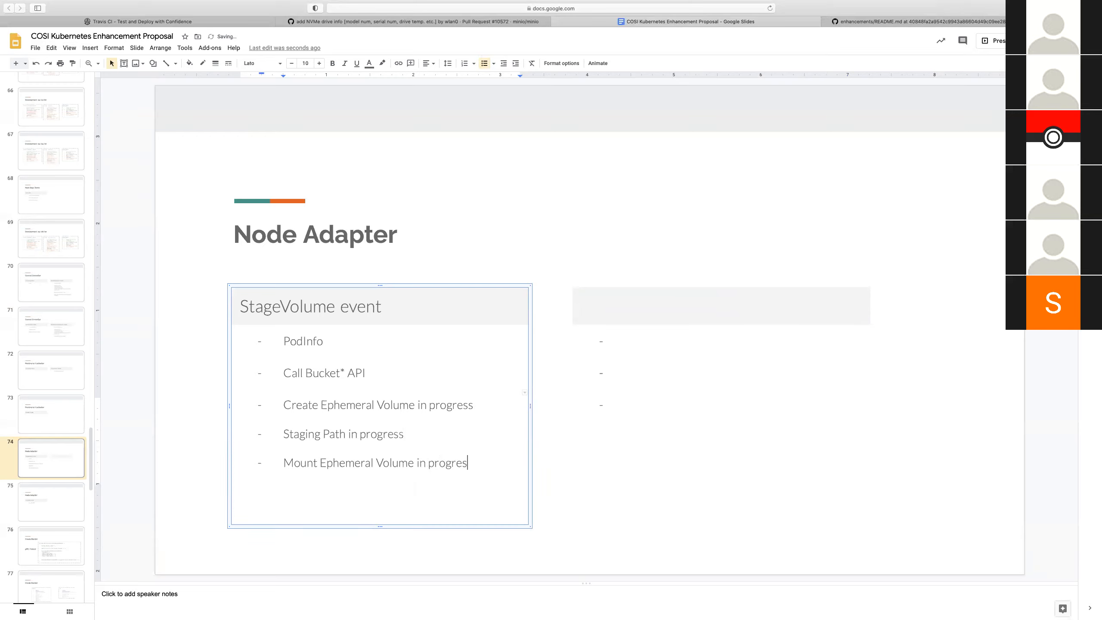
{"action": "type", "text": "s"}
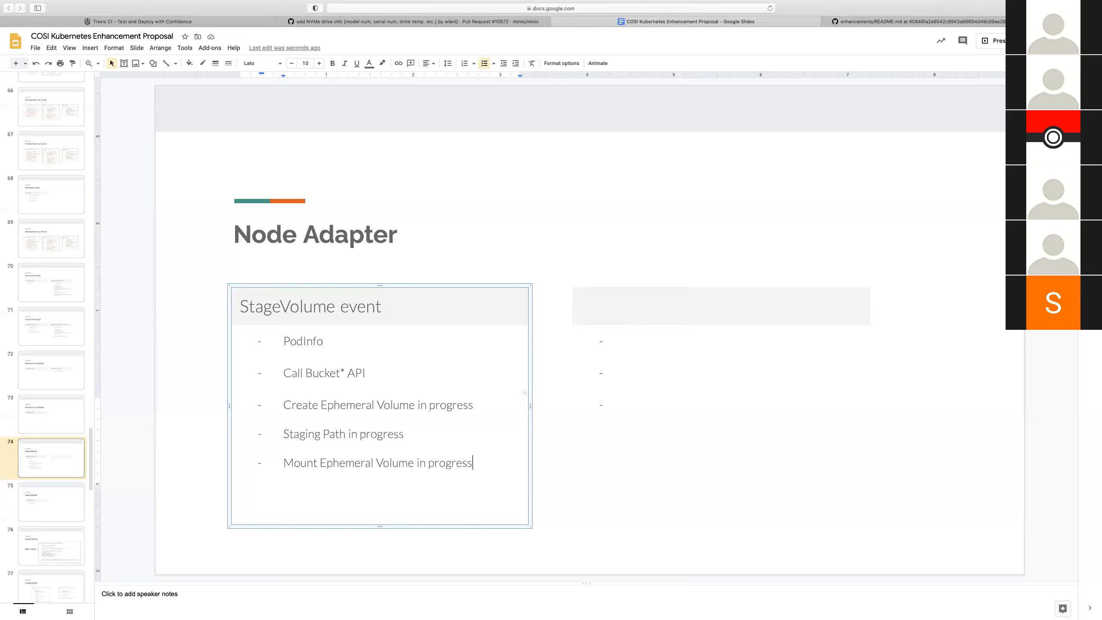
{"action": "mouse_move", "coordinate": [389, 354]}
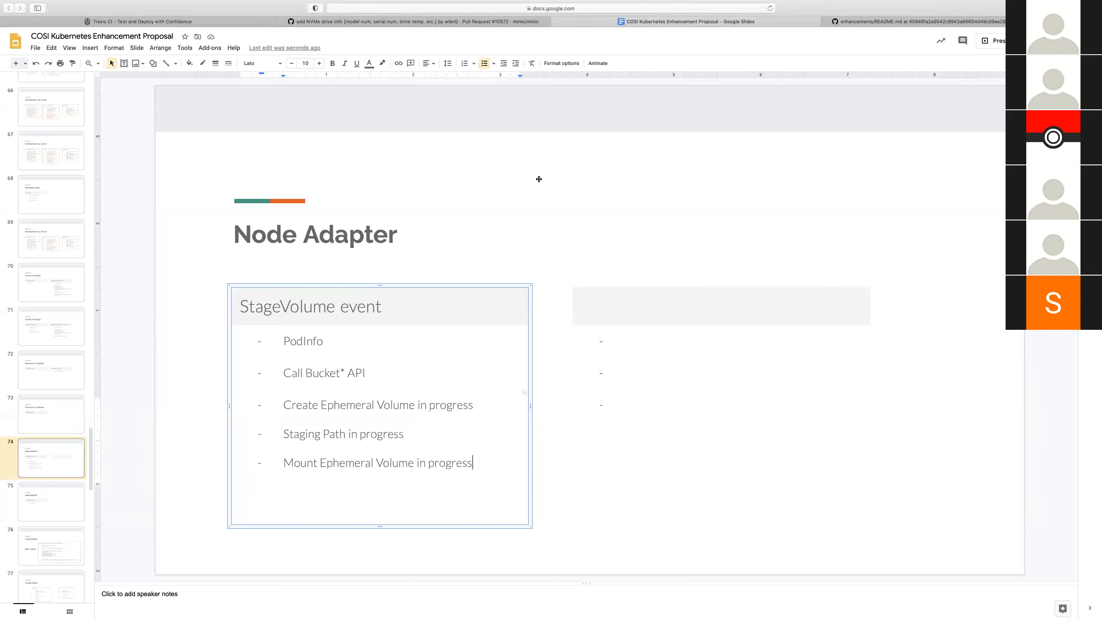
{"action": "mouse_move", "coordinate": [505, 239]}
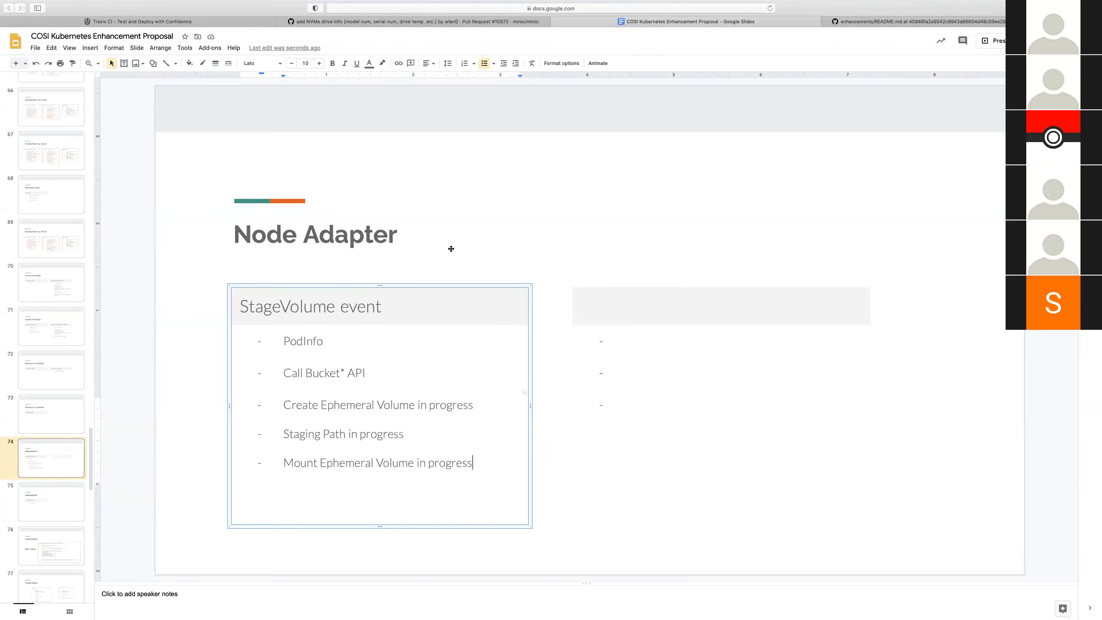
{"action": "mouse_move", "coordinate": [444, 258]}
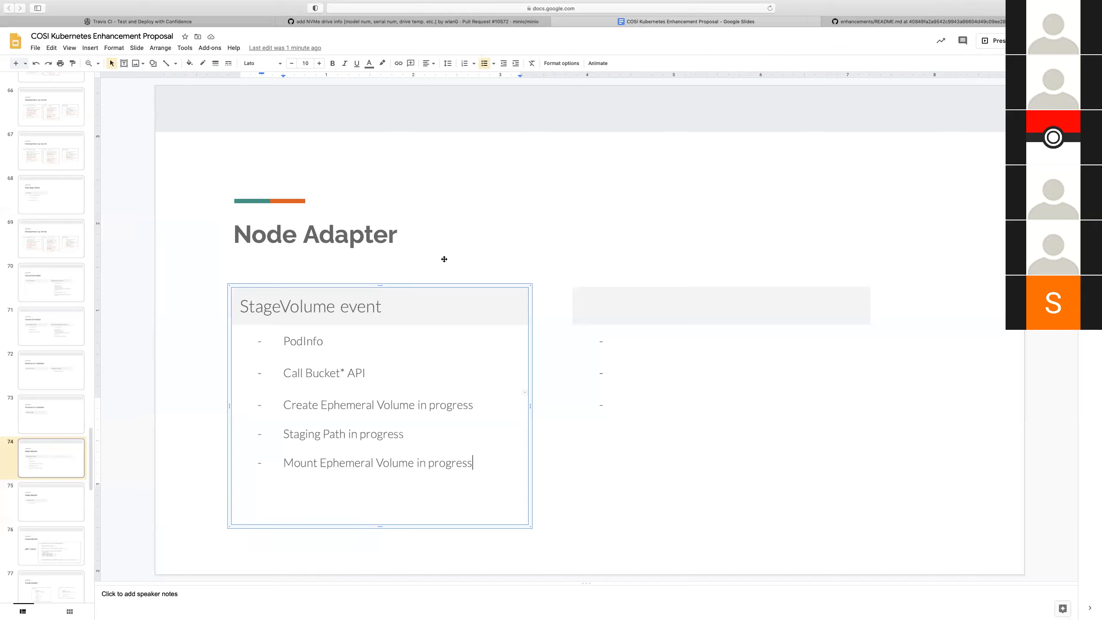
{"action": "mouse_move", "coordinate": [600, 203]}
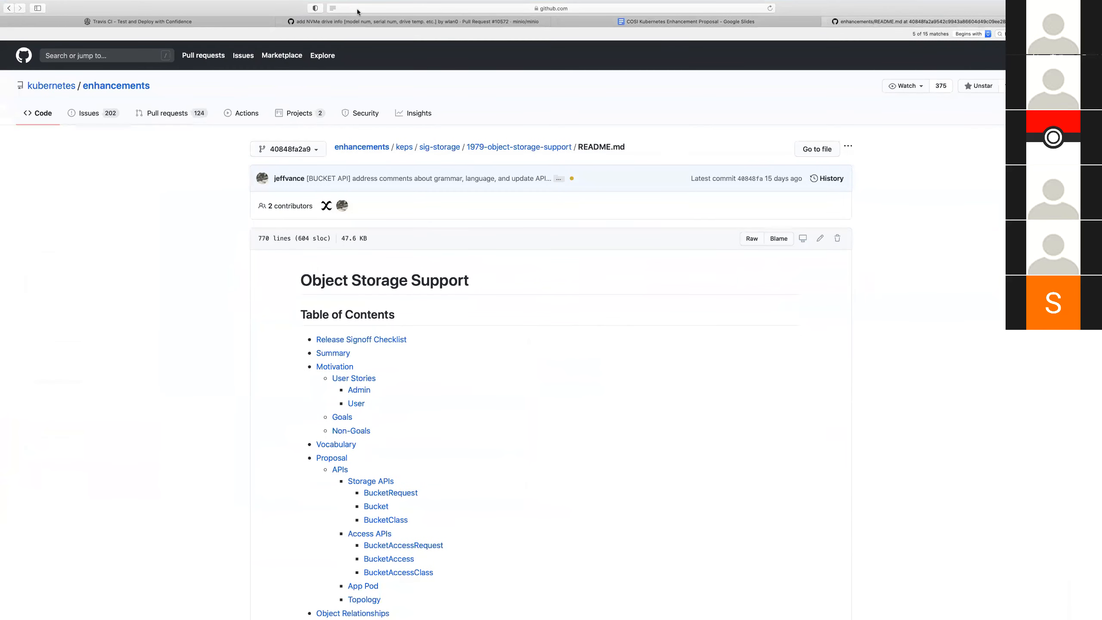
Show the container-object-storage-interface-spec repo's pull requests and look over the three open PRs
{"action": "left_click", "coordinate": [551, 8]}
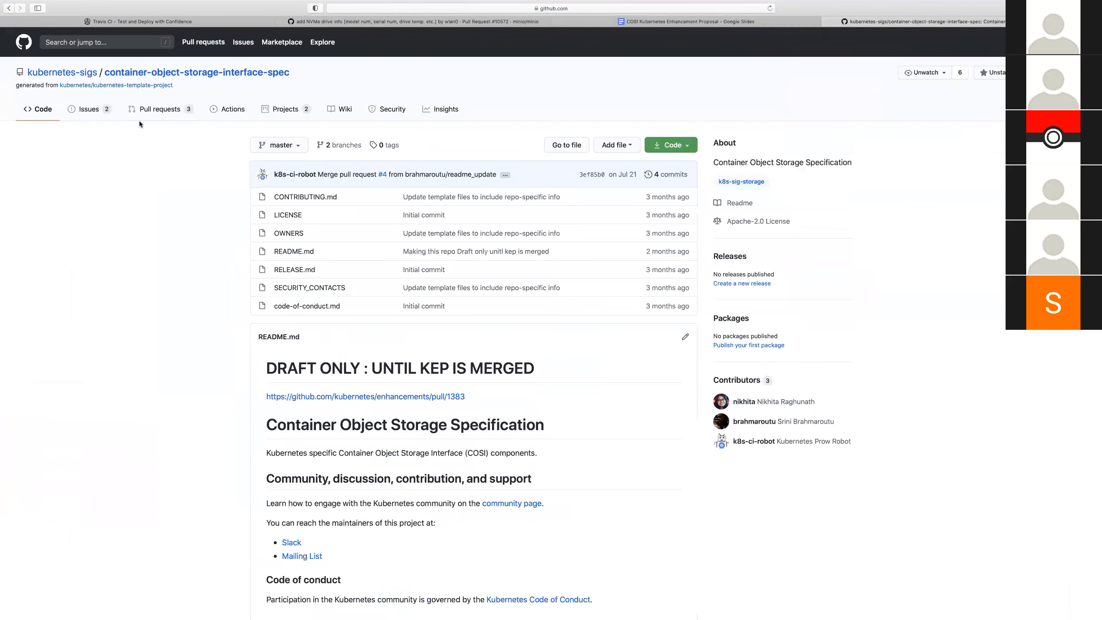
{"action": "left_click", "coordinate": [160, 109]}
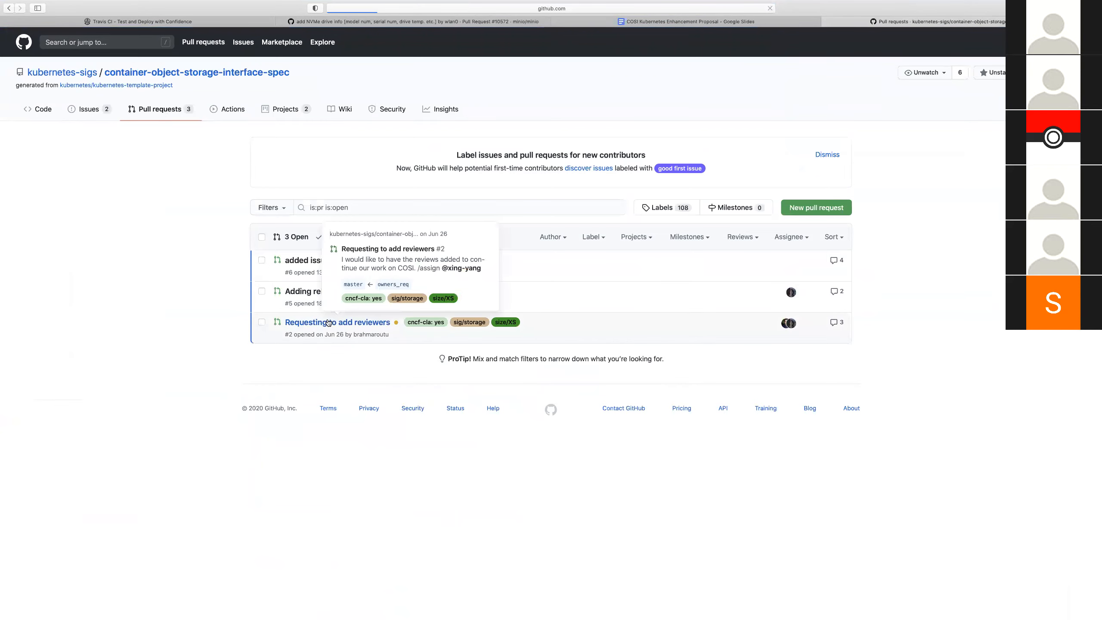
{"action": "left_click", "coordinate": [336, 322]}
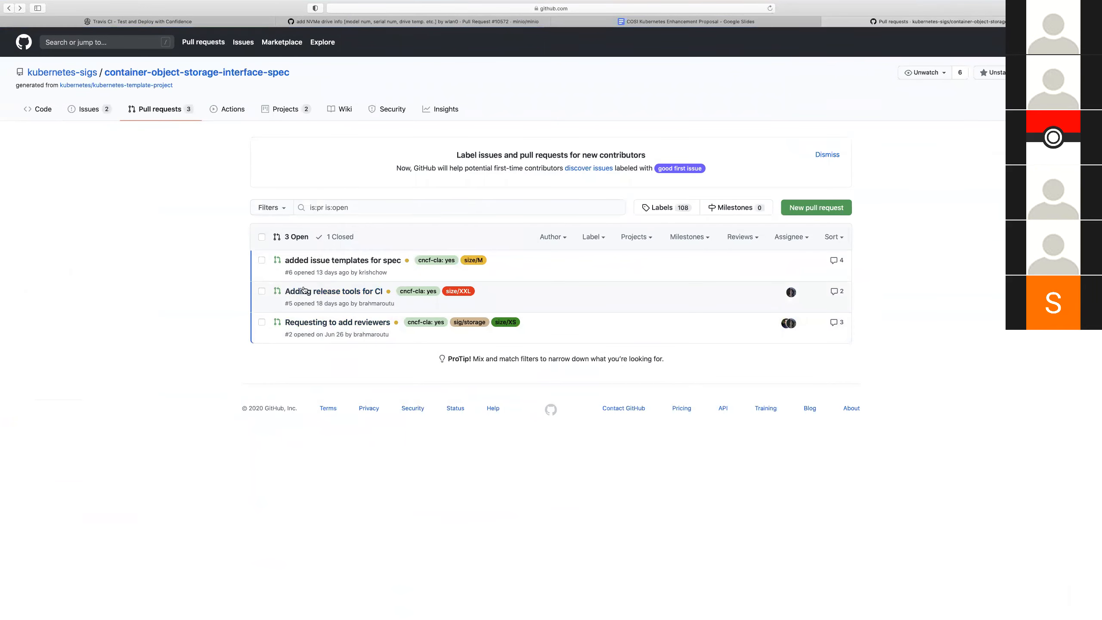
{"action": "mouse_move", "coordinate": [343, 260]}
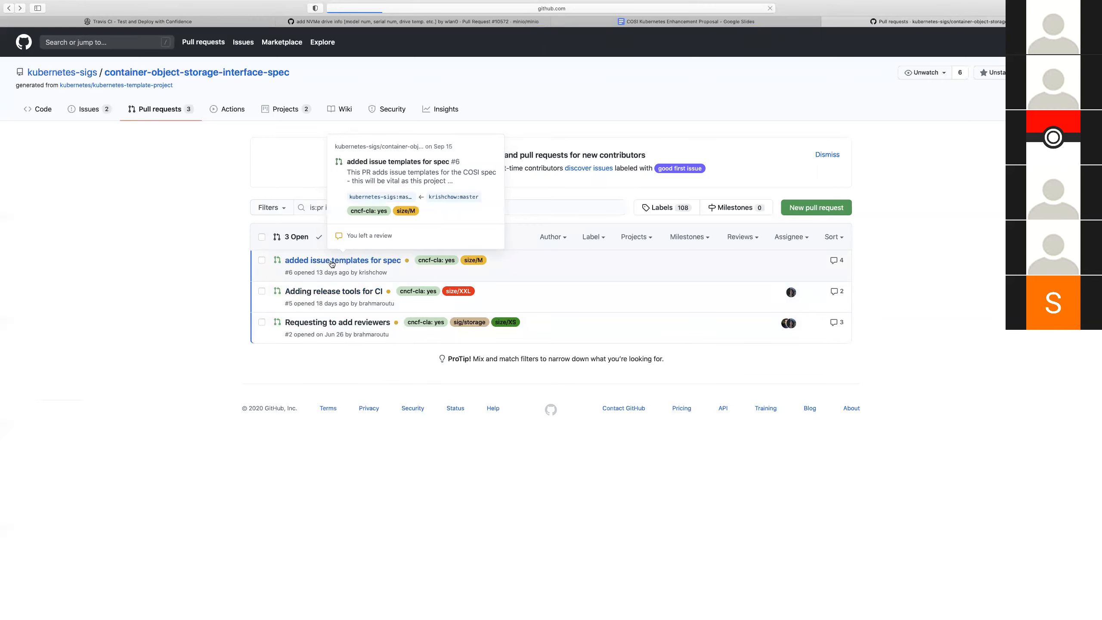
{"action": "left_click", "coordinate": [342, 260]}
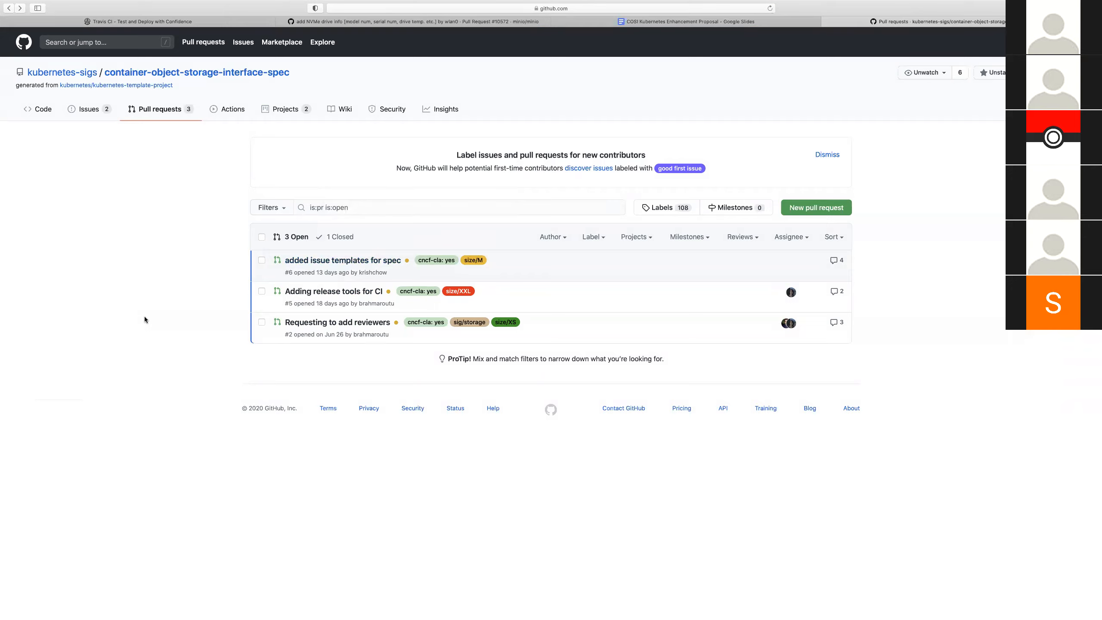
{"action": "mouse_move", "coordinate": [145, 305]}
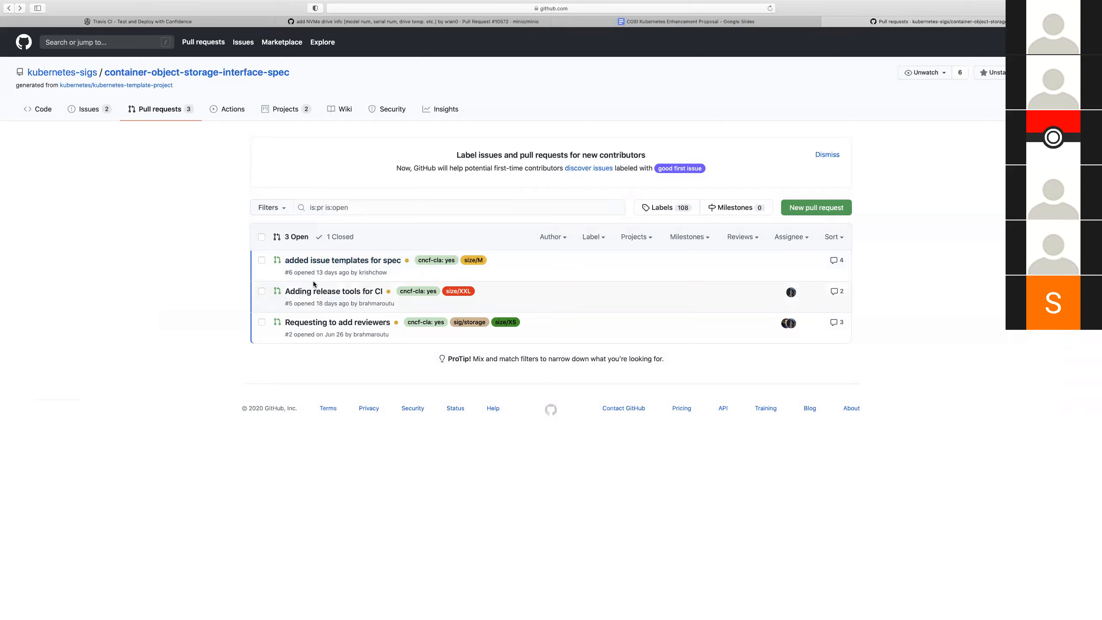
{"action": "mouse_move", "coordinate": [205, 296]}
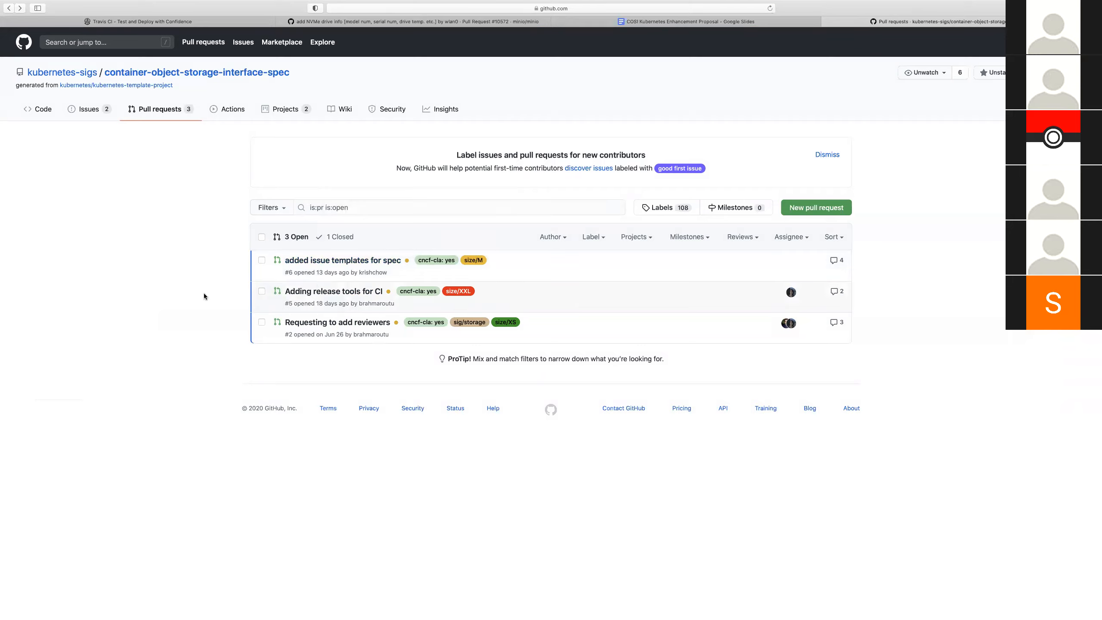